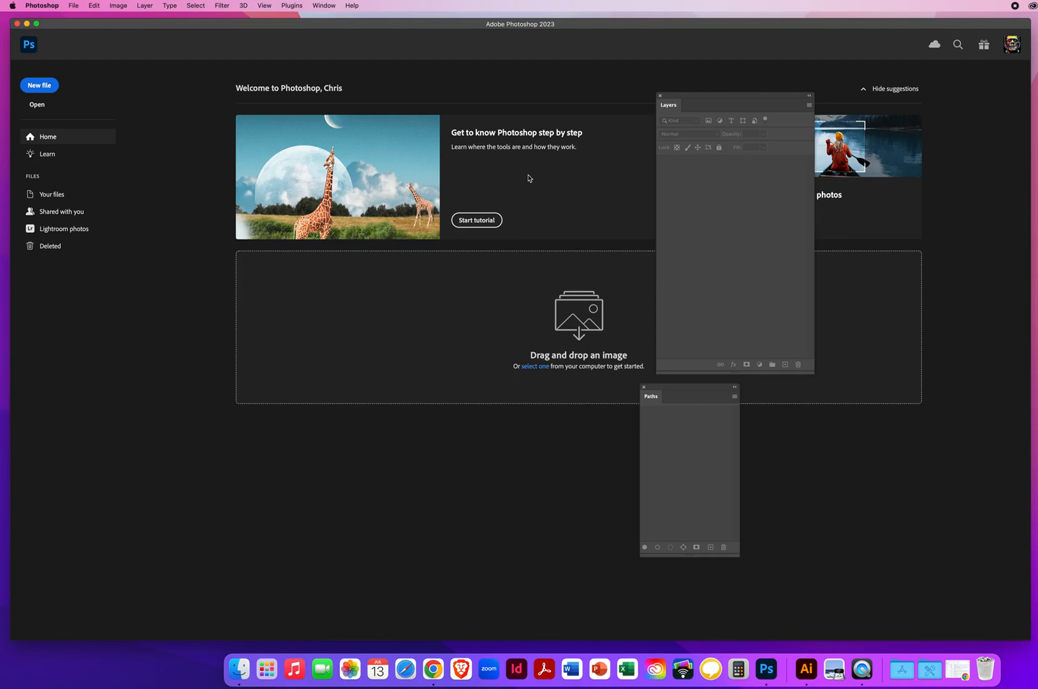
mouse_move(524, 181)
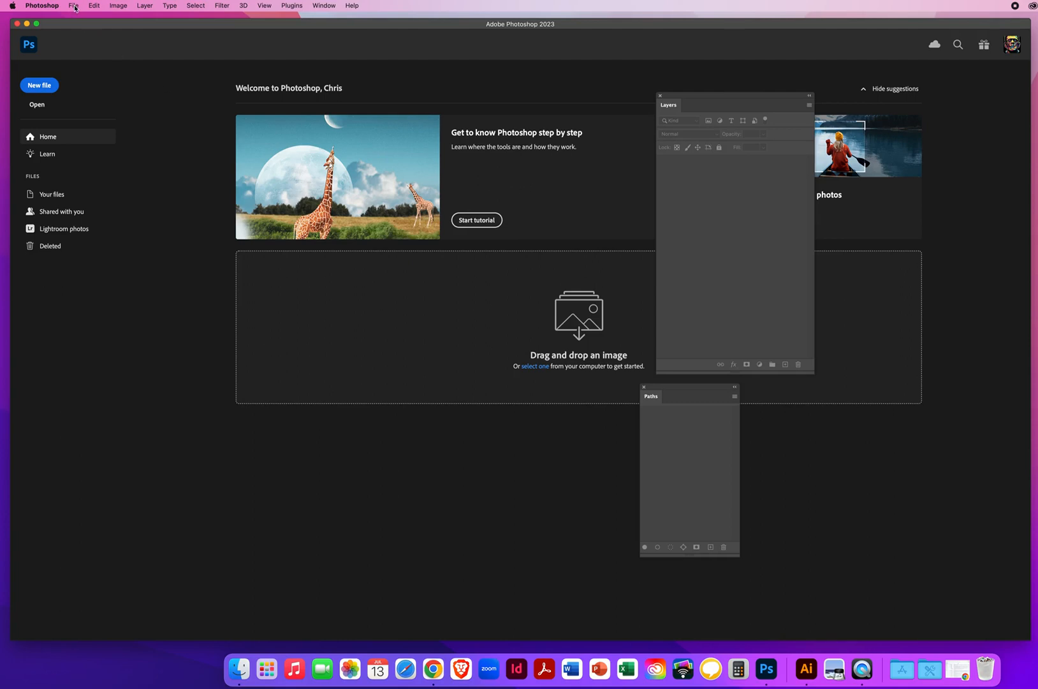
Browse Desktop > PS Demos > PS - Chapter 10 > 10.1 paths in the Open dialog
left_click(74, 5)
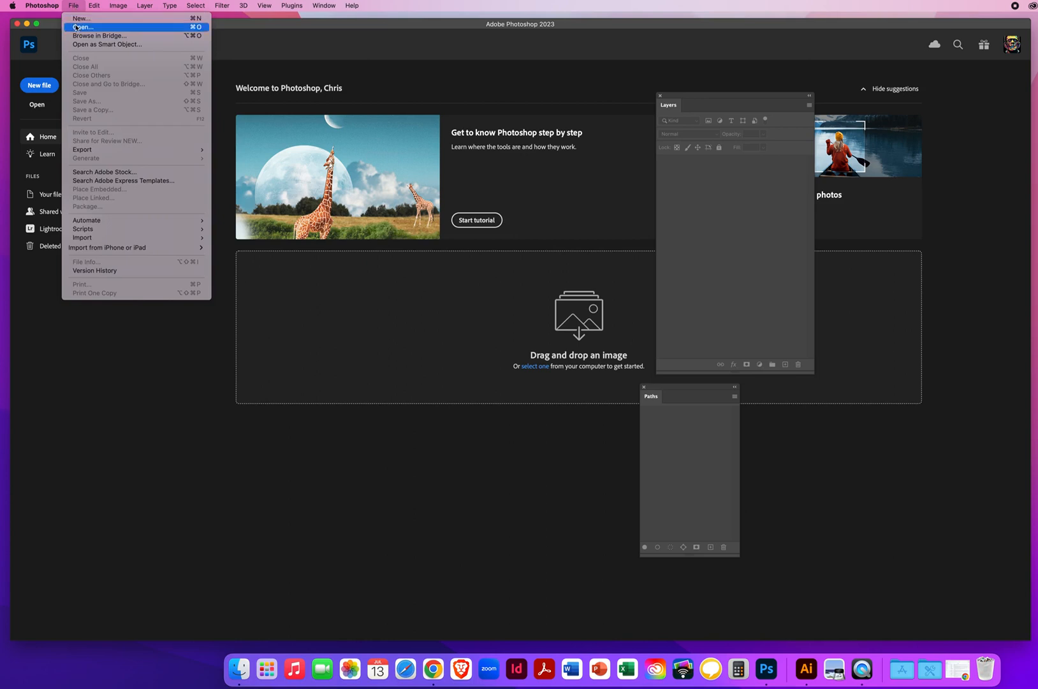
left_click(83, 27)
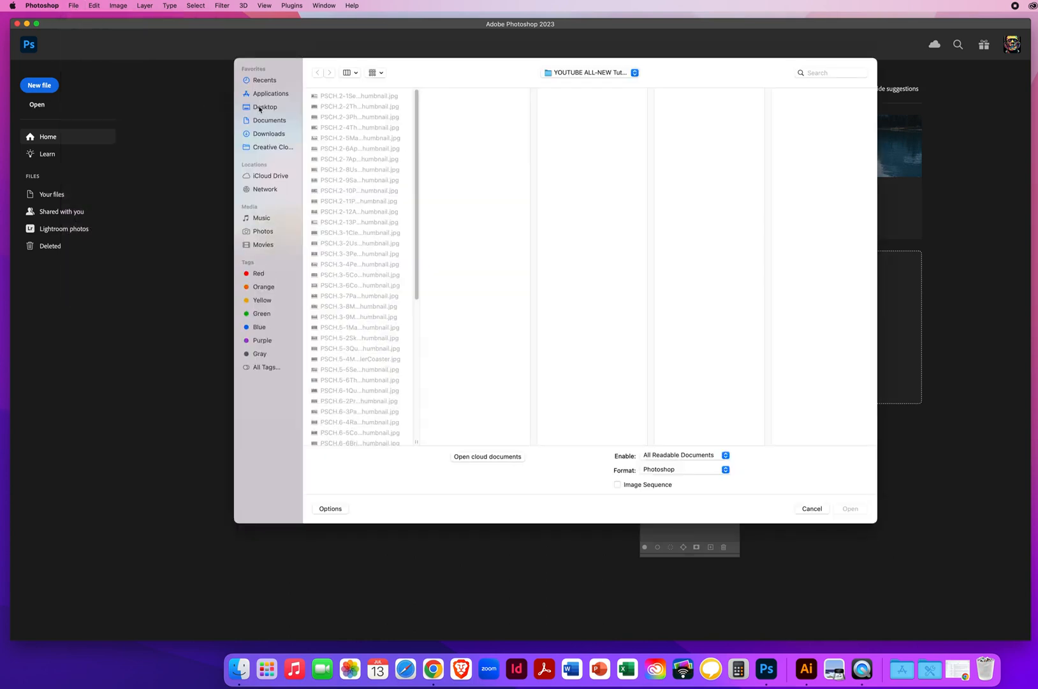
left_click(266, 107)
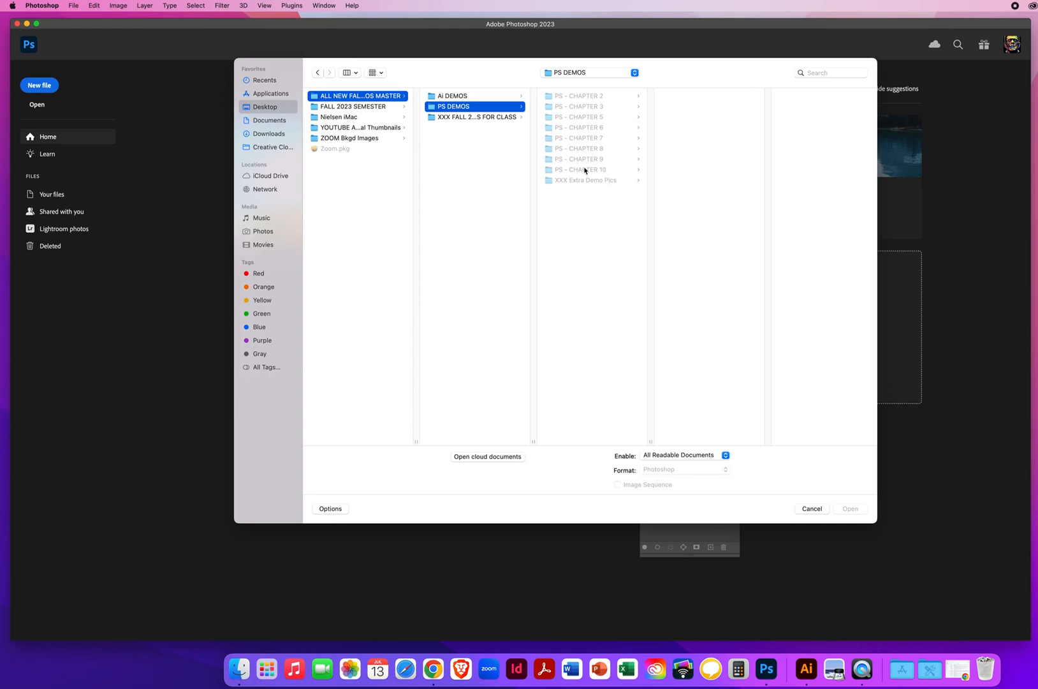
left_click(579, 170)
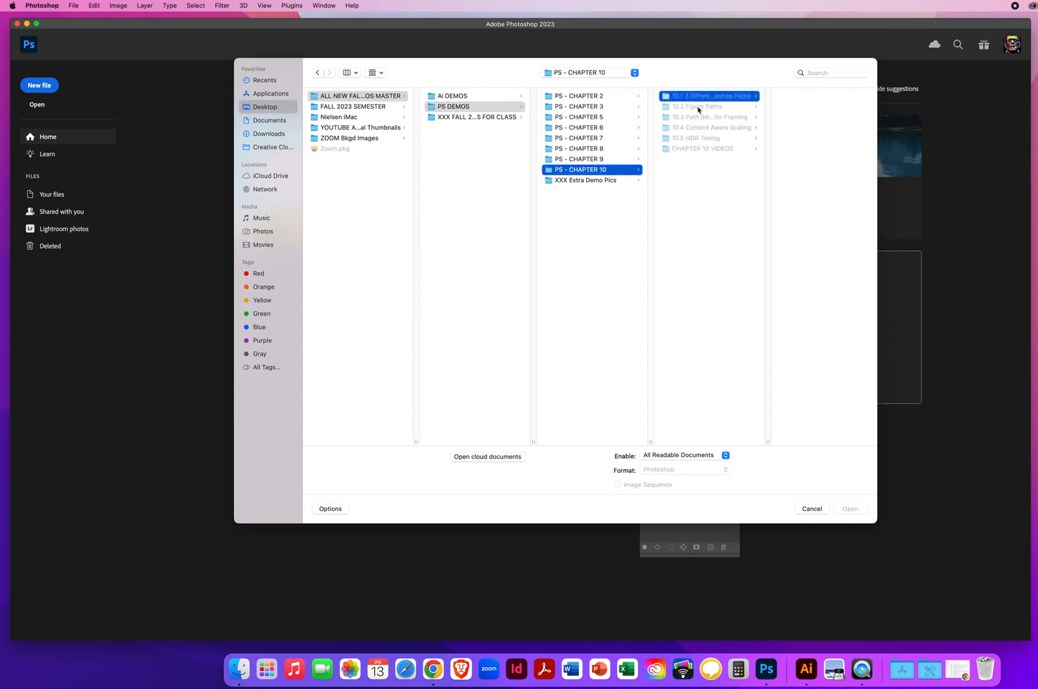
left_click(701, 95)
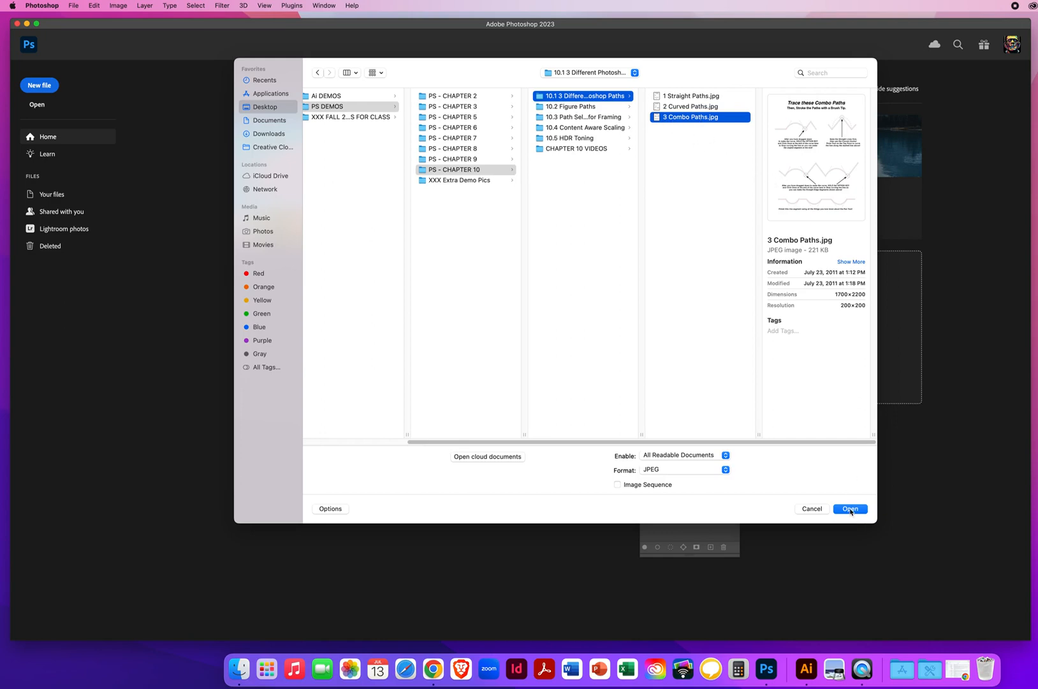
Open 3 Combo Paths.jpg, magnify the first top-left combo line, and pick the Pen tool
left_click(851, 508)
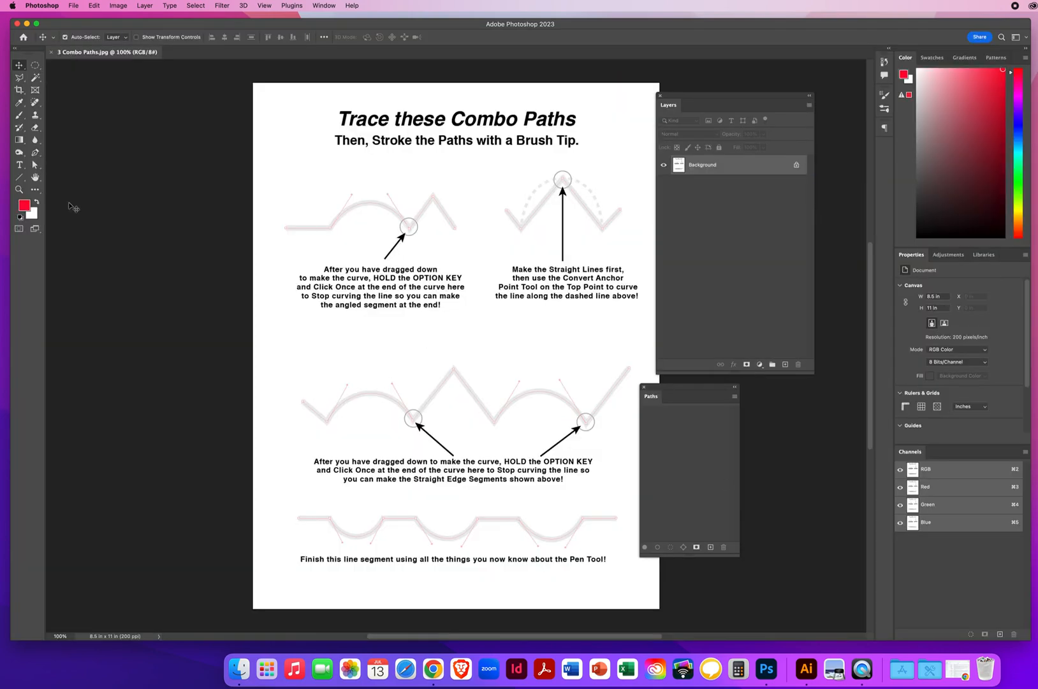
left_click(19, 190)
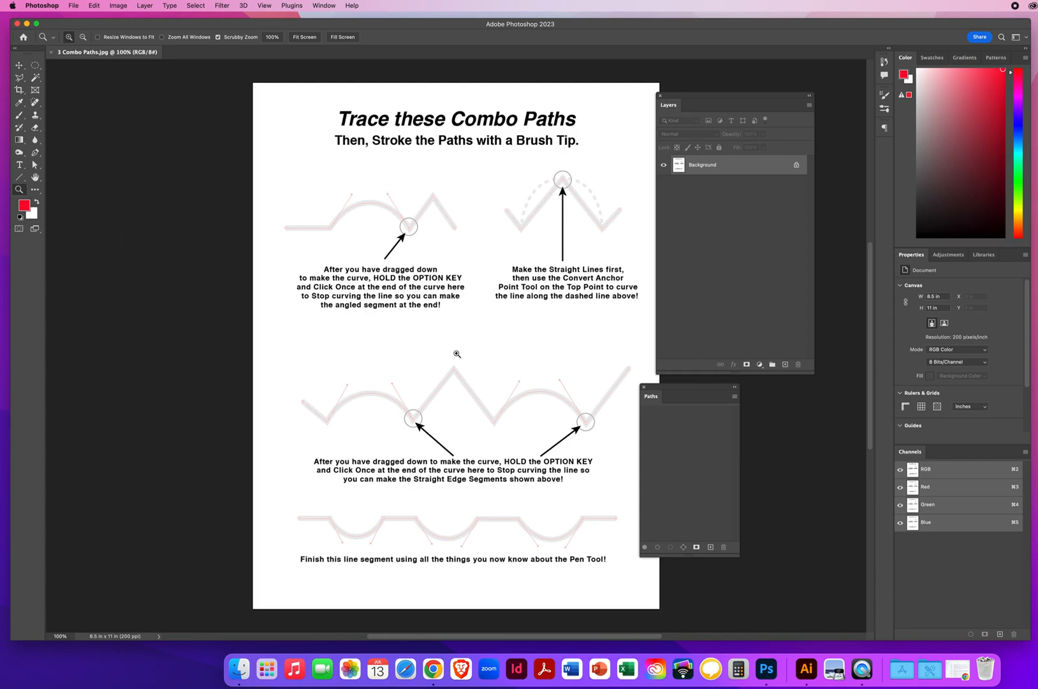
left_click(457, 355)
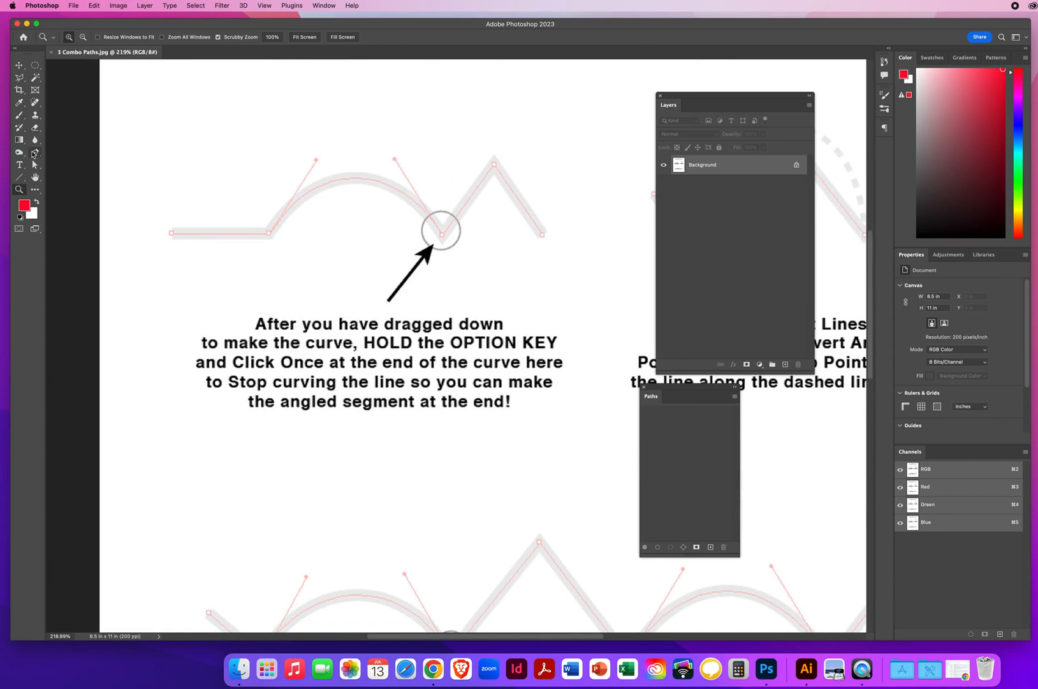
left_click(36, 164)
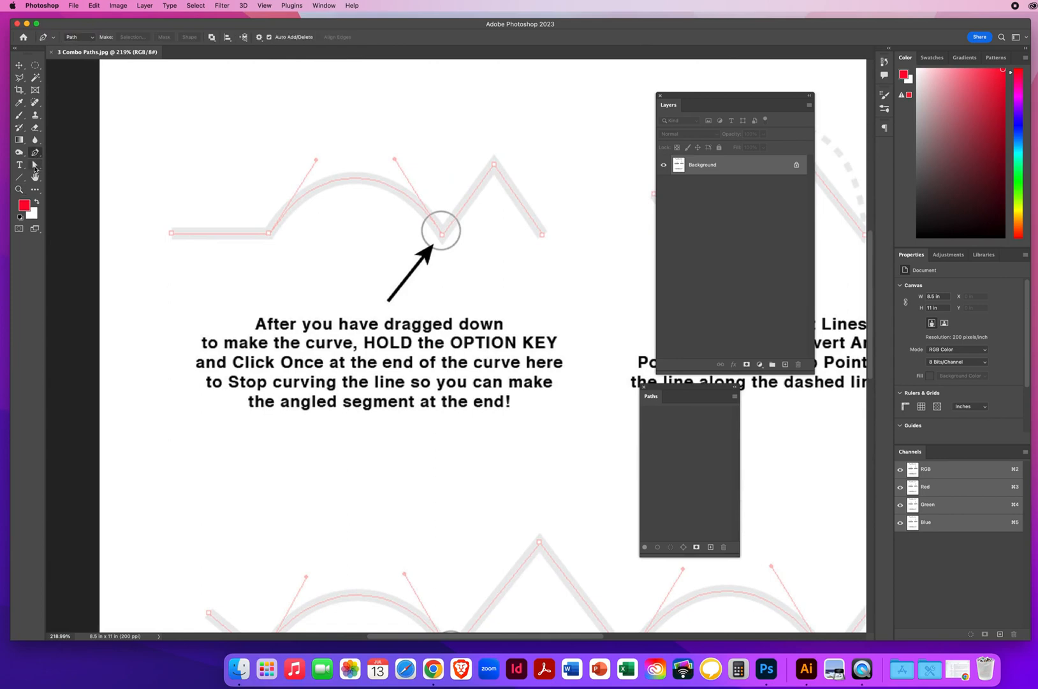
mouse_move(22, 206)
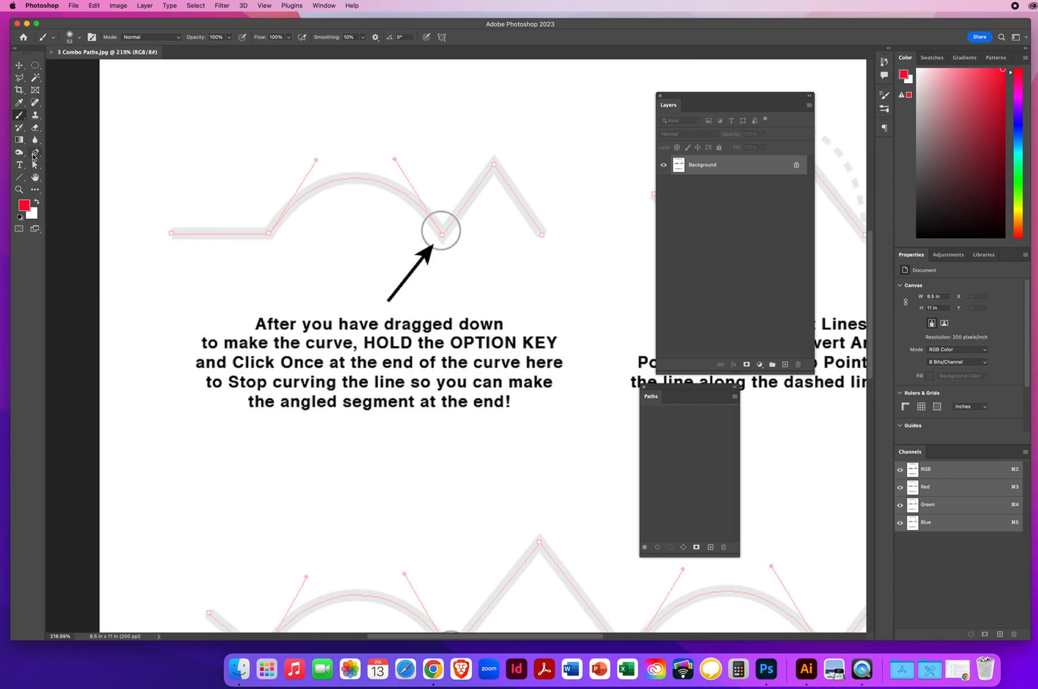
left_click(36, 153)
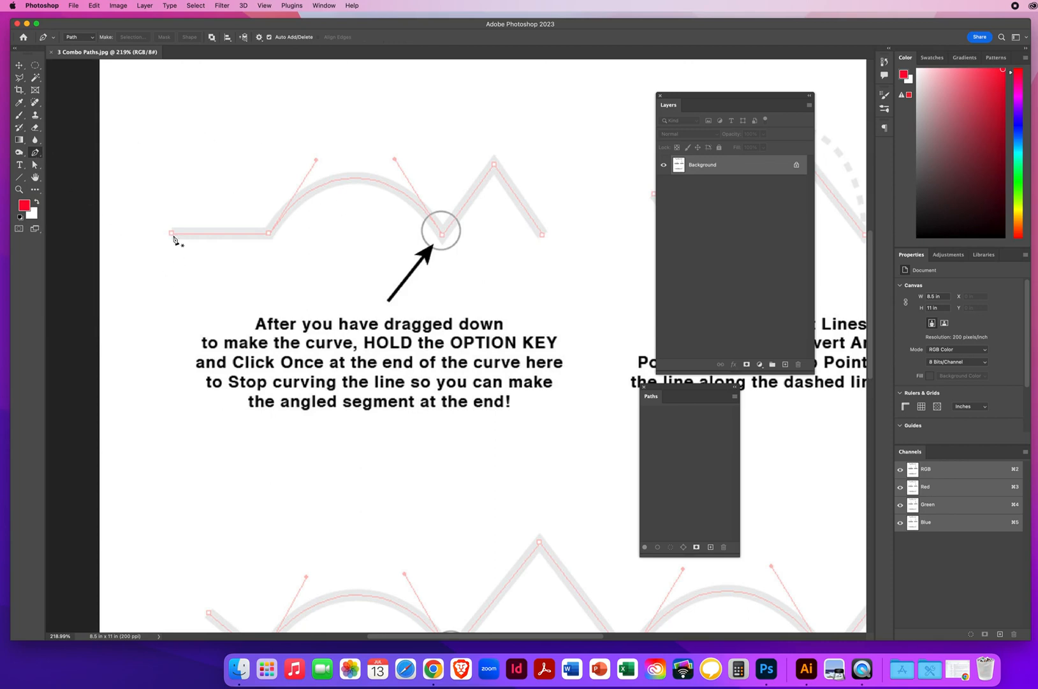
mouse_move(236, 269)
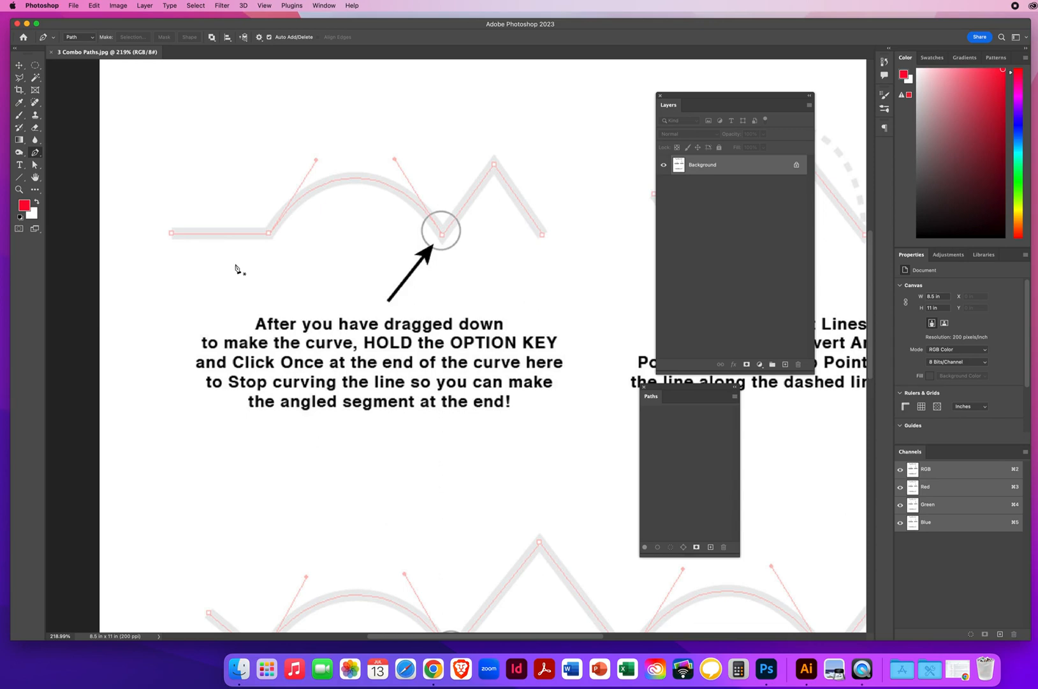
mouse_move(176, 247)
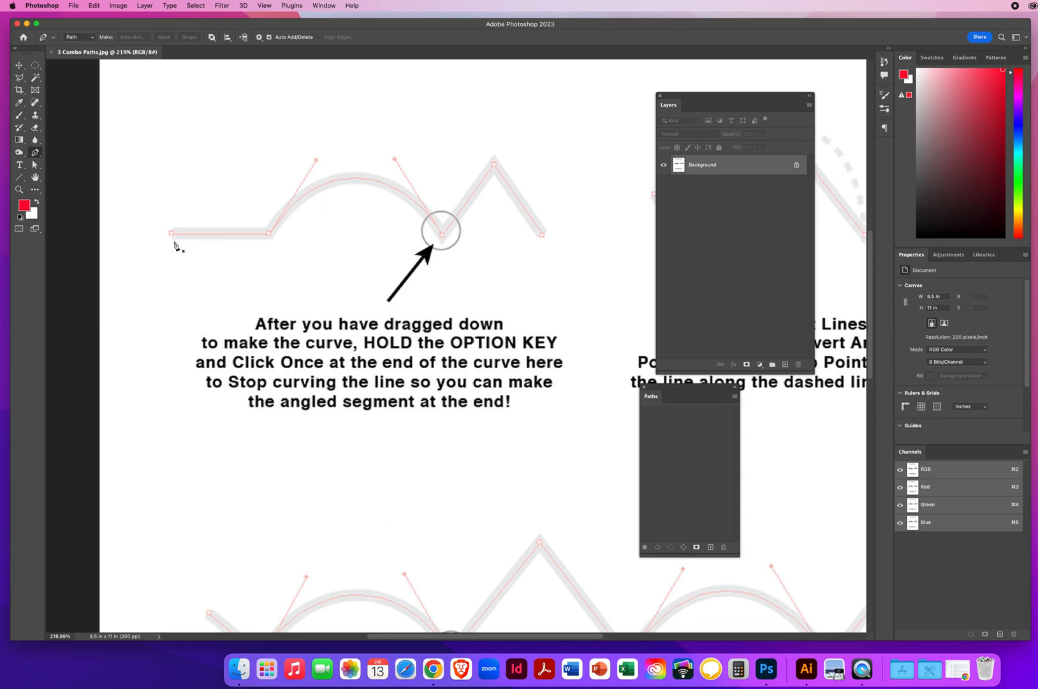
mouse_move(295, 205)
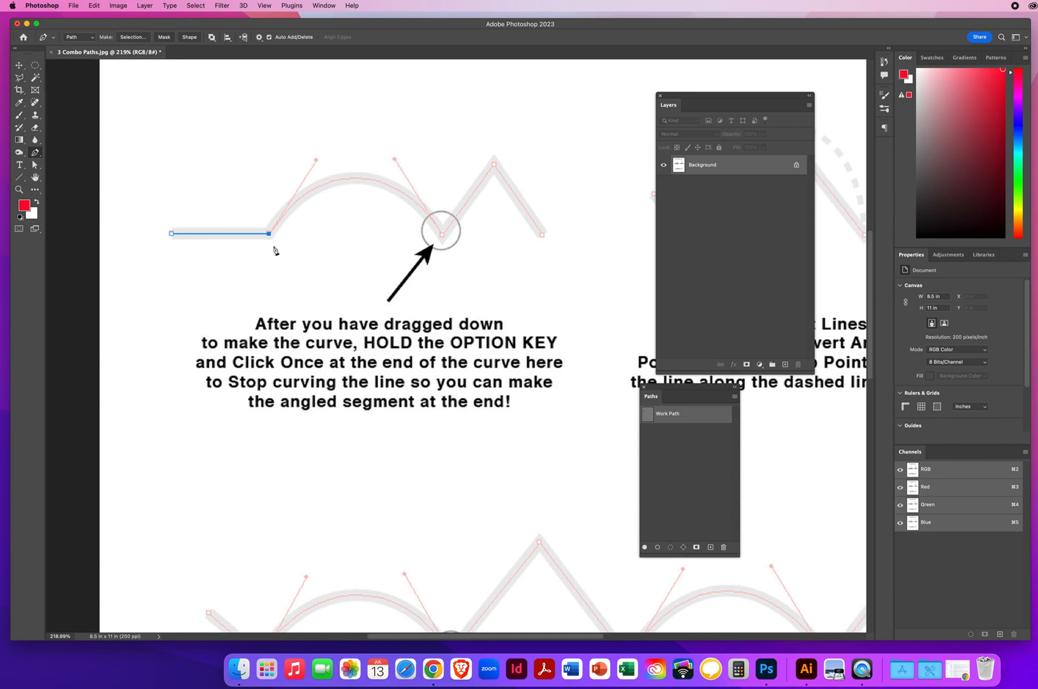
mouse_move(271, 237)
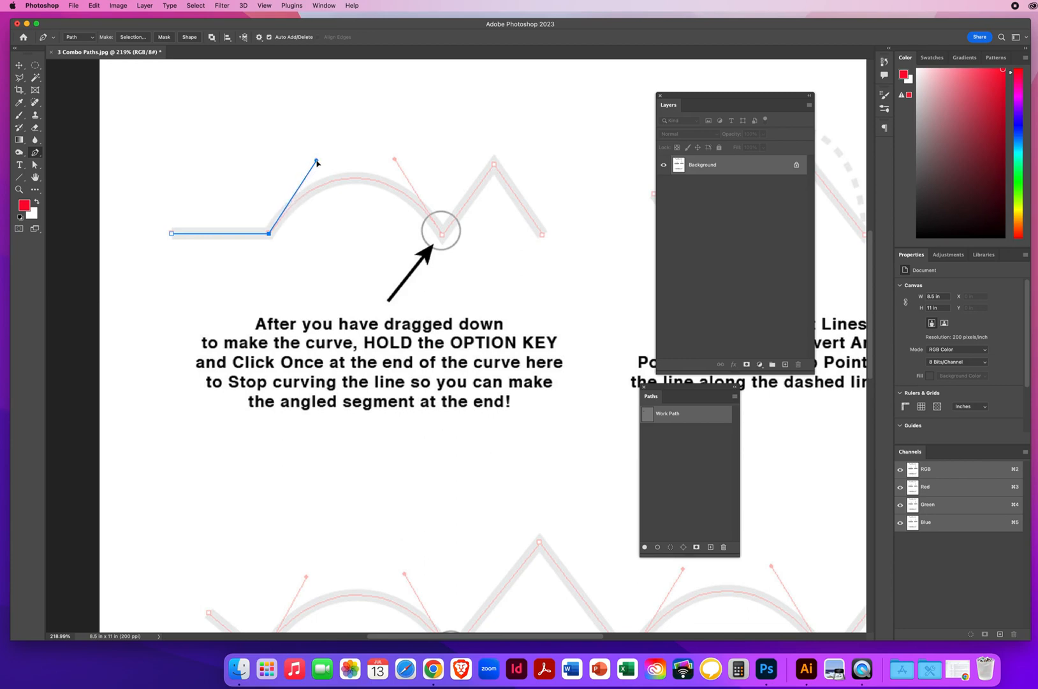
mouse_move(330, 165)
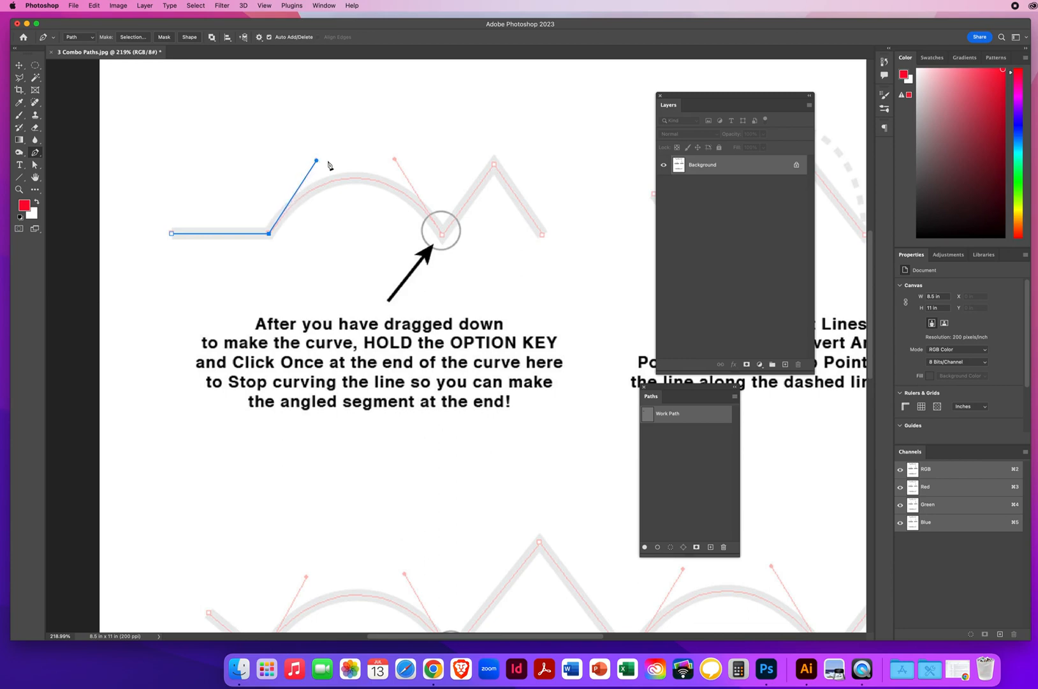
mouse_move(350, 163)
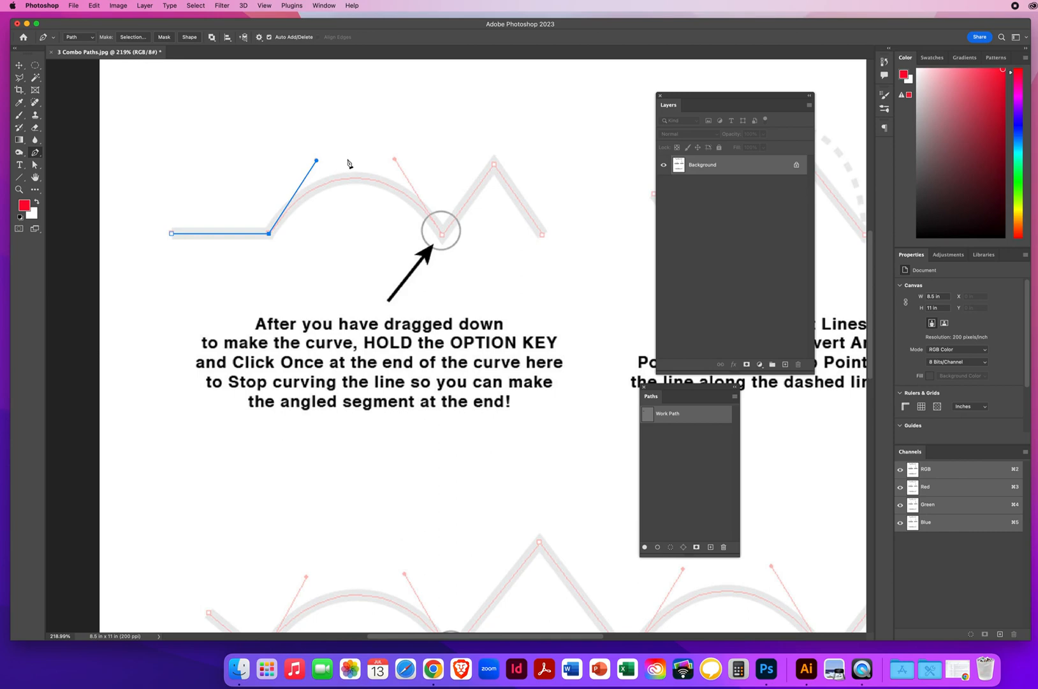
mouse_move(338, 202)
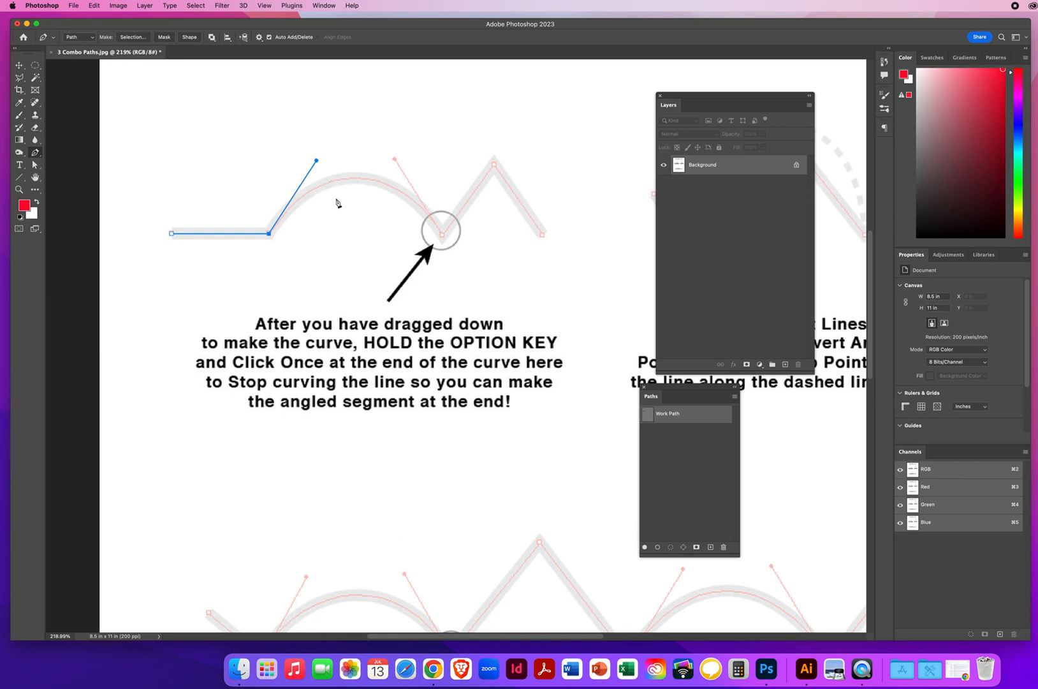
mouse_move(374, 185)
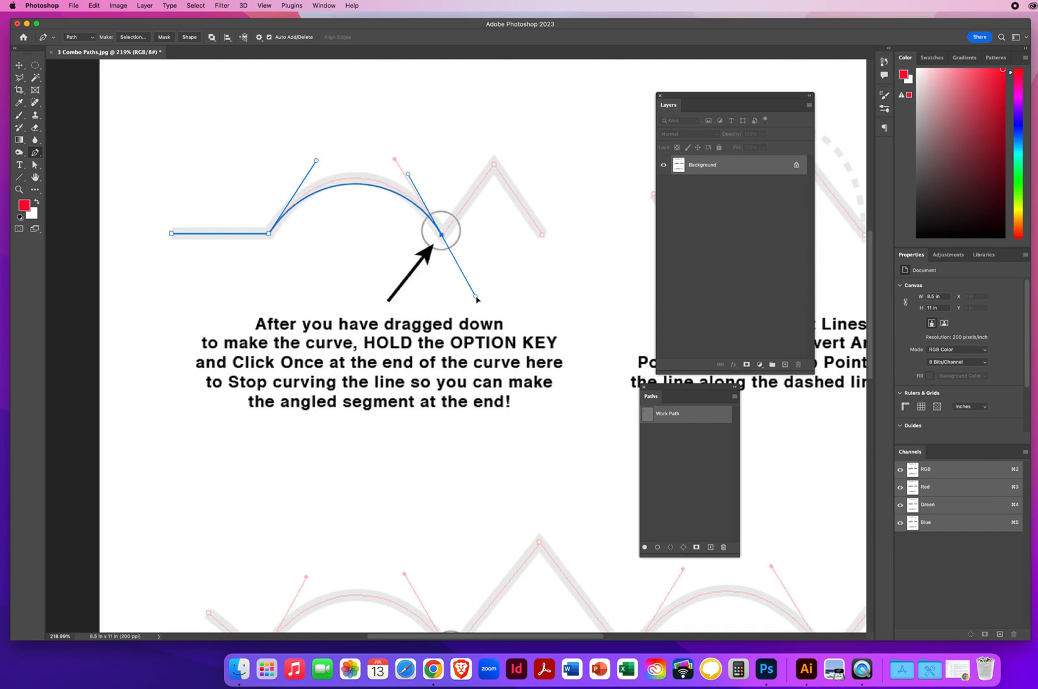
Bend the first line's path into the arch ending at the circled point
left_click_drag(477, 299, 487, 309)
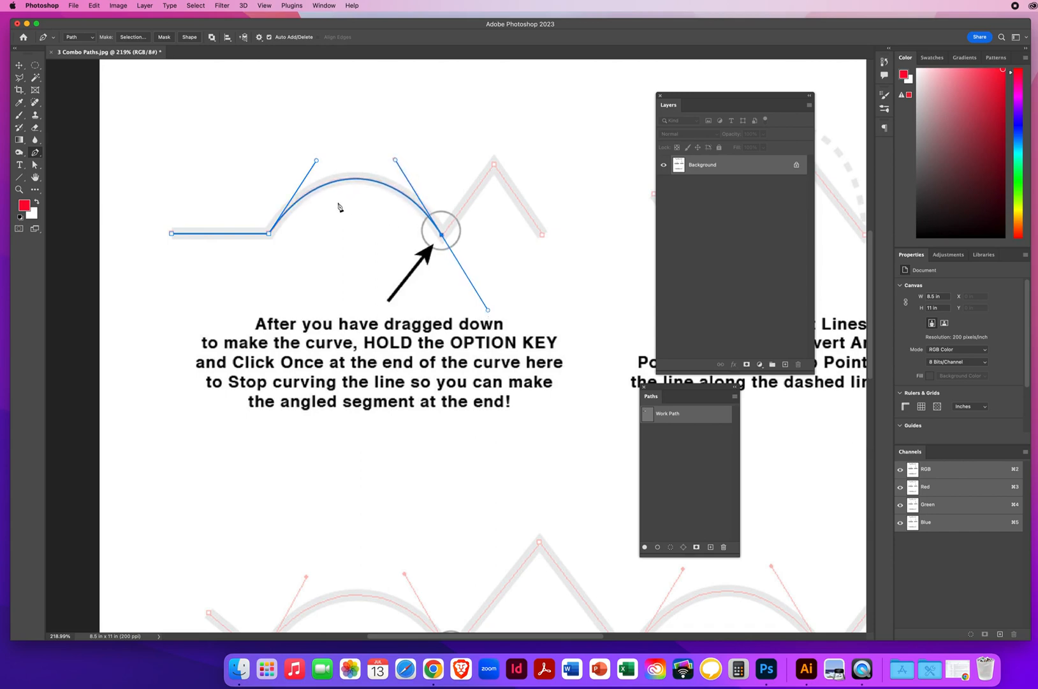
mouse_move(334, 256)
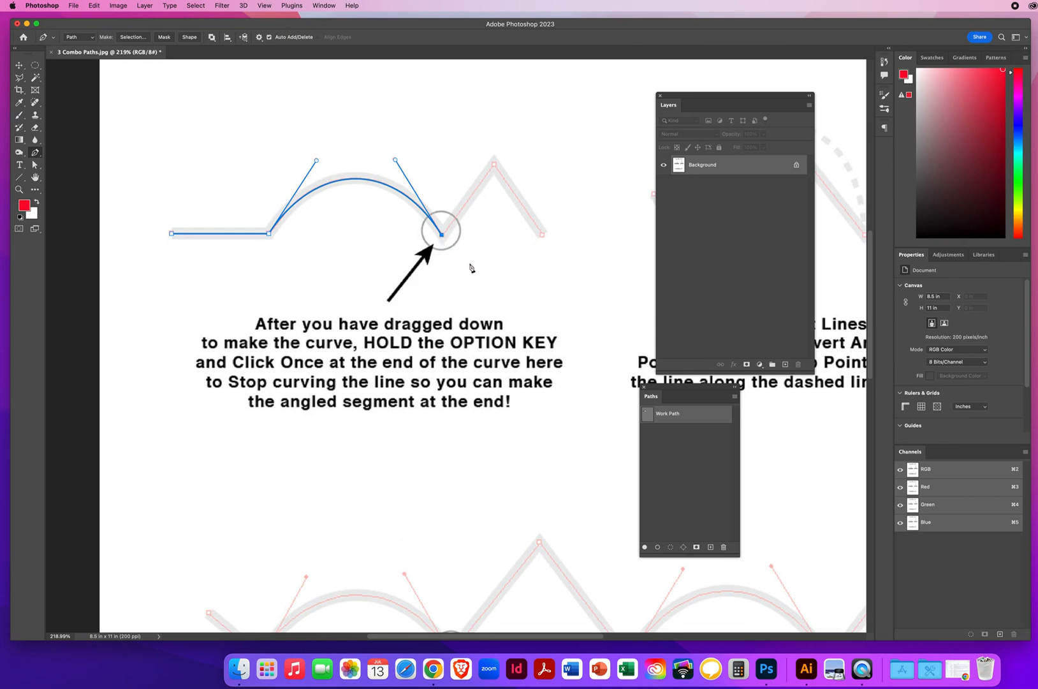
mouse_move(588, 165)
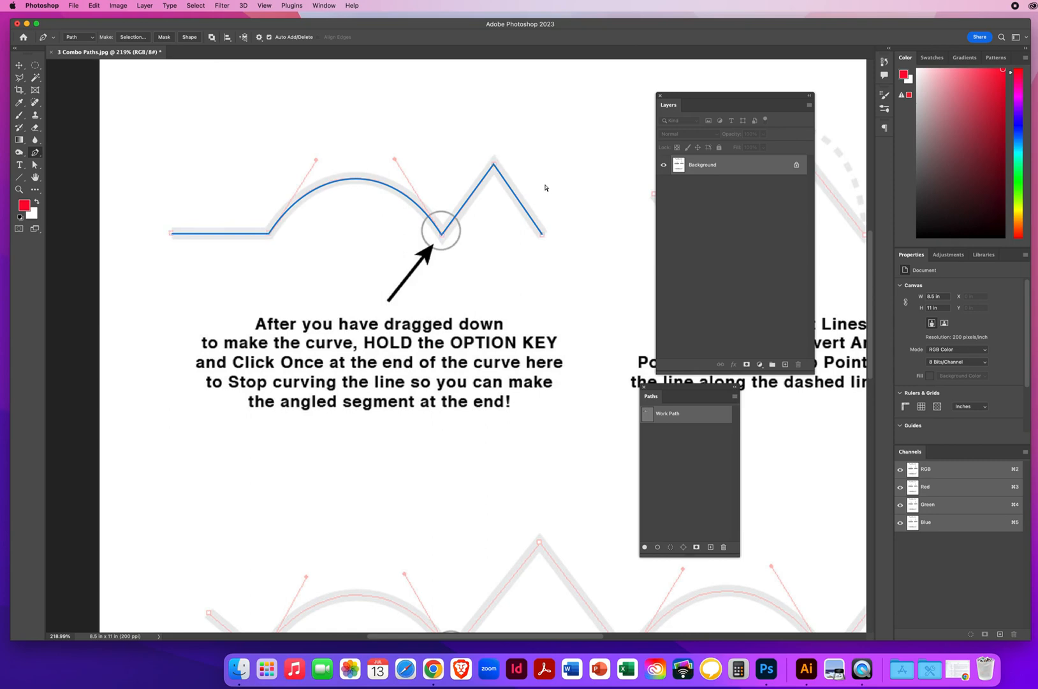
mouse_move(547, 190)
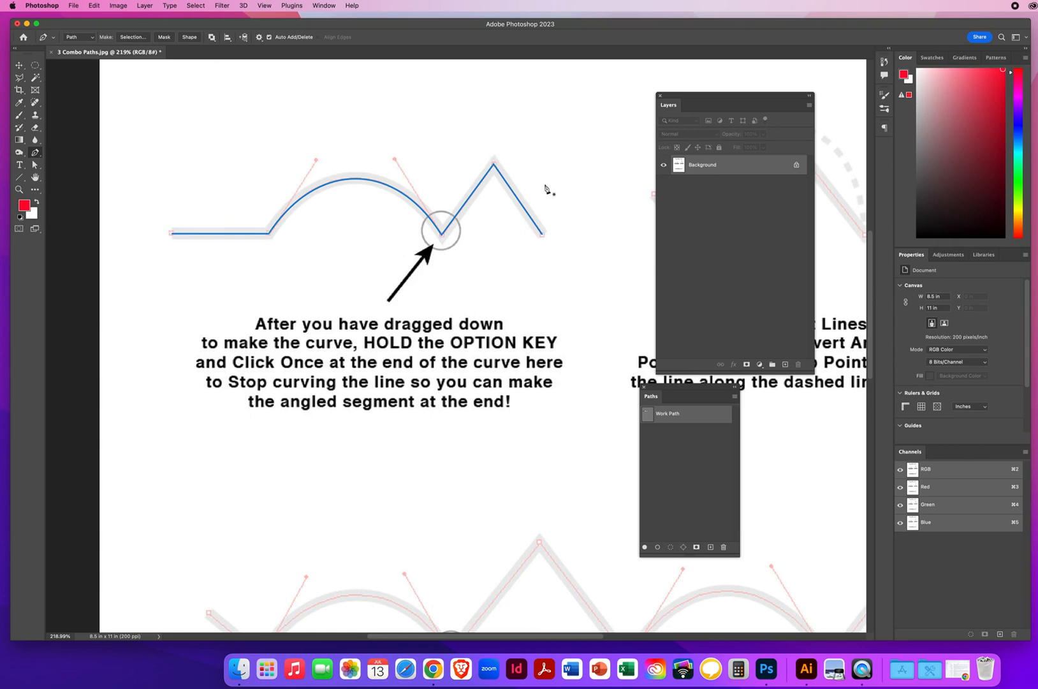
mouse_move(523, 284)
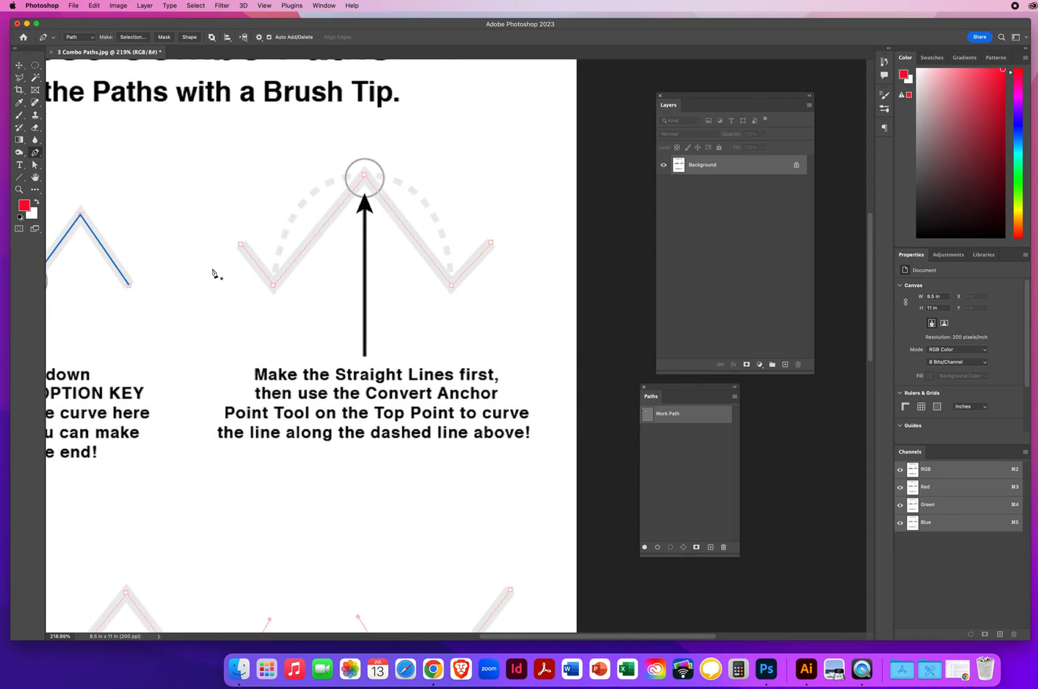
mouse_move(319, 350)
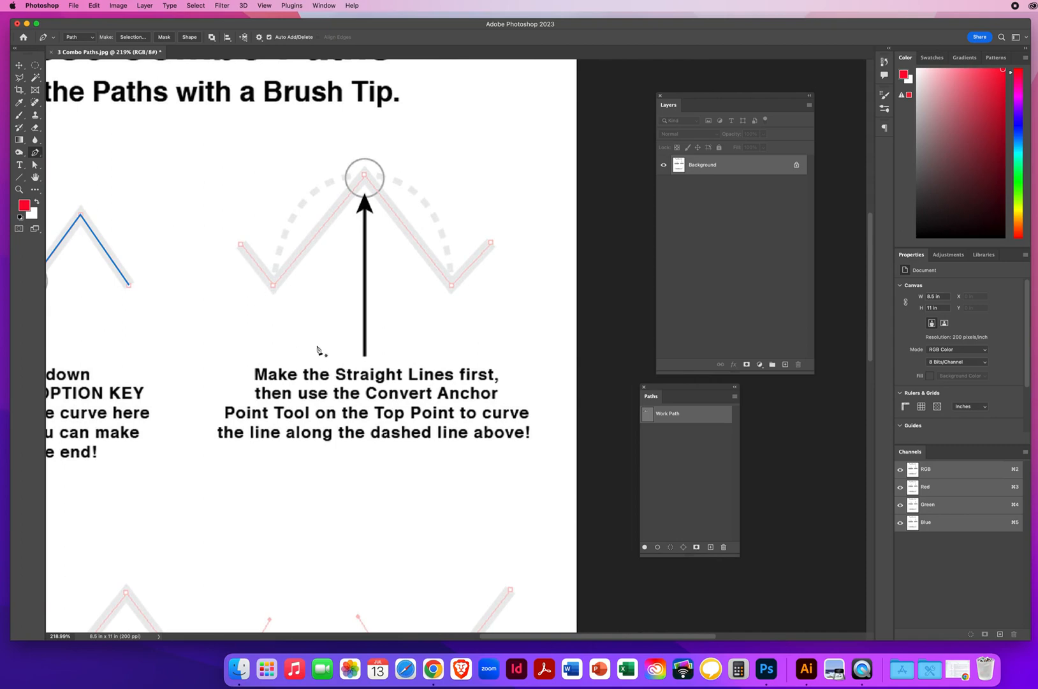
mouse_move(479, 382)
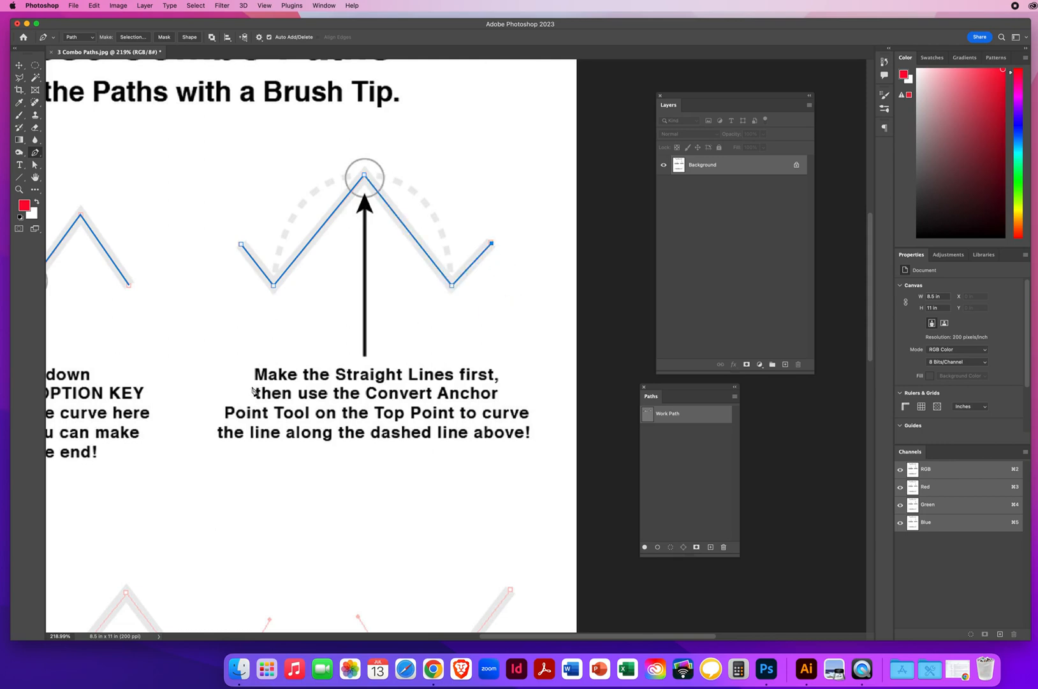
mouse_move(339, 428)
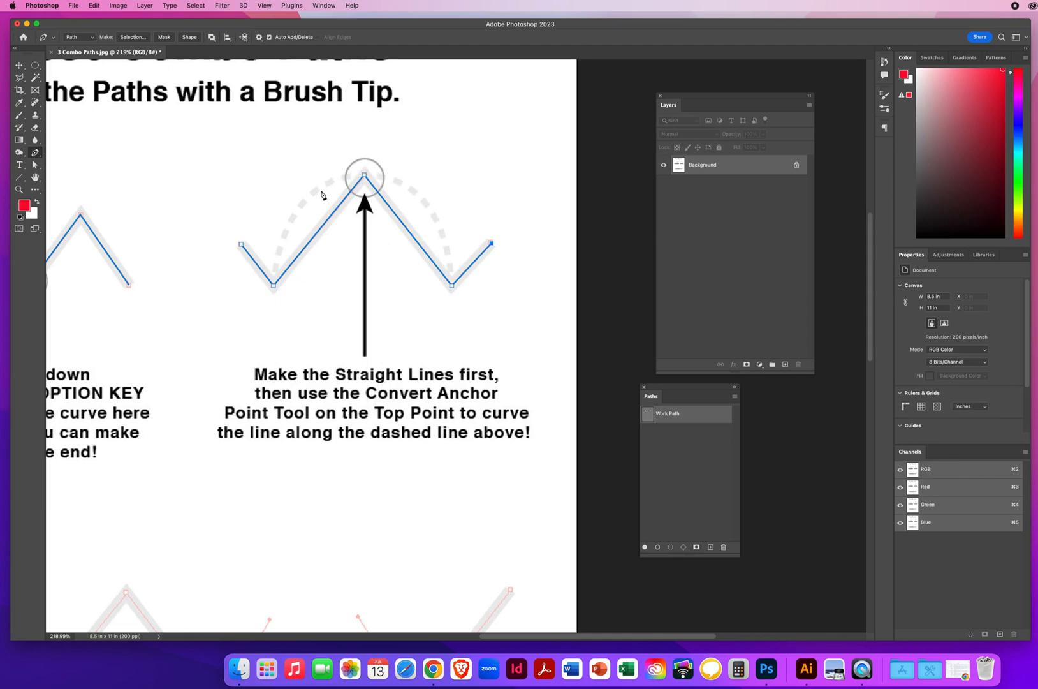
mouse_move(344, 176)
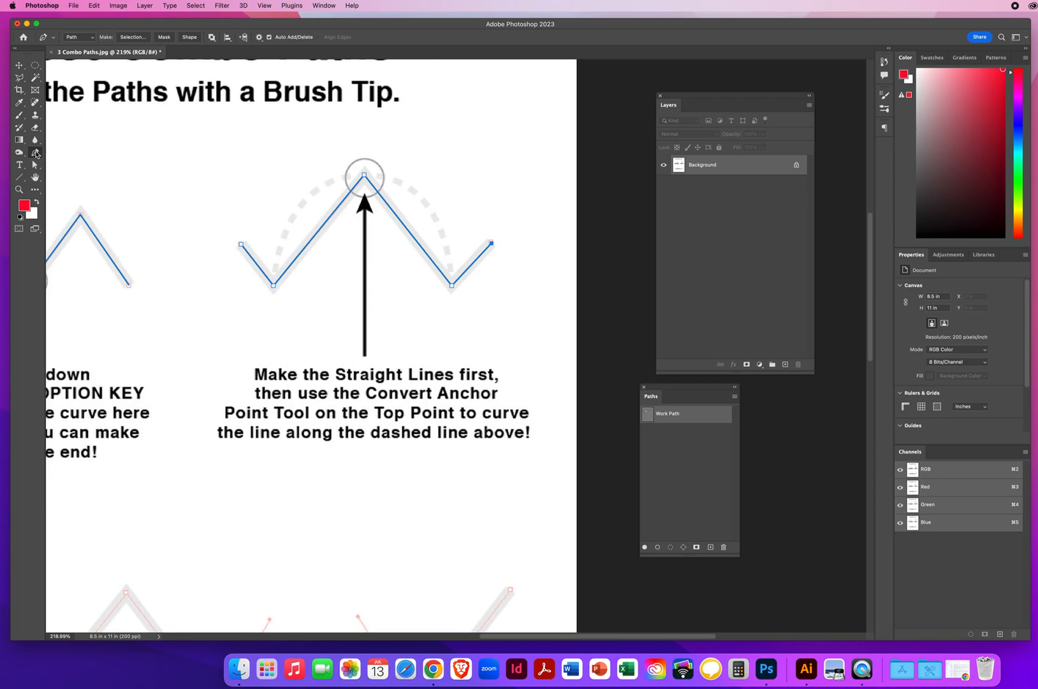
With the Convert Point Tool, round the zigzag's top peak into an arch on the dashed guide
left_click(36, 153)
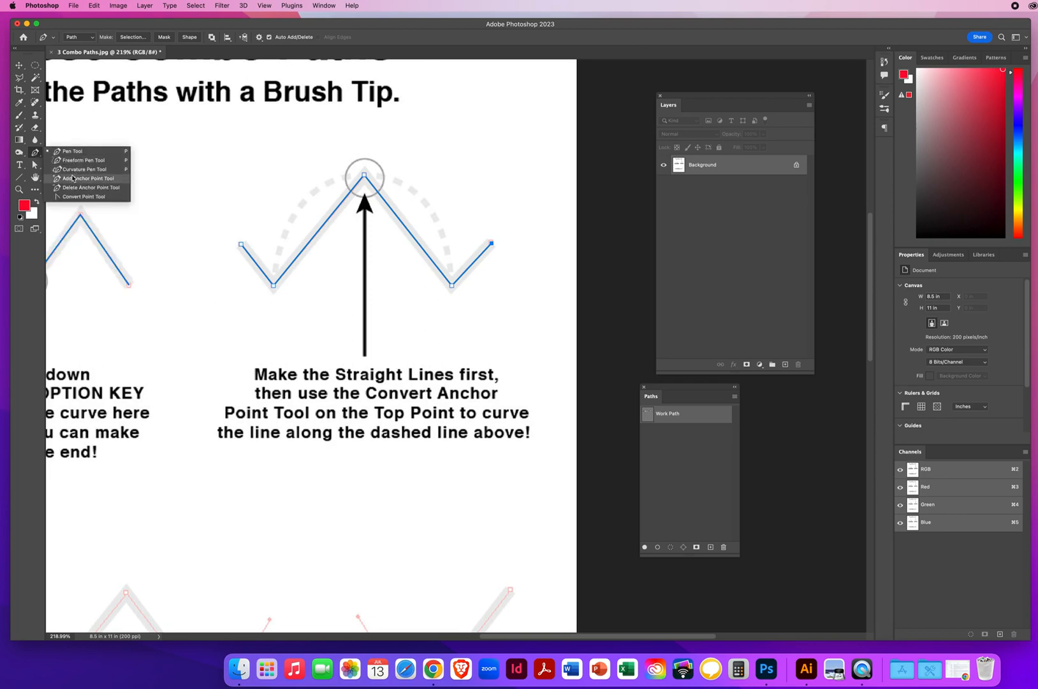
mouse_move(83, 196)
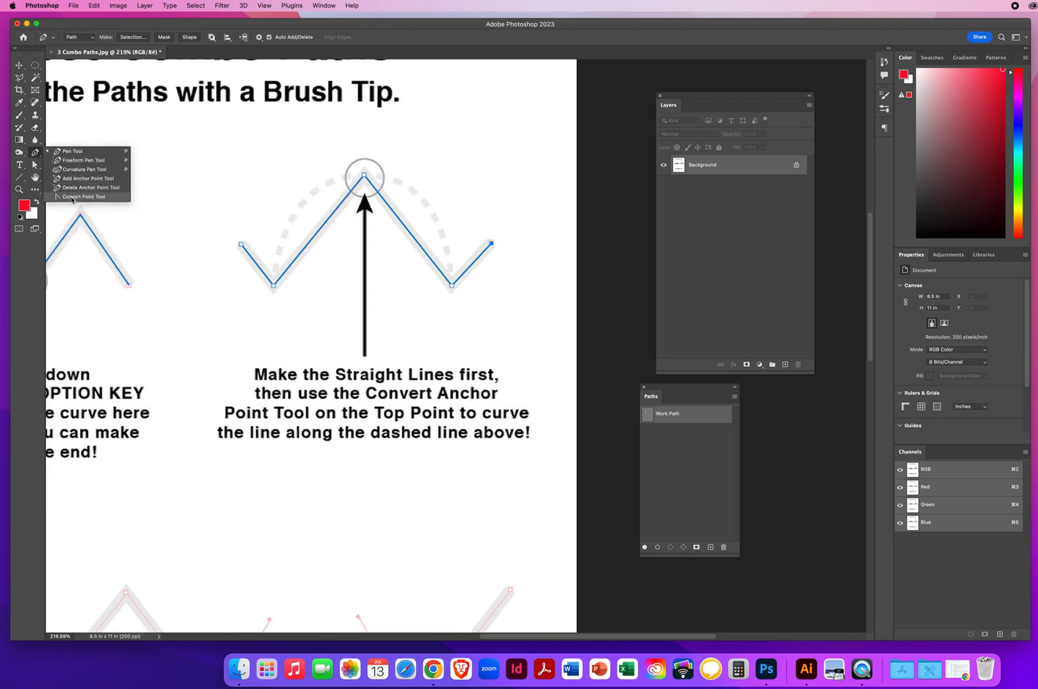
left_click(83, 196)
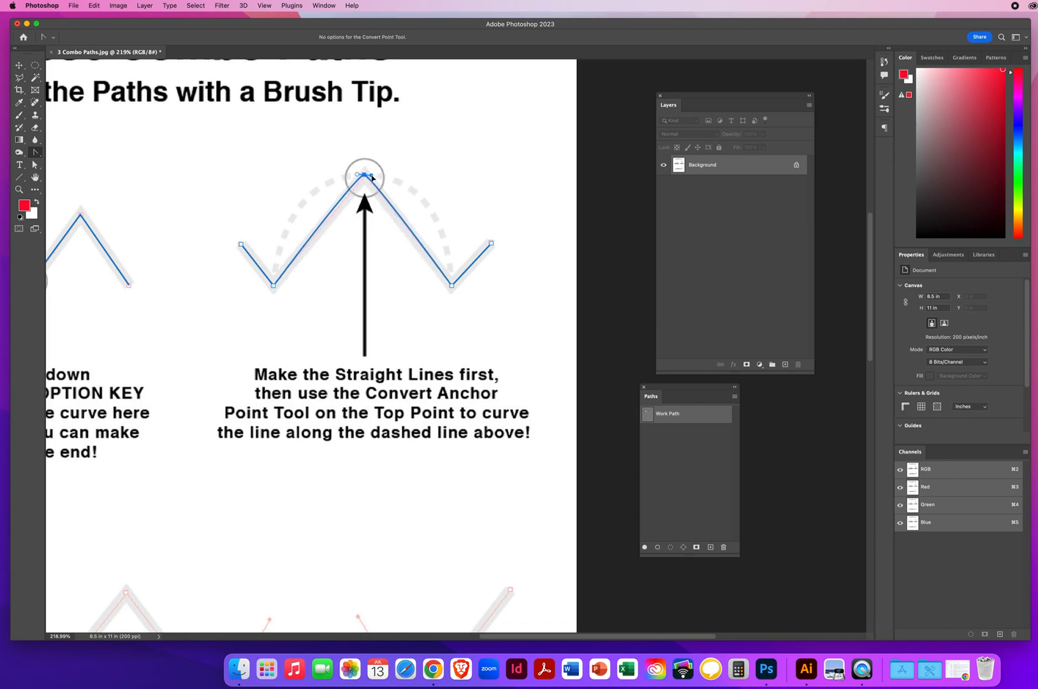
left_click_drag(362, 175, 407, 176)
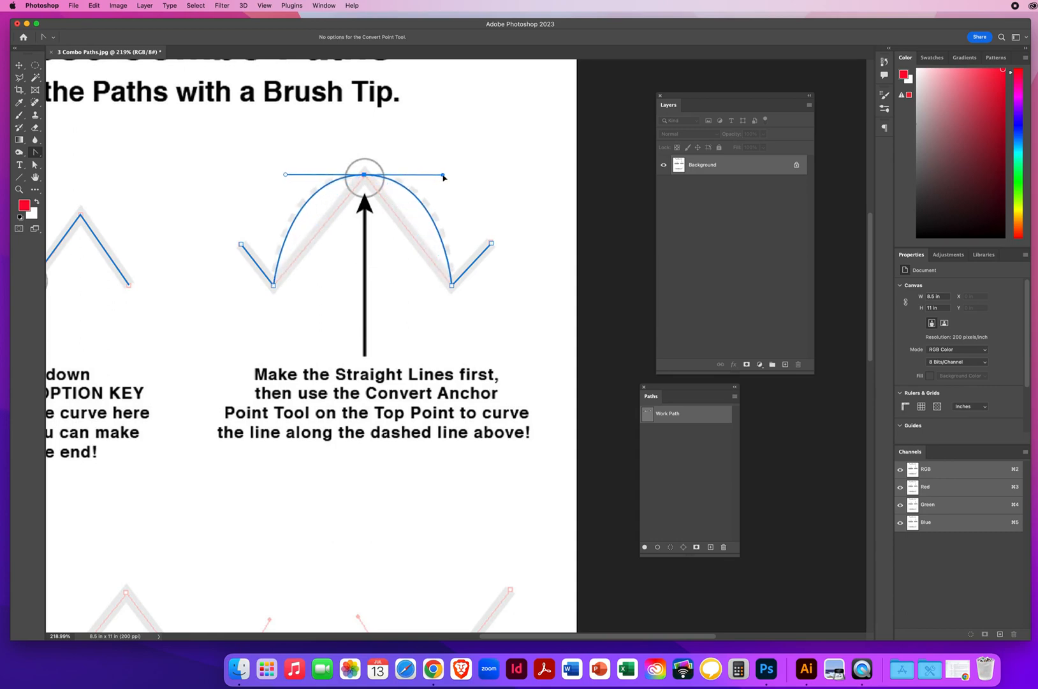
left_click_drag(443, 176, 451, 177)
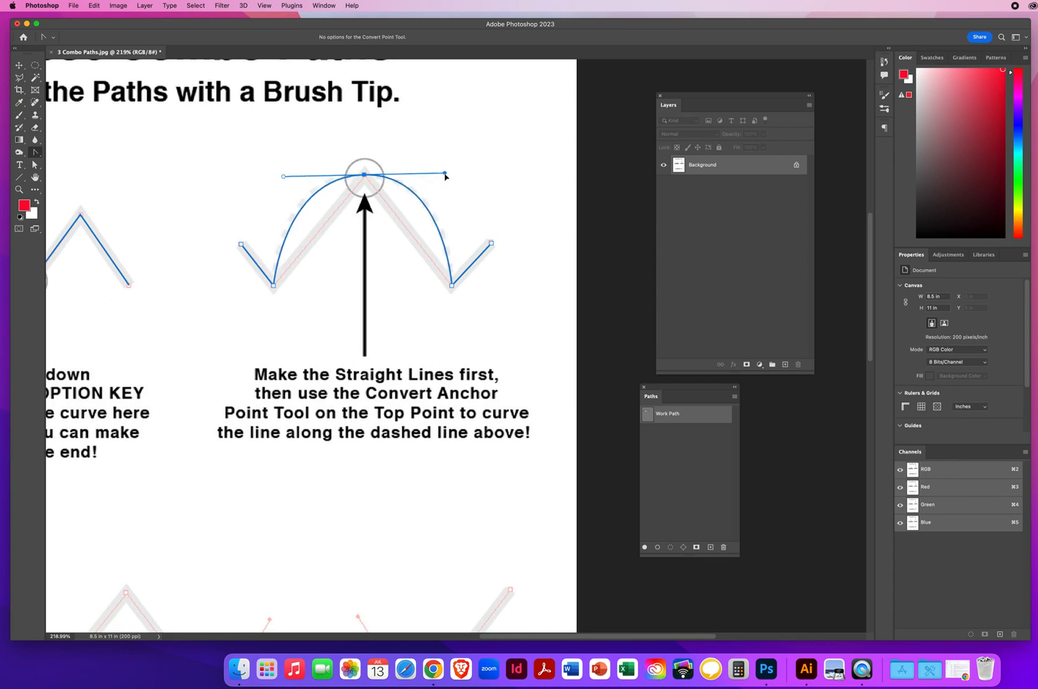
left_click_drag(445, 174, 449, 178)
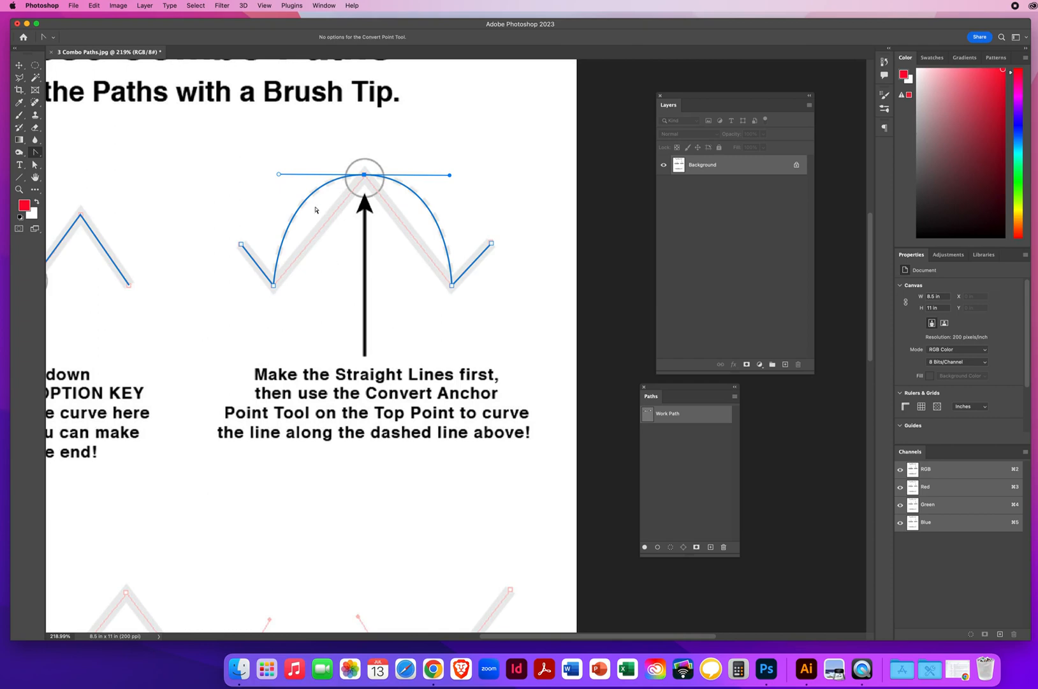
mouse_move(322, 211)
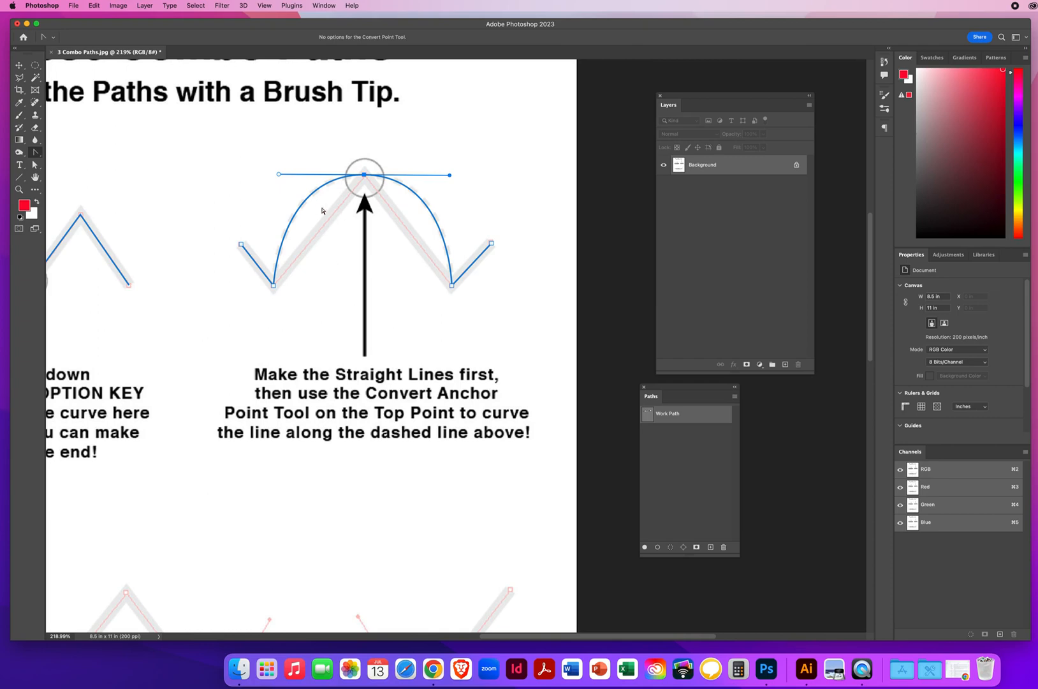
mouse_move(33, 153)
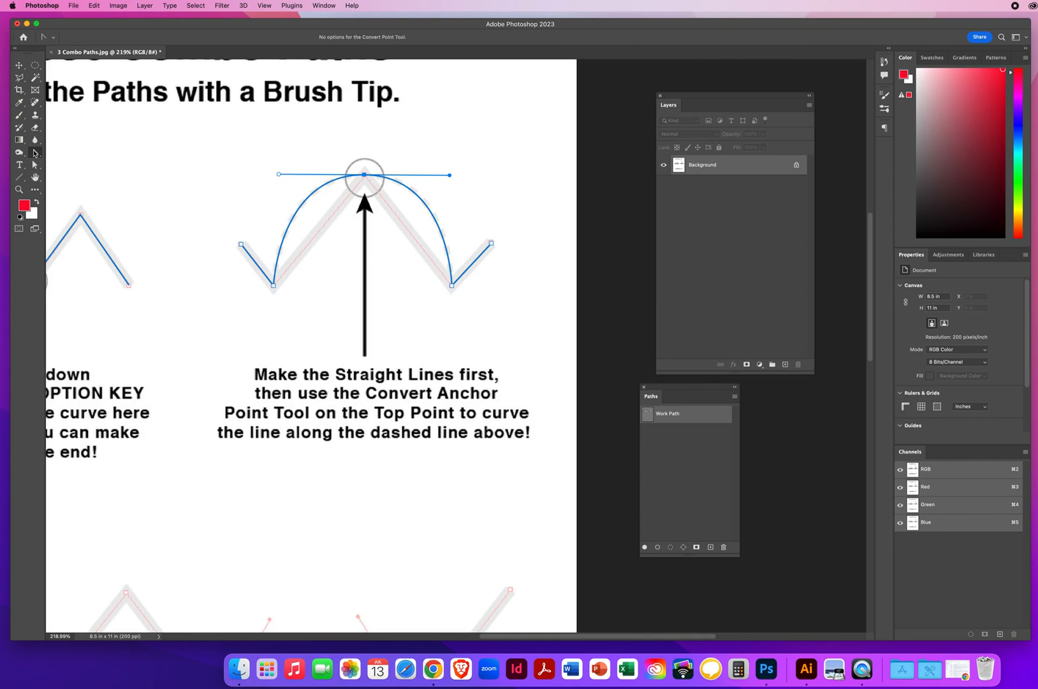
Deselect the arch path and zoom out on the lower curve-and-straight practice rows
left_click(19, 152)
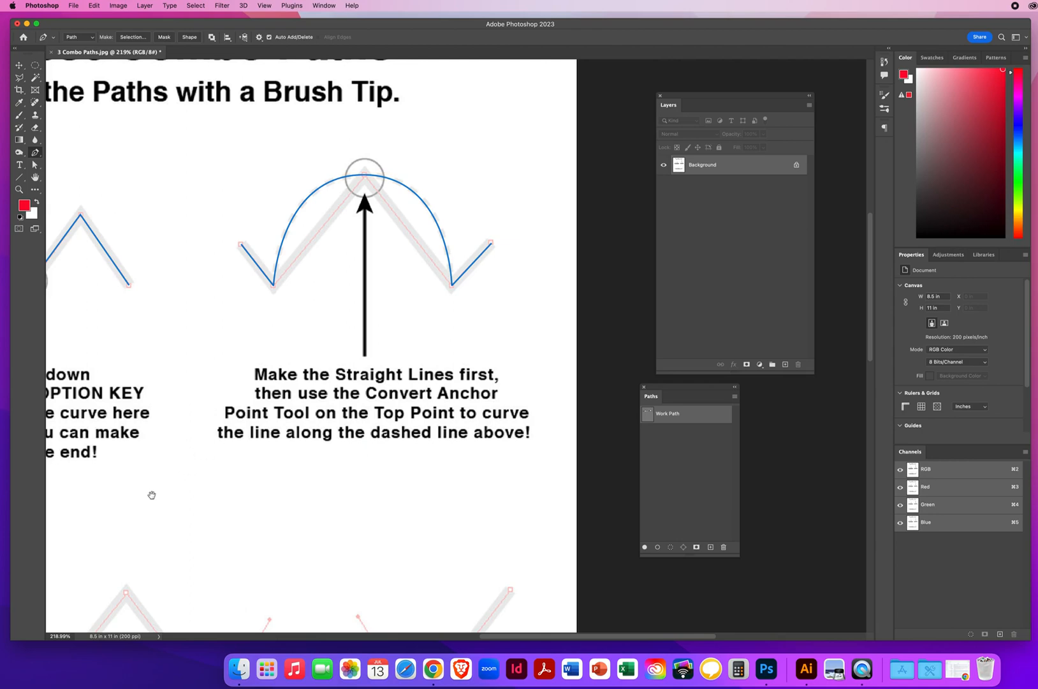
scroll("down", 3)
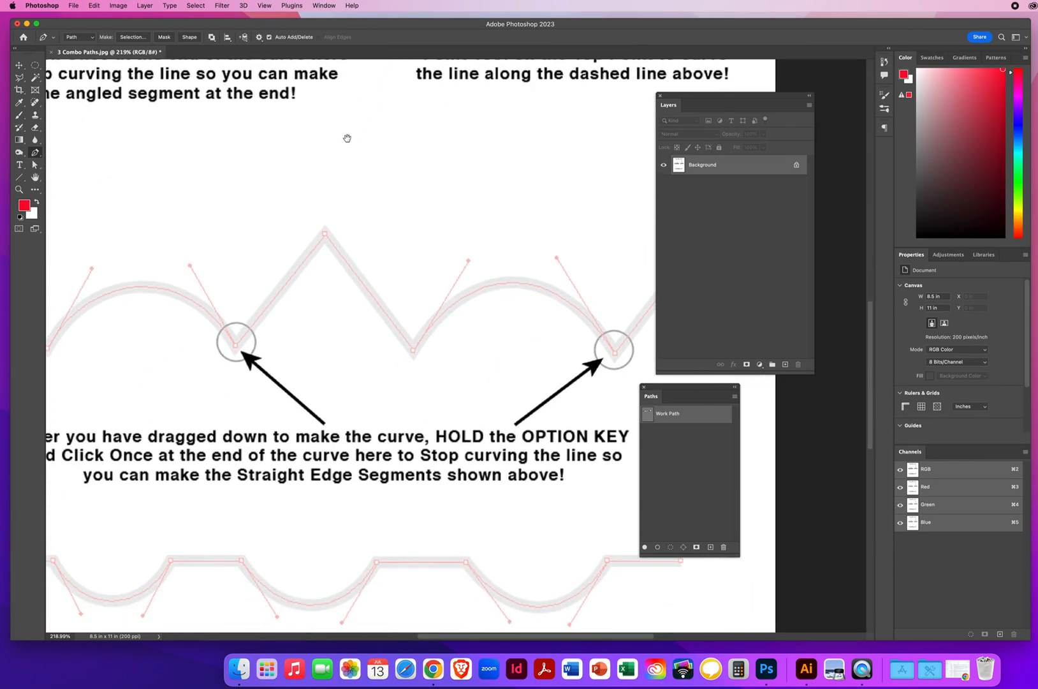
left_click(21, 188)
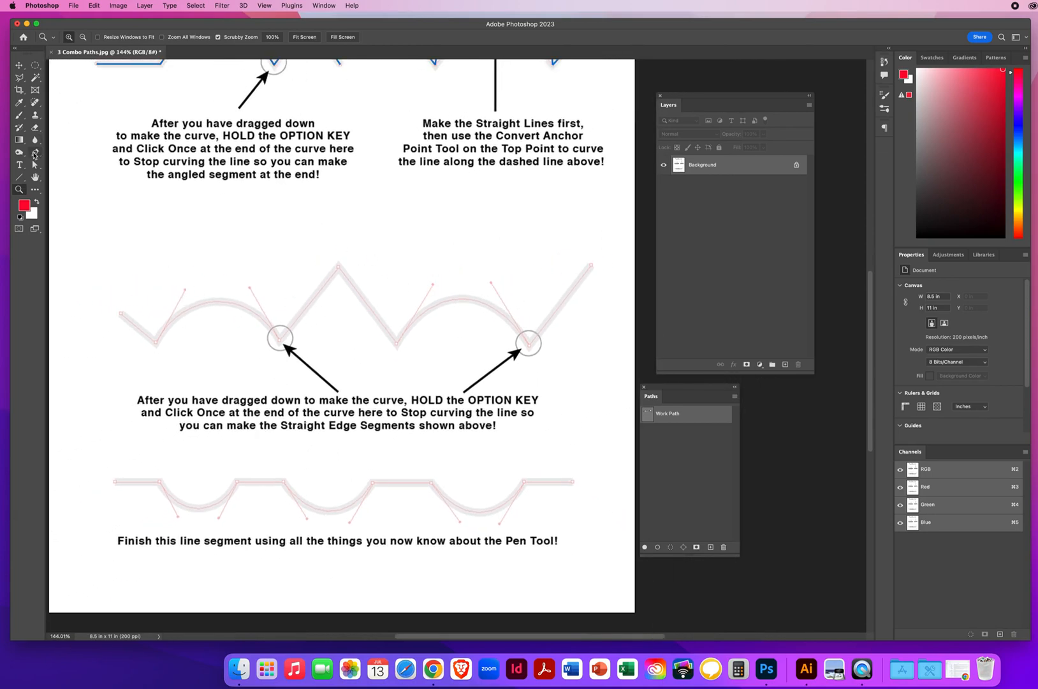
Trace the third row's opening V and bend its first hump down to the circled point
left_click(19, 153)
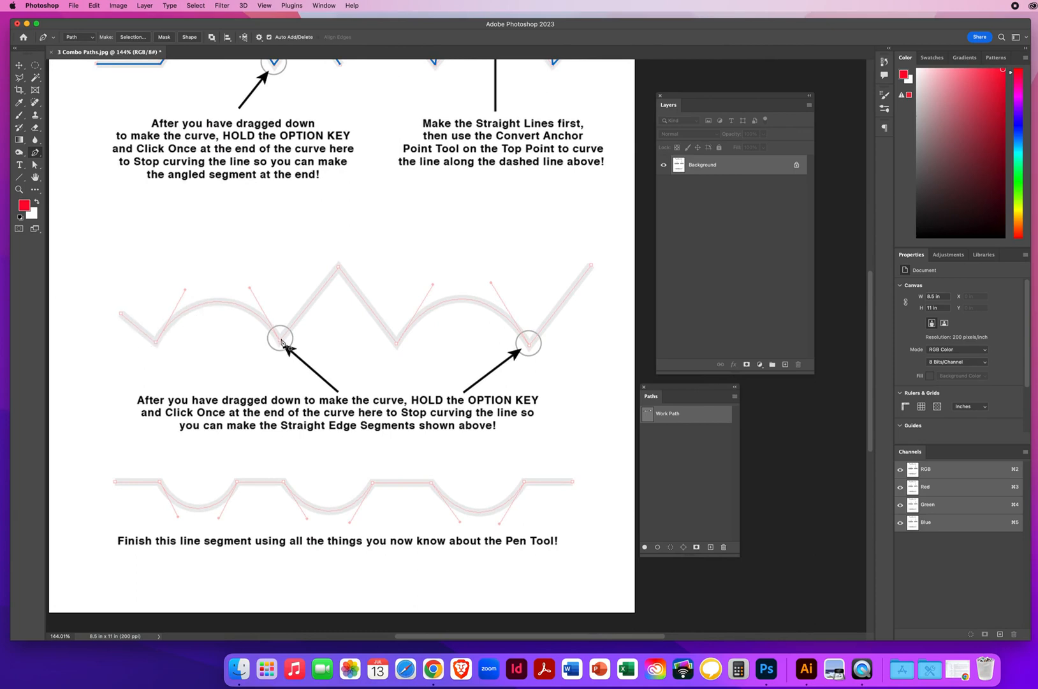
mouse_move(403, 353)
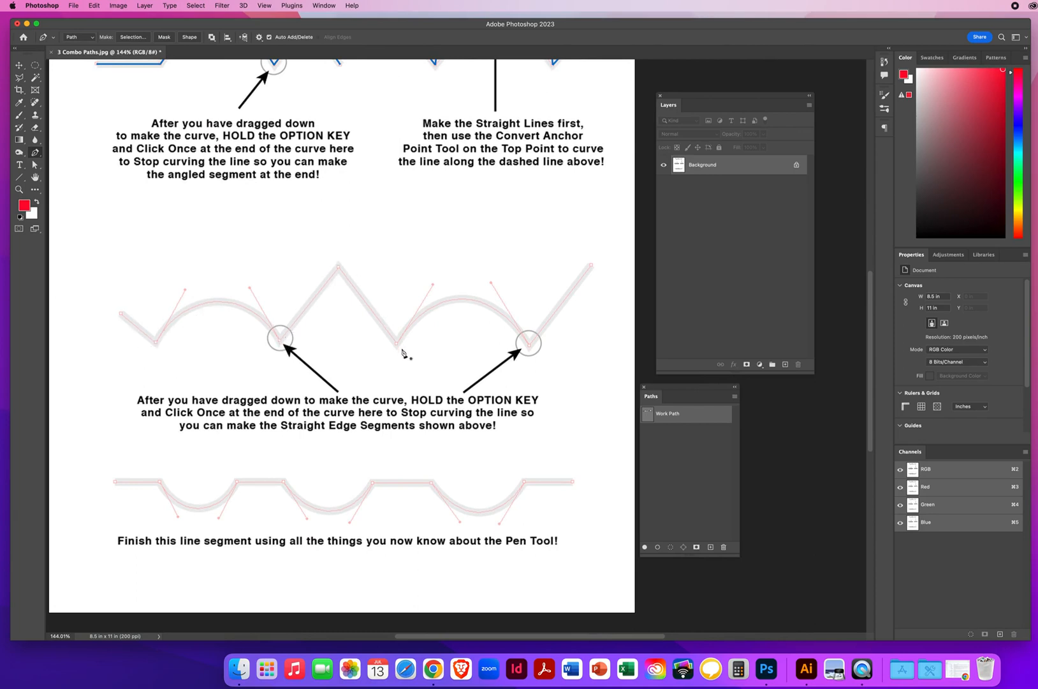
mouse_move(143, 384)
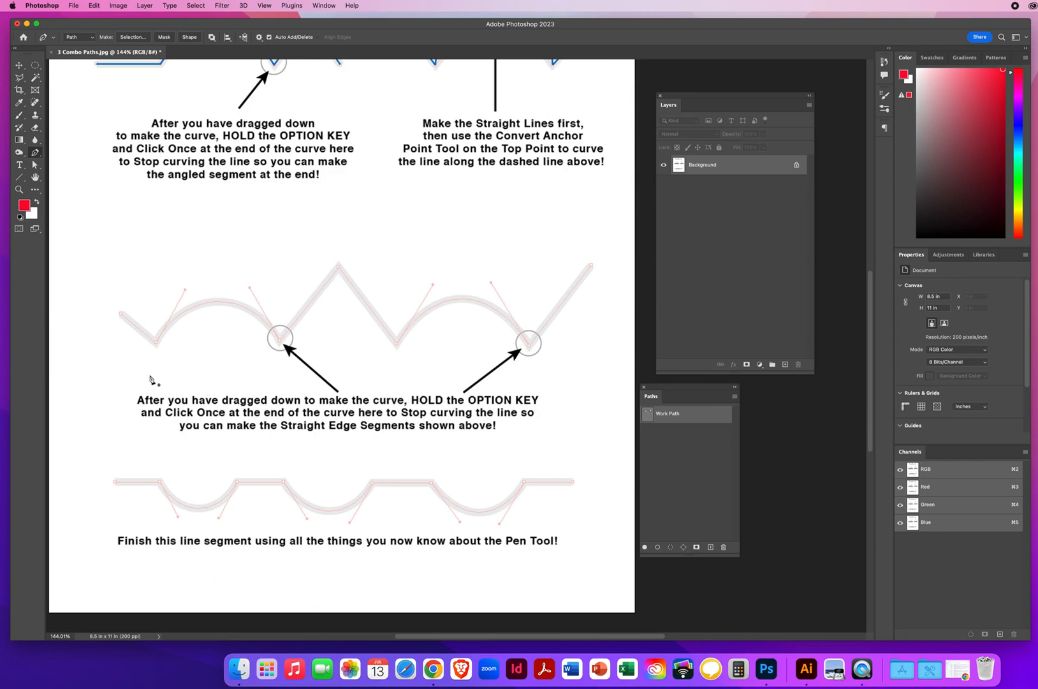
mouse_move(143, 378)
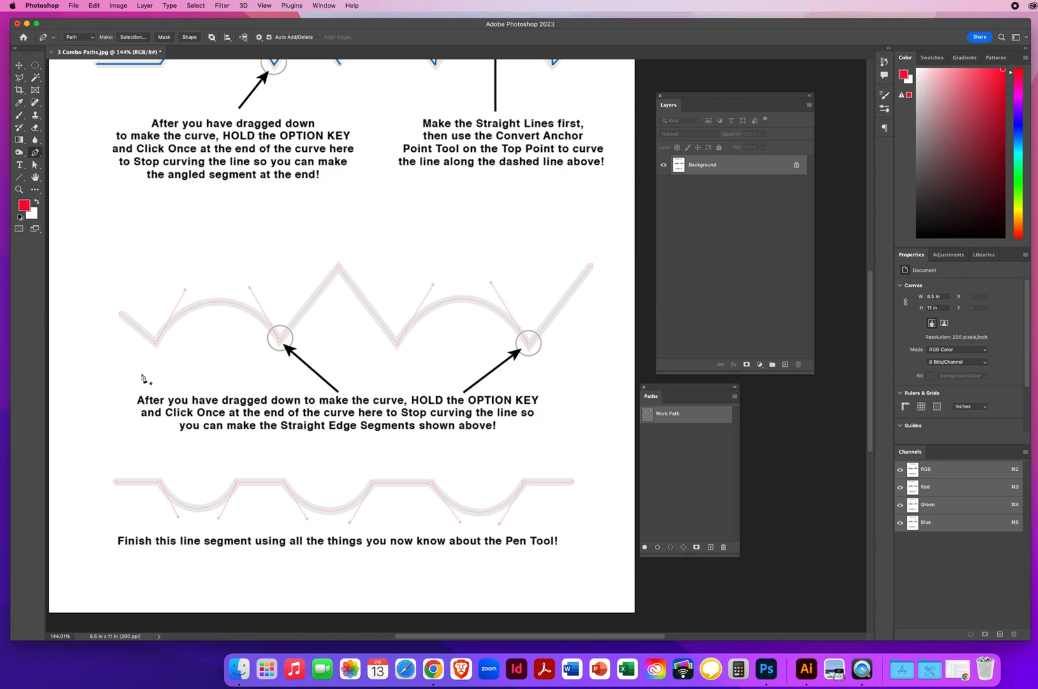
mouse_move(123, 317)
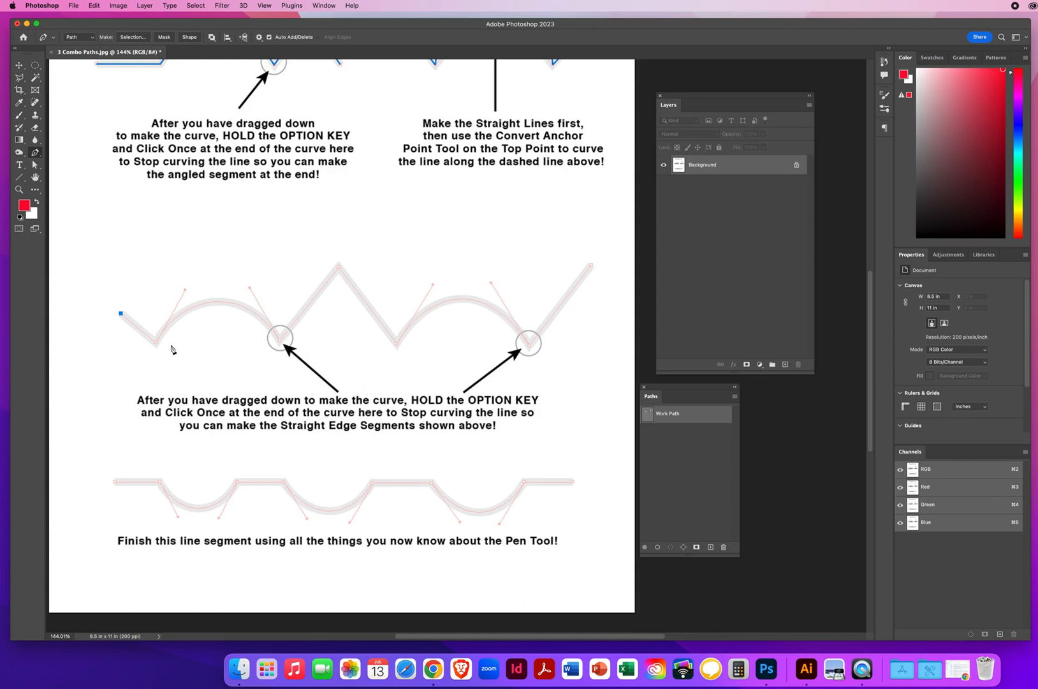
left_click(156, 344)
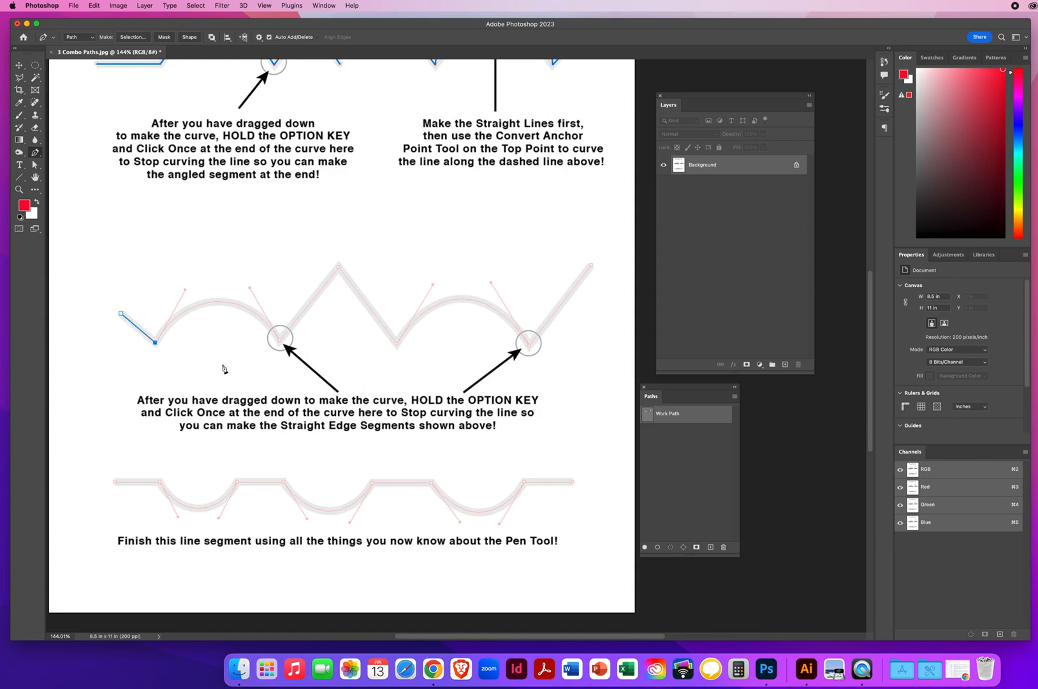
mouse_move(159, 339)
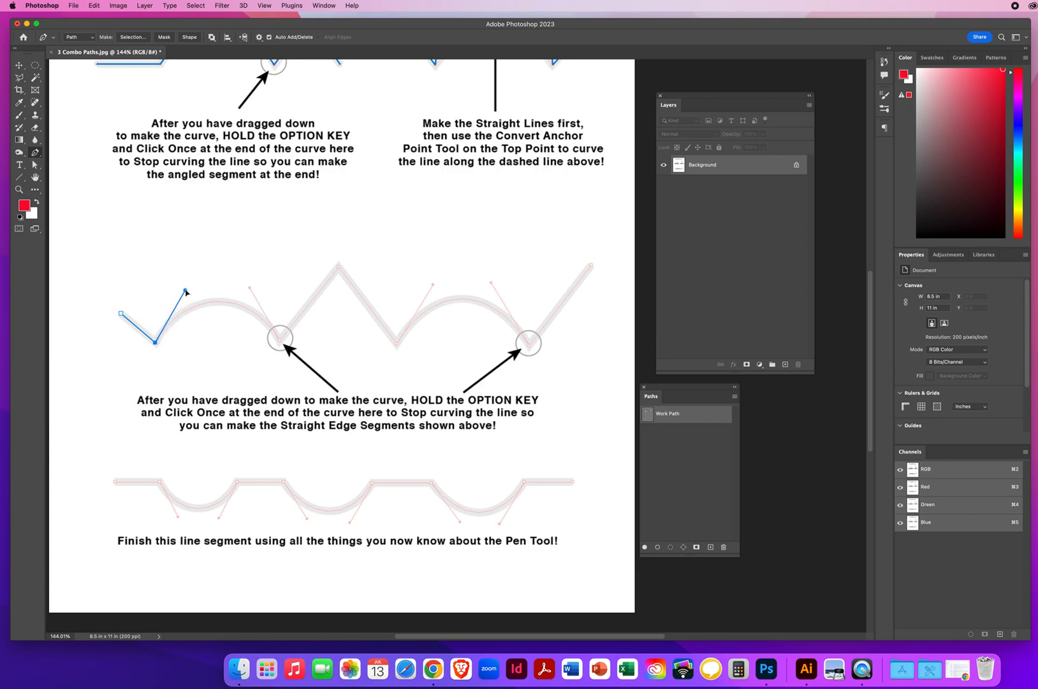
mouse_move(206, 294)
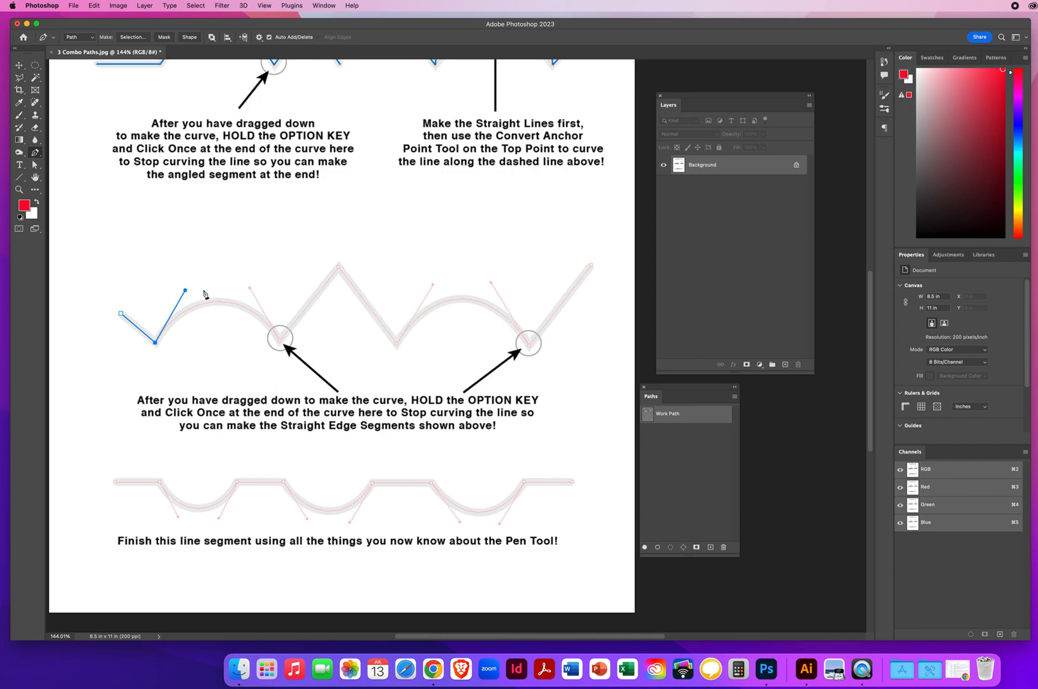
mouse_move(200, 332)
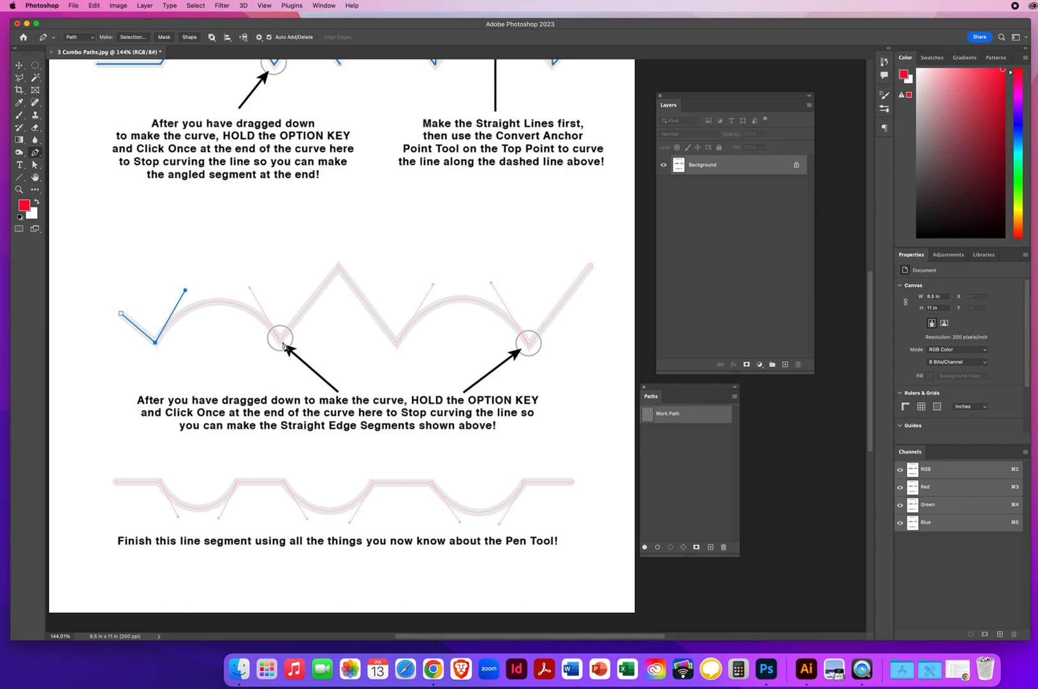
mouse_move(283, 346)
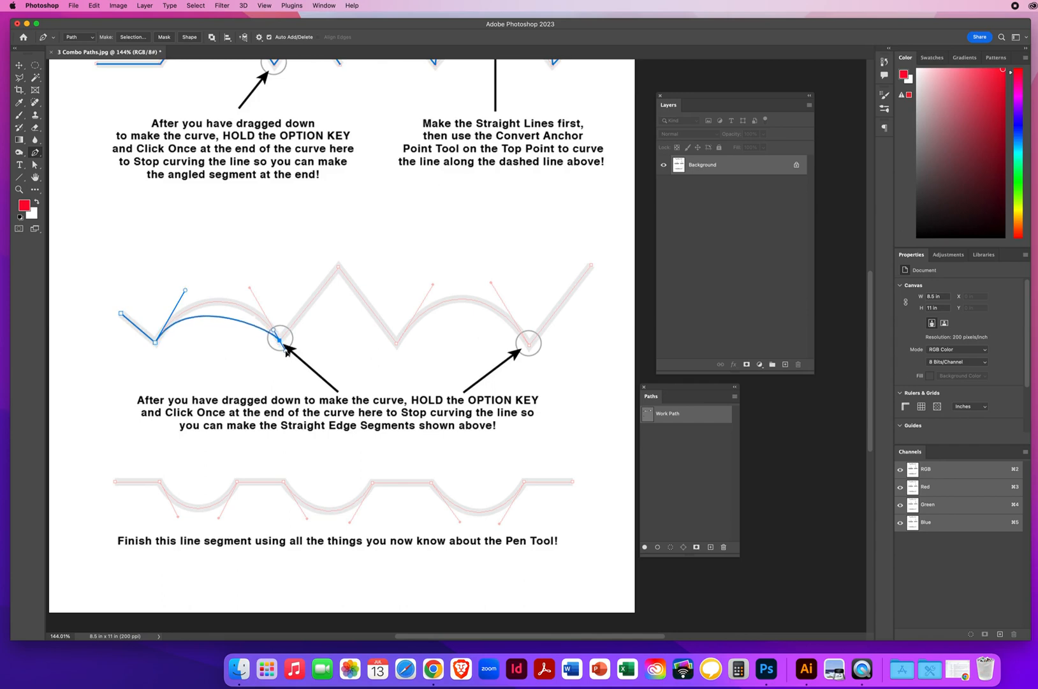
left_click_drag(278, 339, 304, 382)
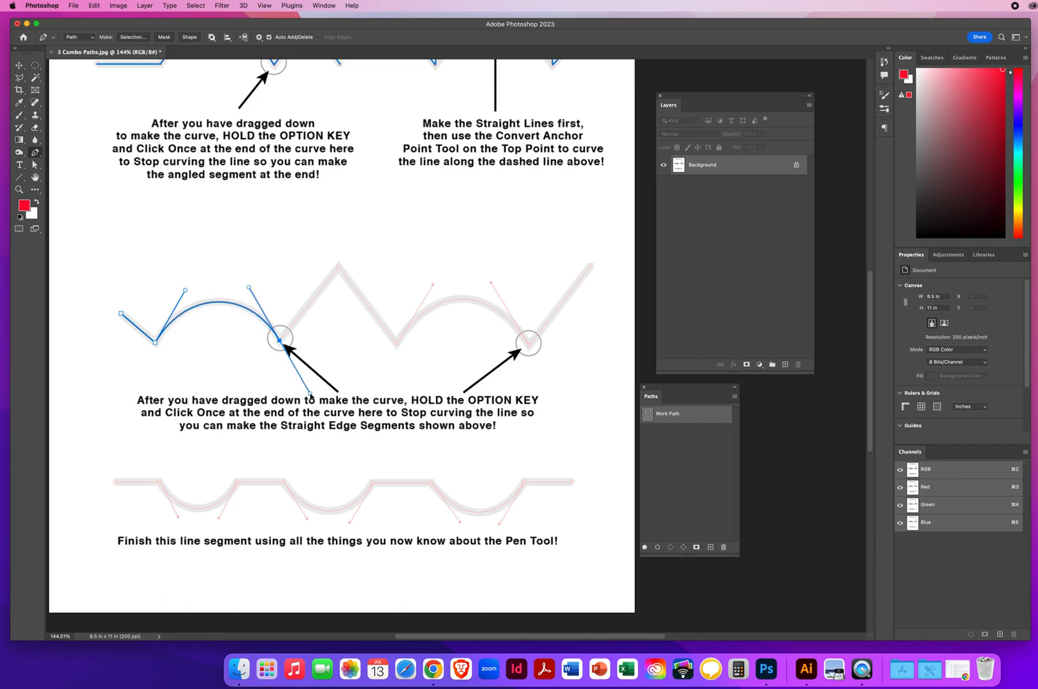
mouse_move(364, 383)
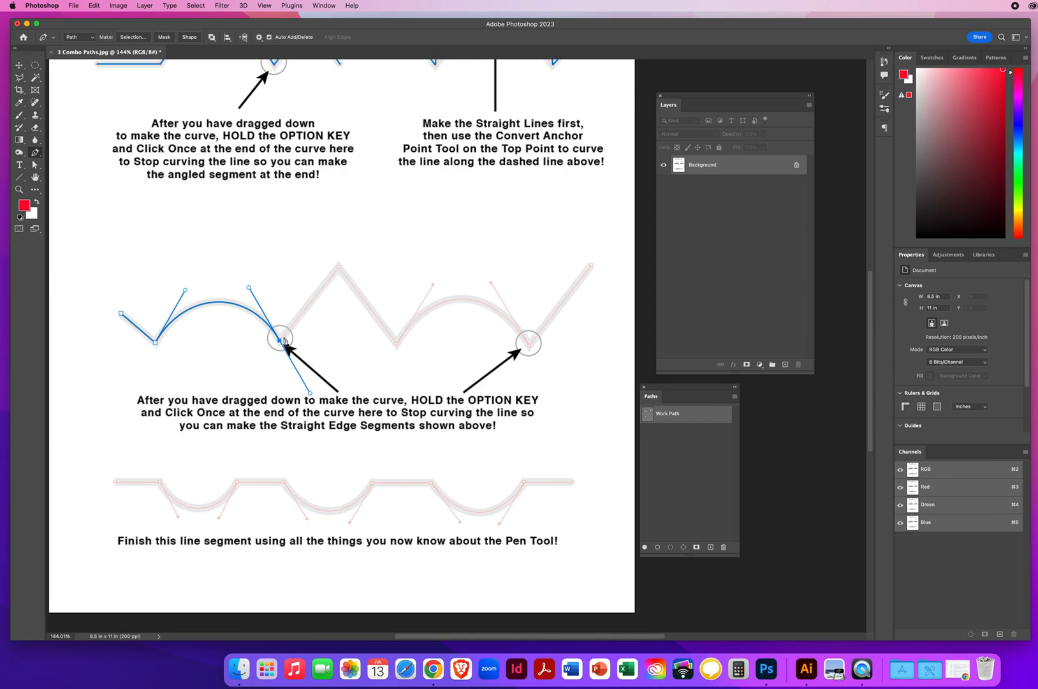
mouse_move(317, 317)
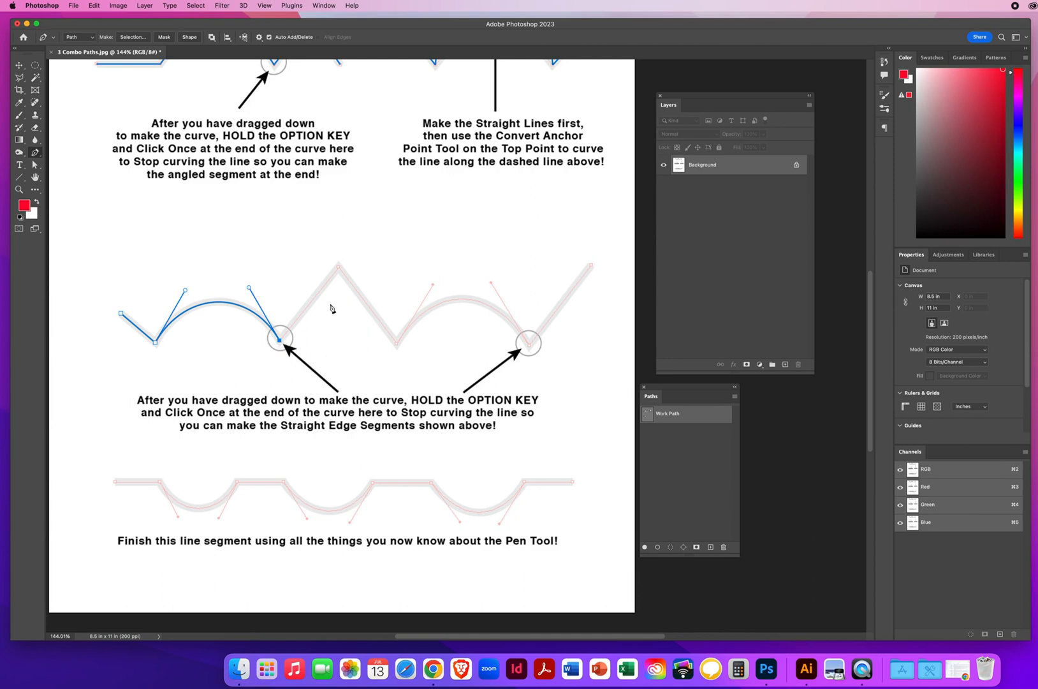
mouse_move(298, 390)
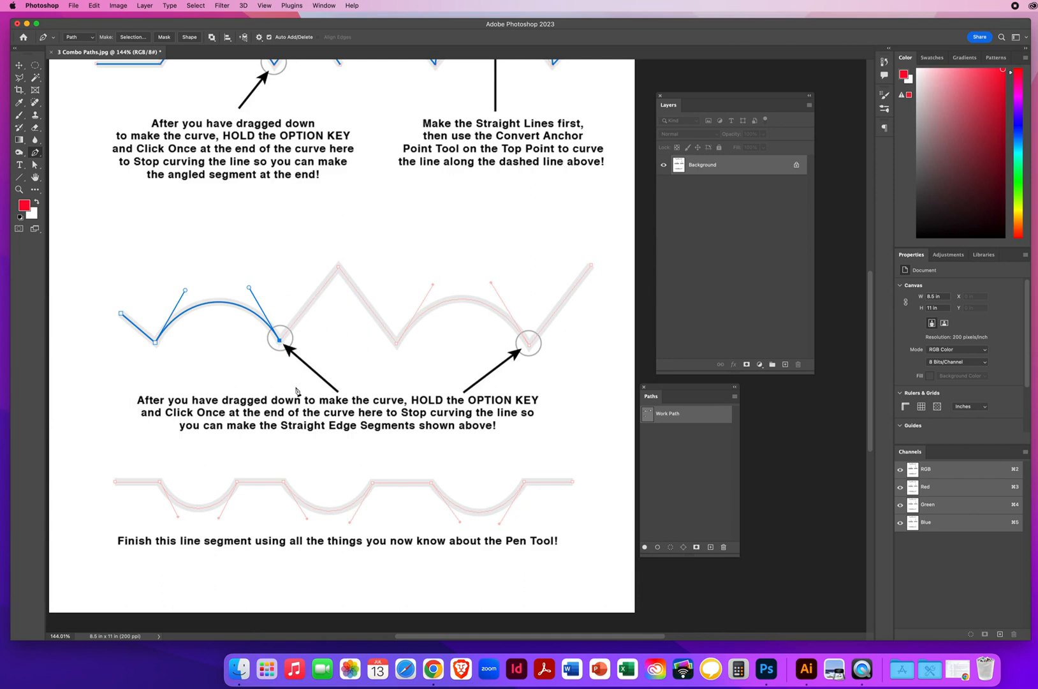
mouse_move(339, 271)
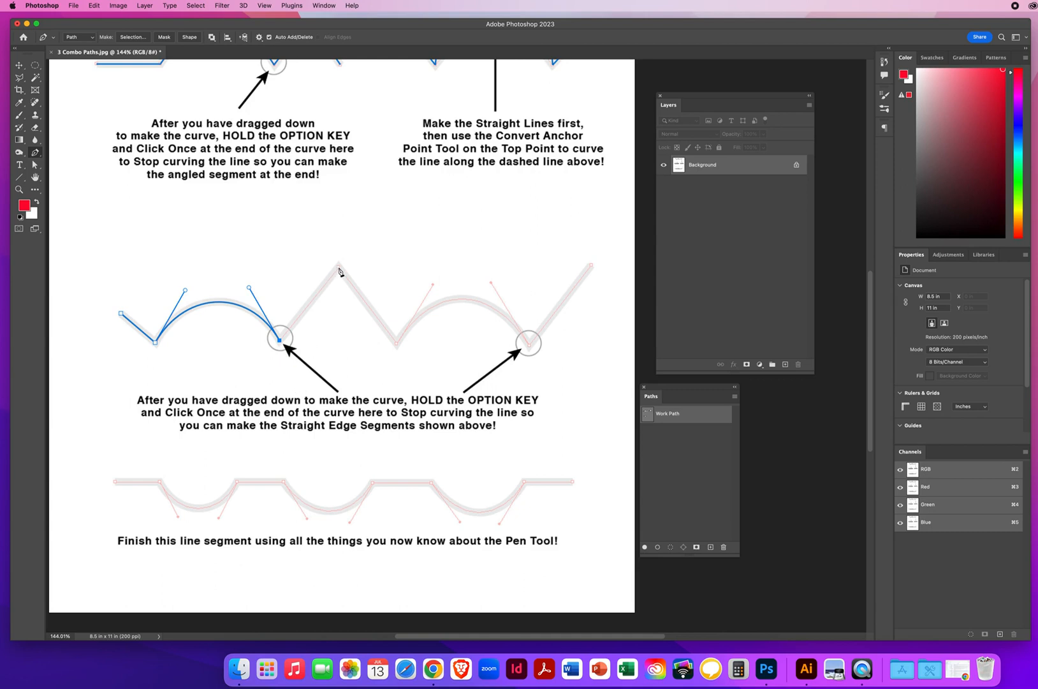
Continue up the next peak and end the second arch at the right circled point
left_click(339, 269)
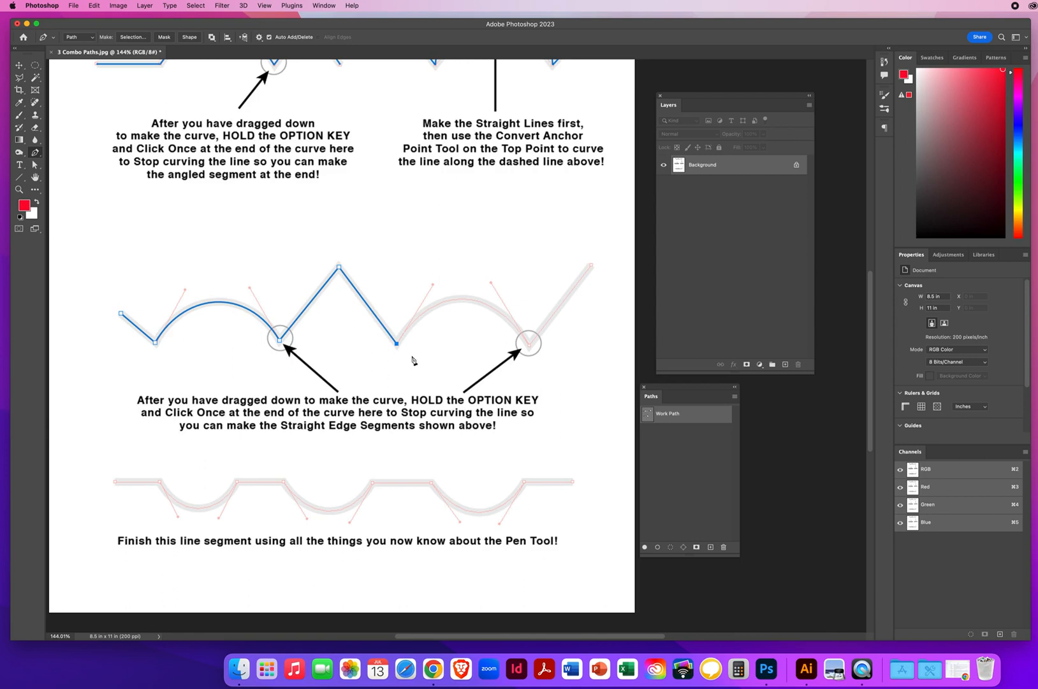
mouse_move(428, 380)
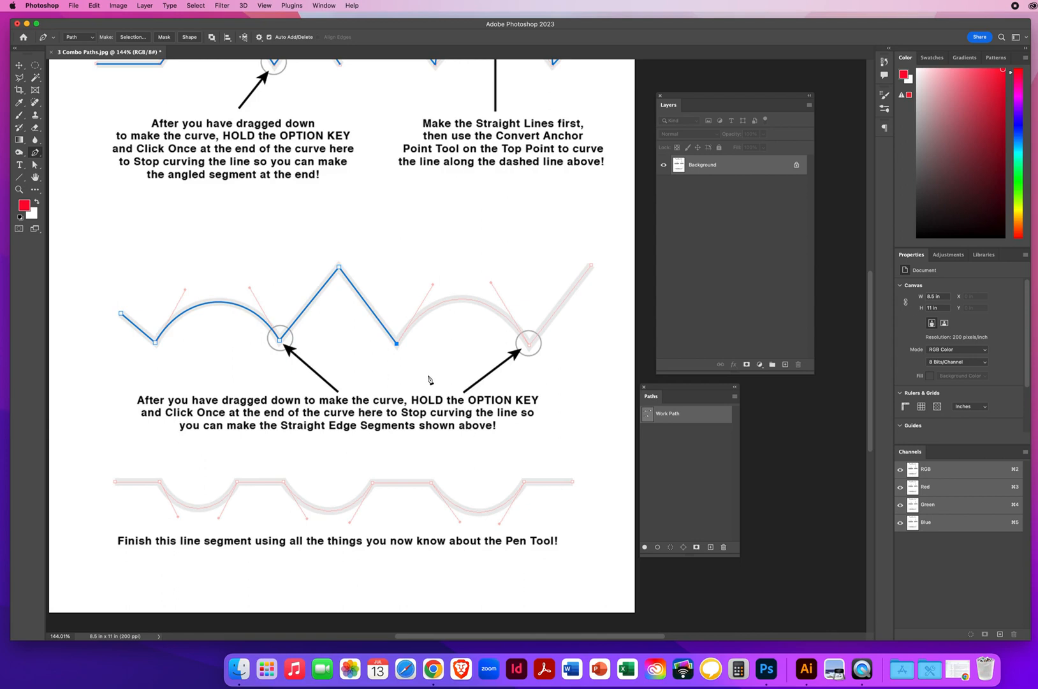
mouse_move(478, 310)
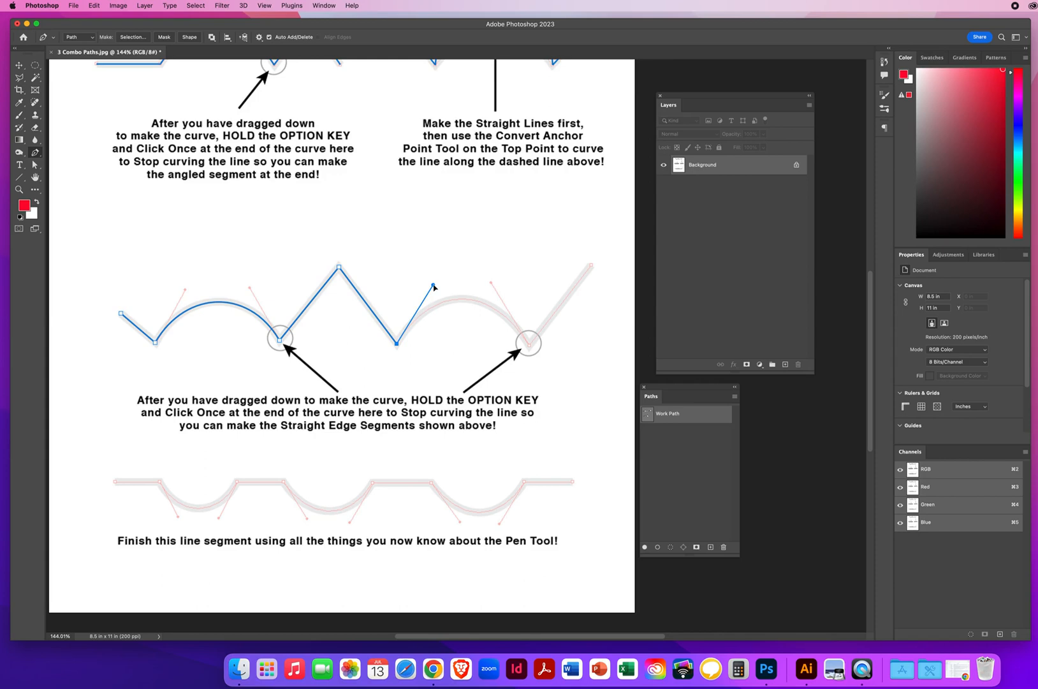
mouse_move(455, 287)
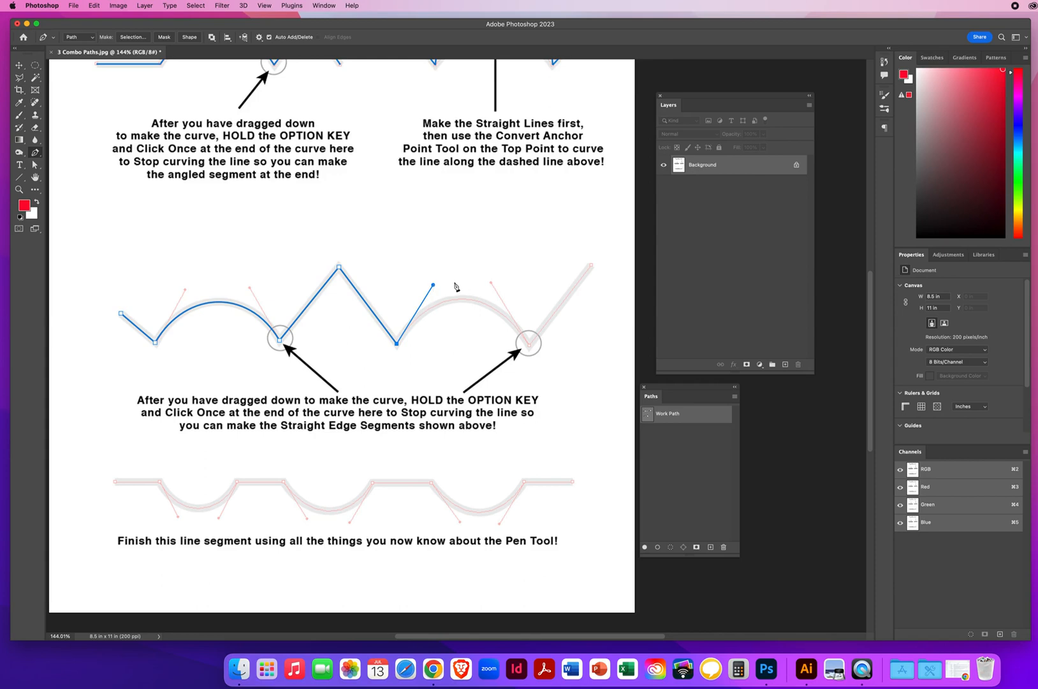
mouse_move(469, 312)
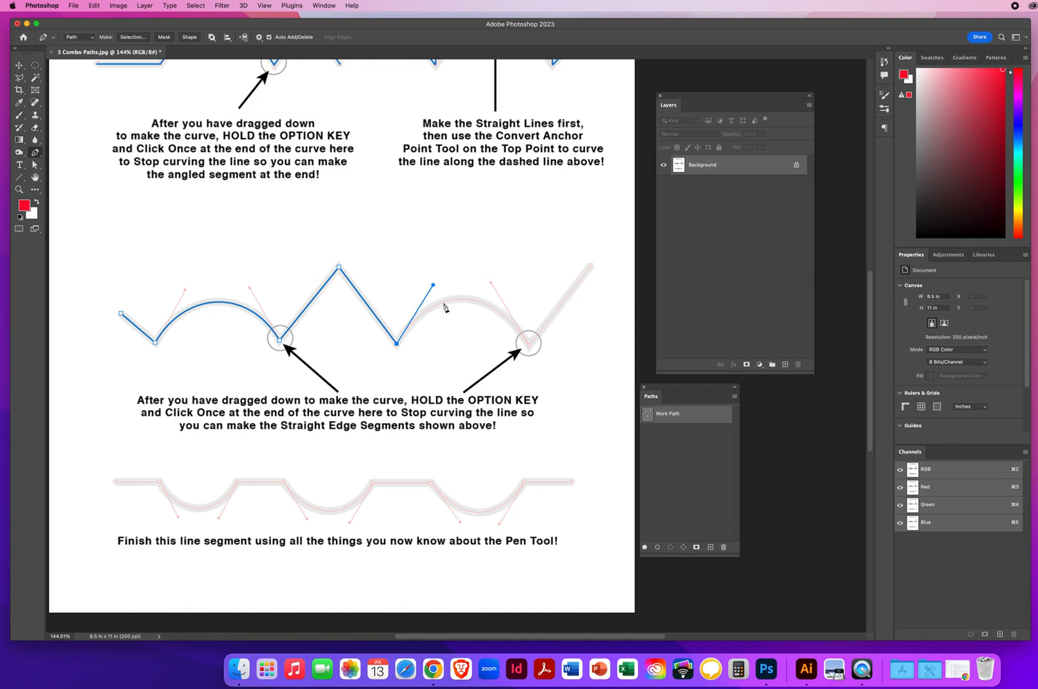
mouse_move(496, 315)
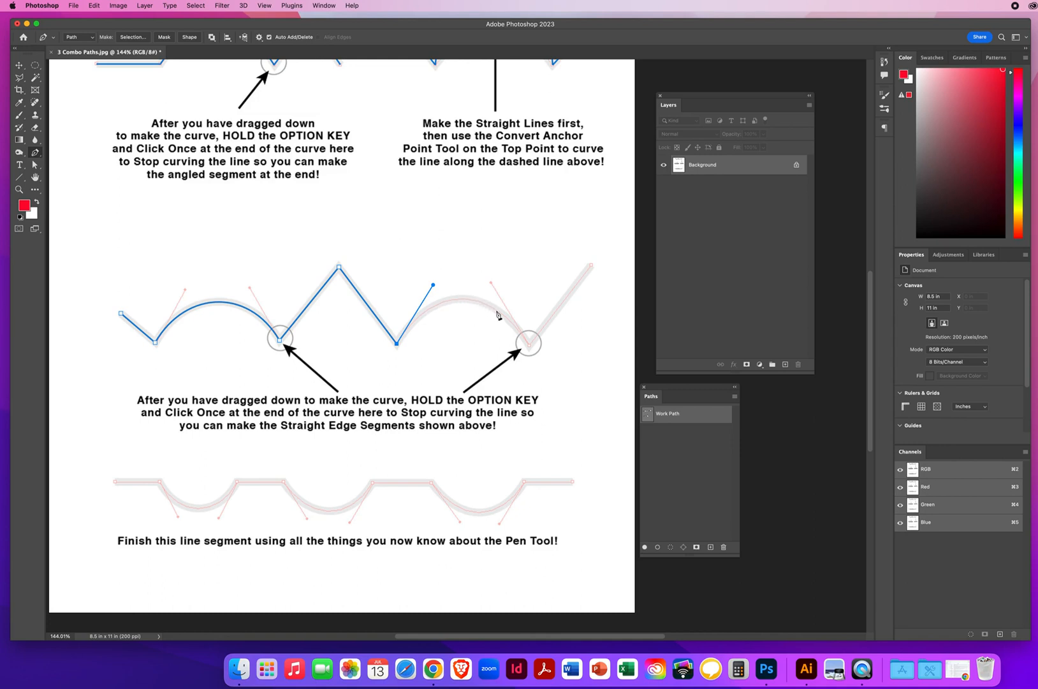
mouse_move(529, 350)
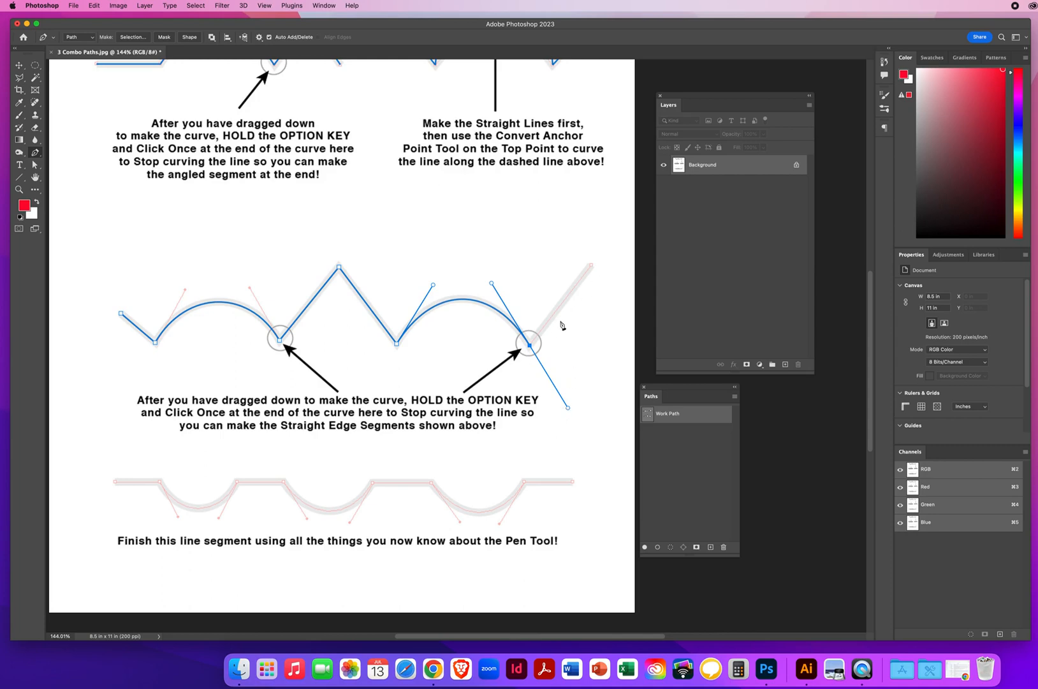
mouse_move(593, 353)
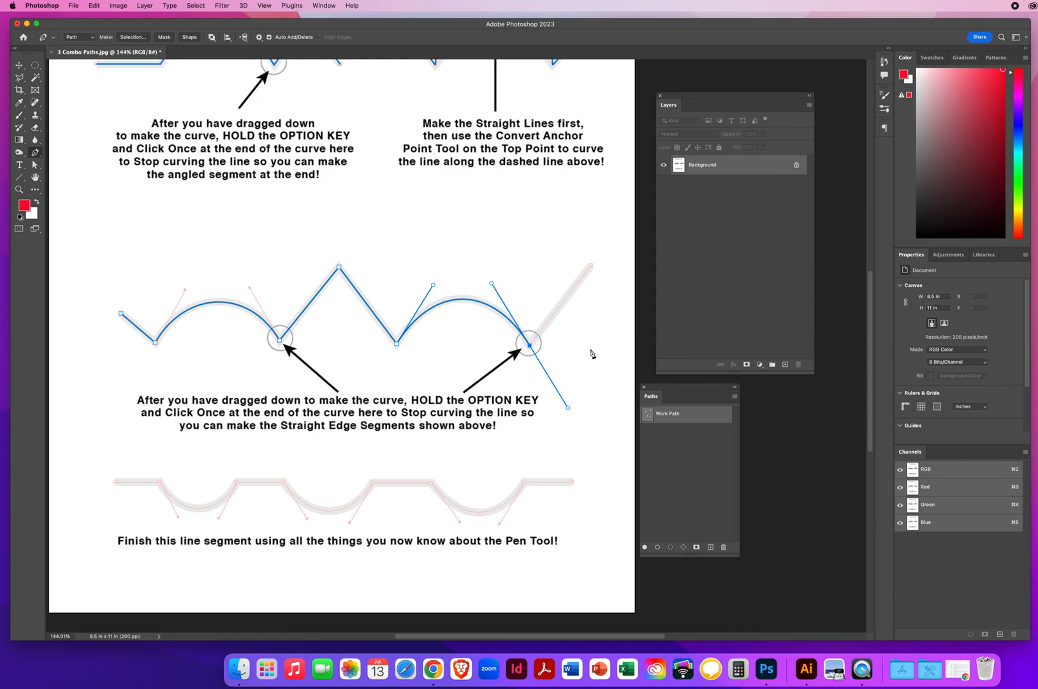
mouse_move(530, 351)
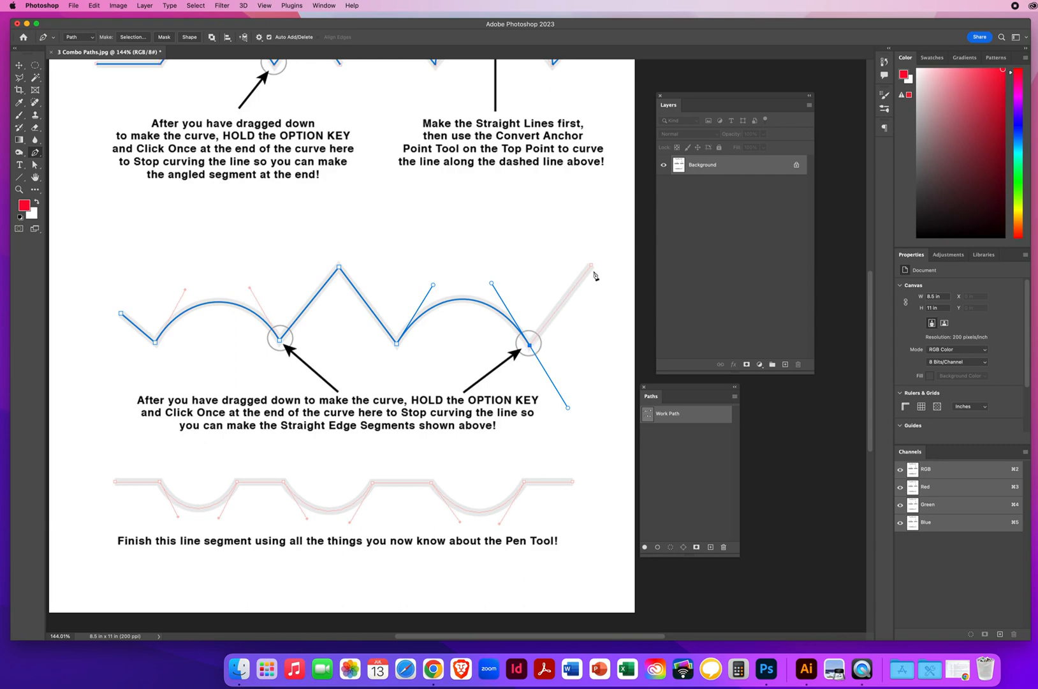
mouse_move(592, 279)
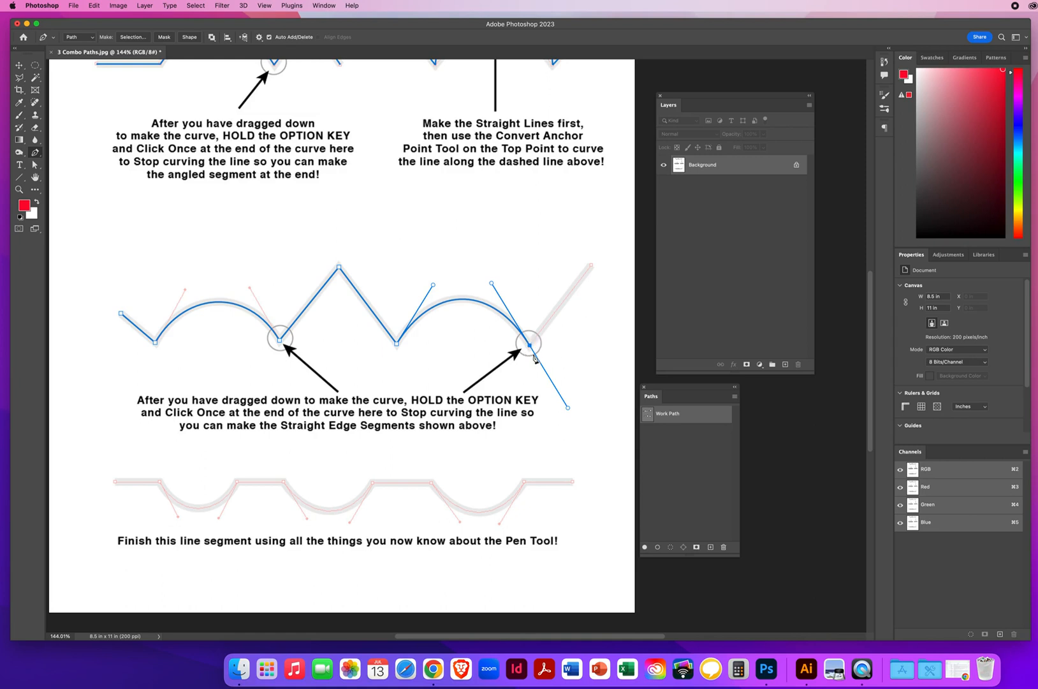
left_click(529, 345)
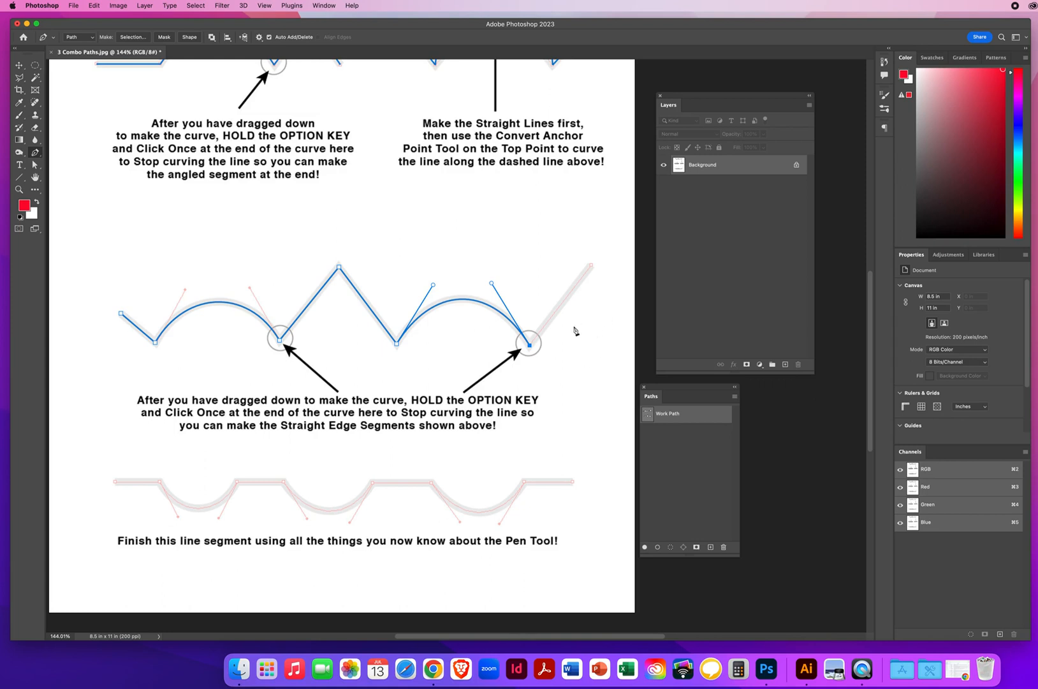
mouse_move(593, 269)
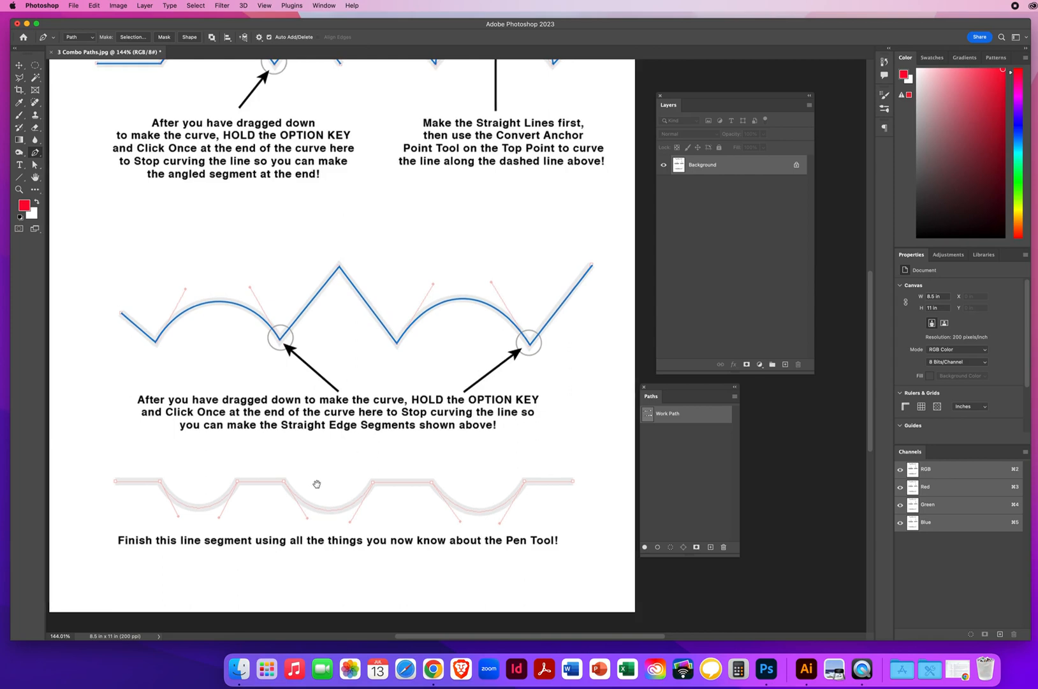
Trace the bottom line's flat runs and curved dips from left end to right end
scroll("down", 3)
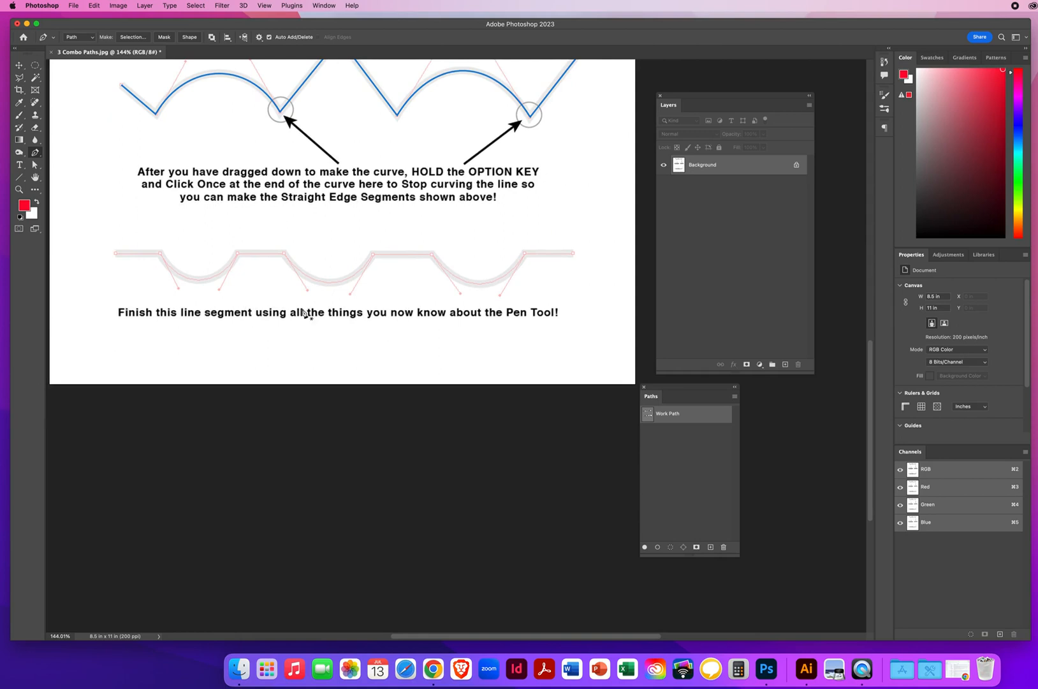
mouse_move(444, 329)
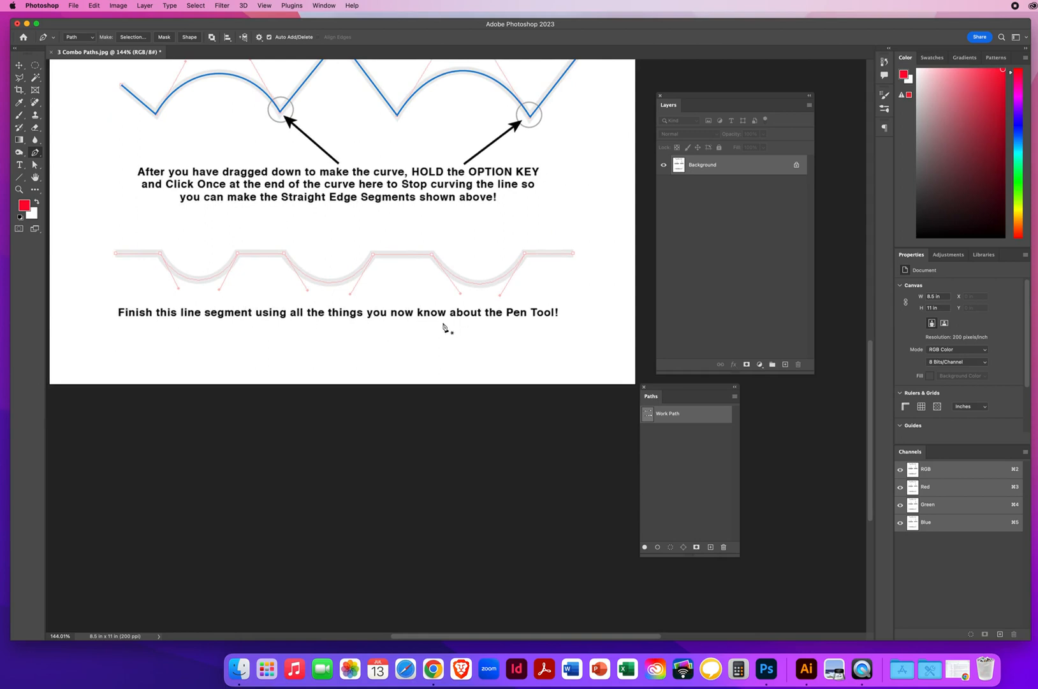
mouse_move(510, 332)
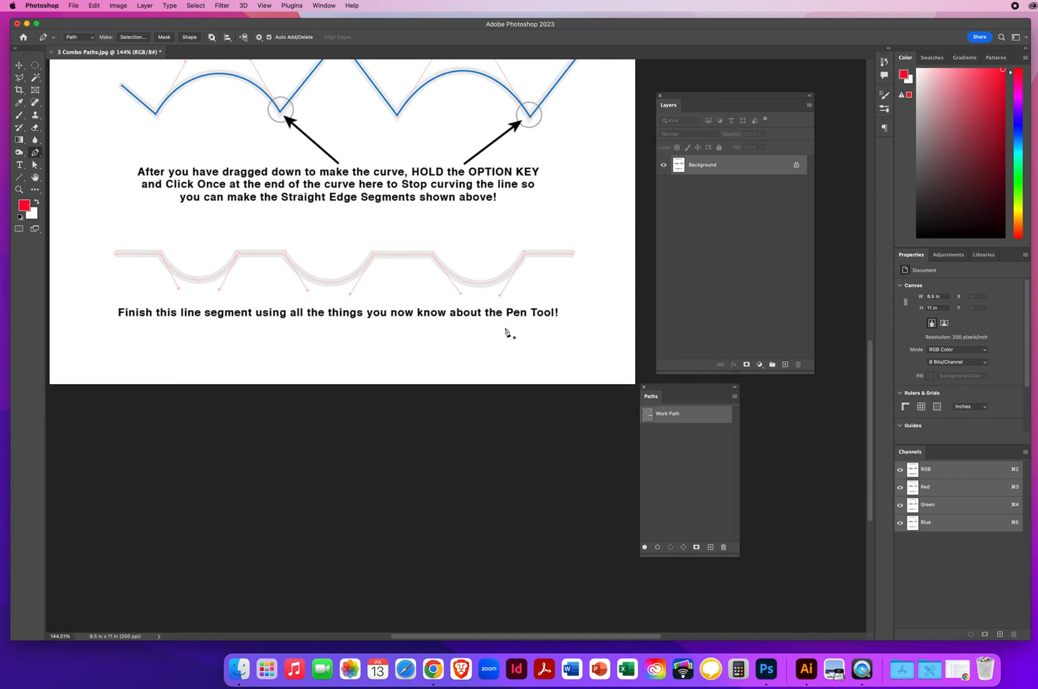
mouse_move(332, 328)
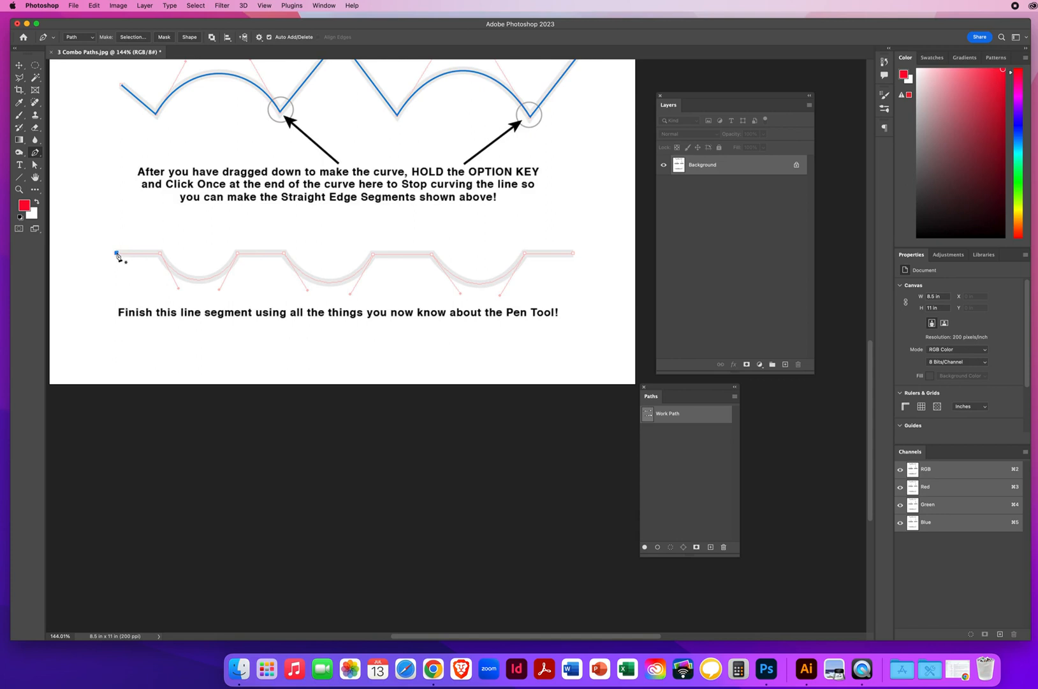
left_click(161, 252)
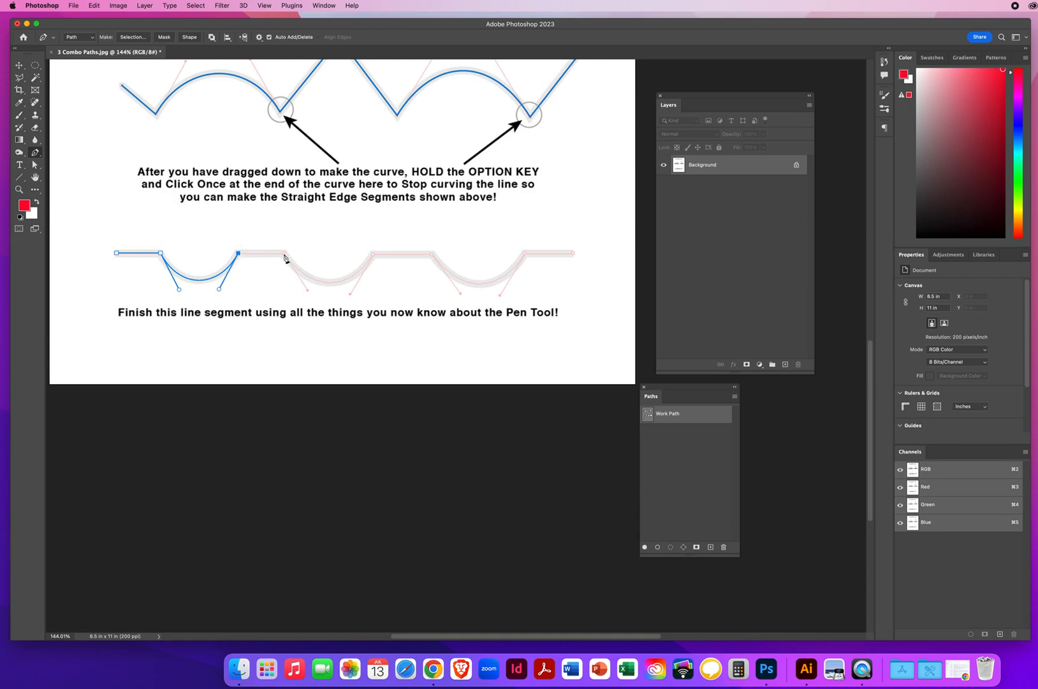
left_click(283, 254)
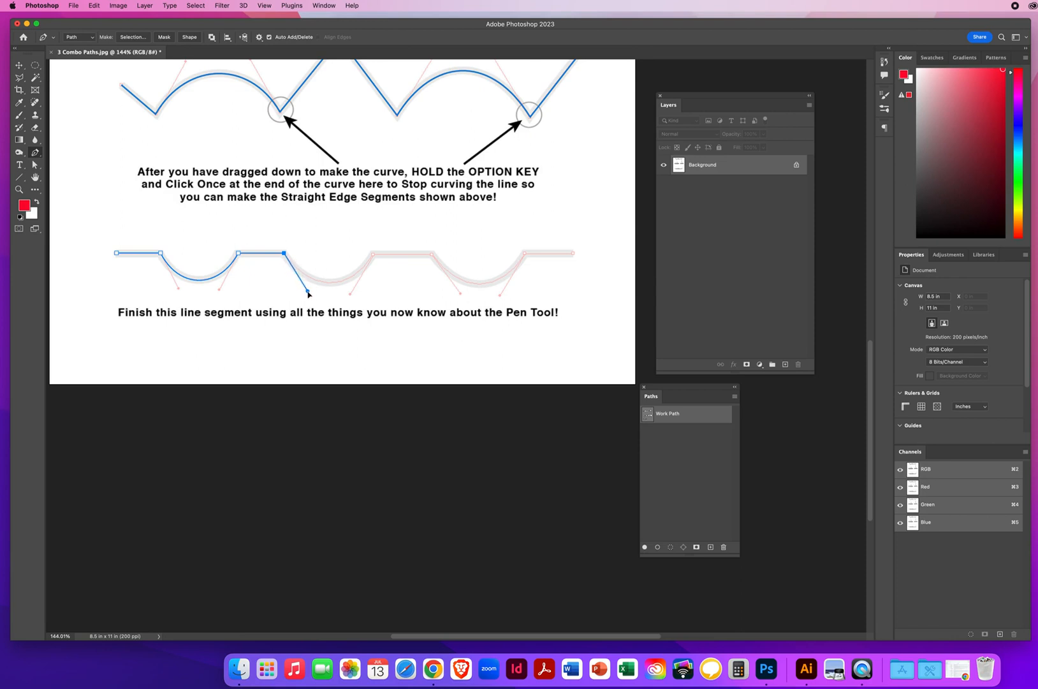
left_click_drag(309, 289, 390, 230)
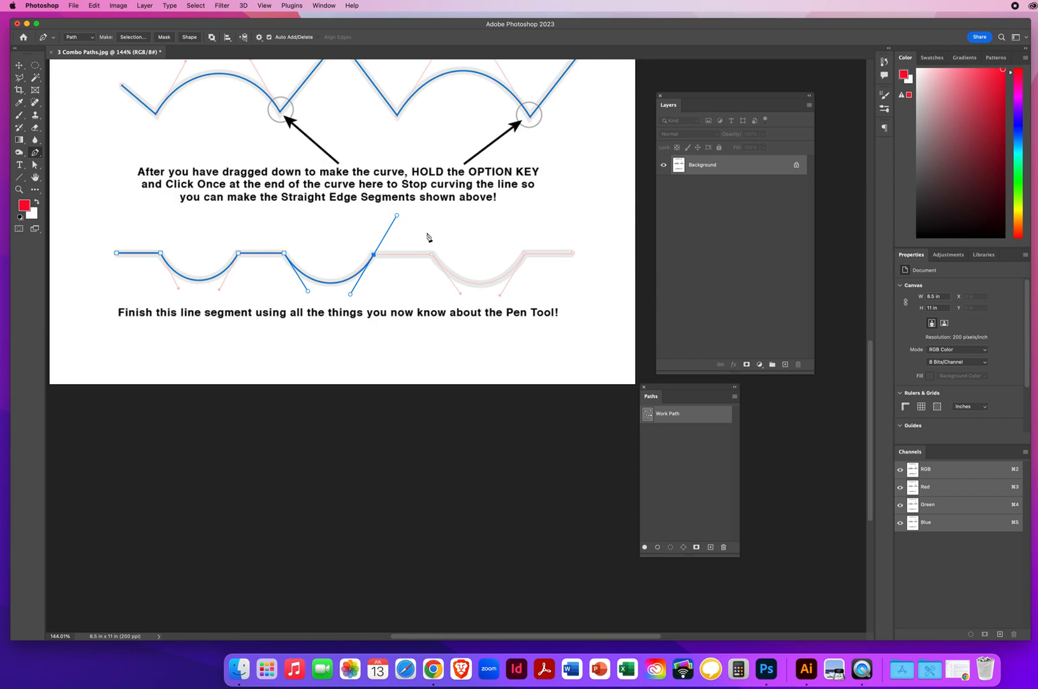
mouse_move(453, 304)
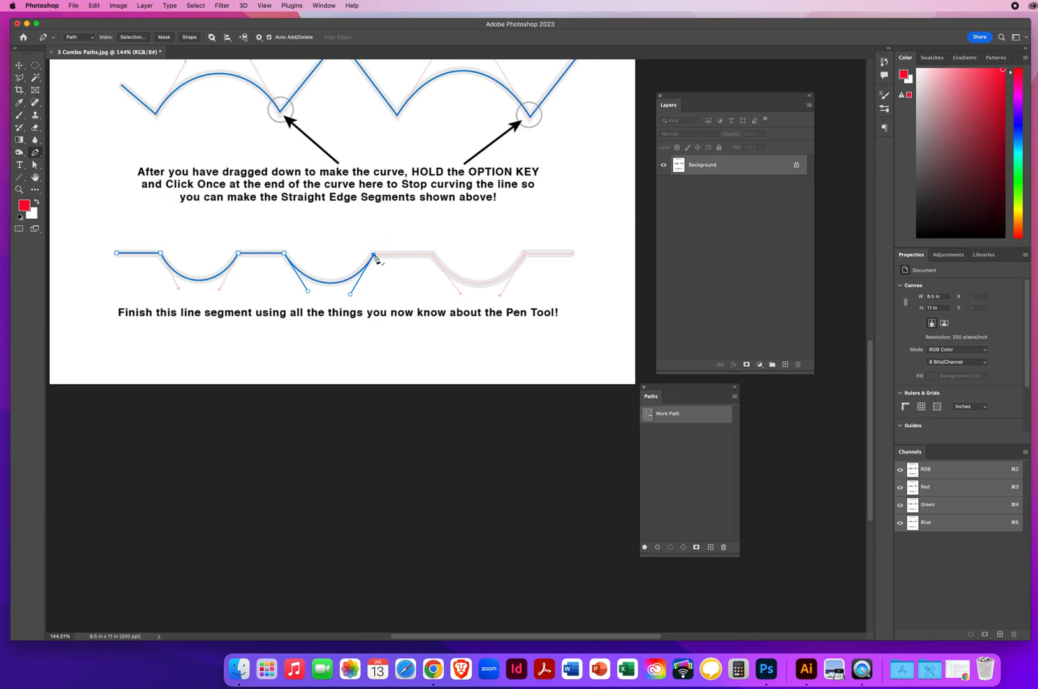
left_click(434, 254)
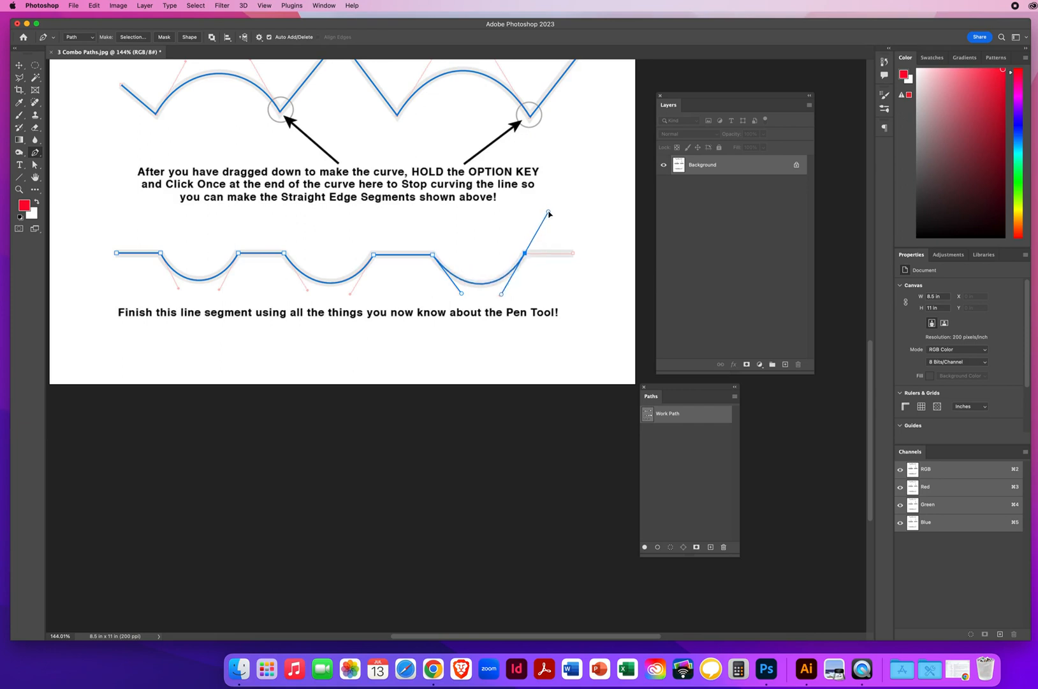
mouse_move(591, 296)
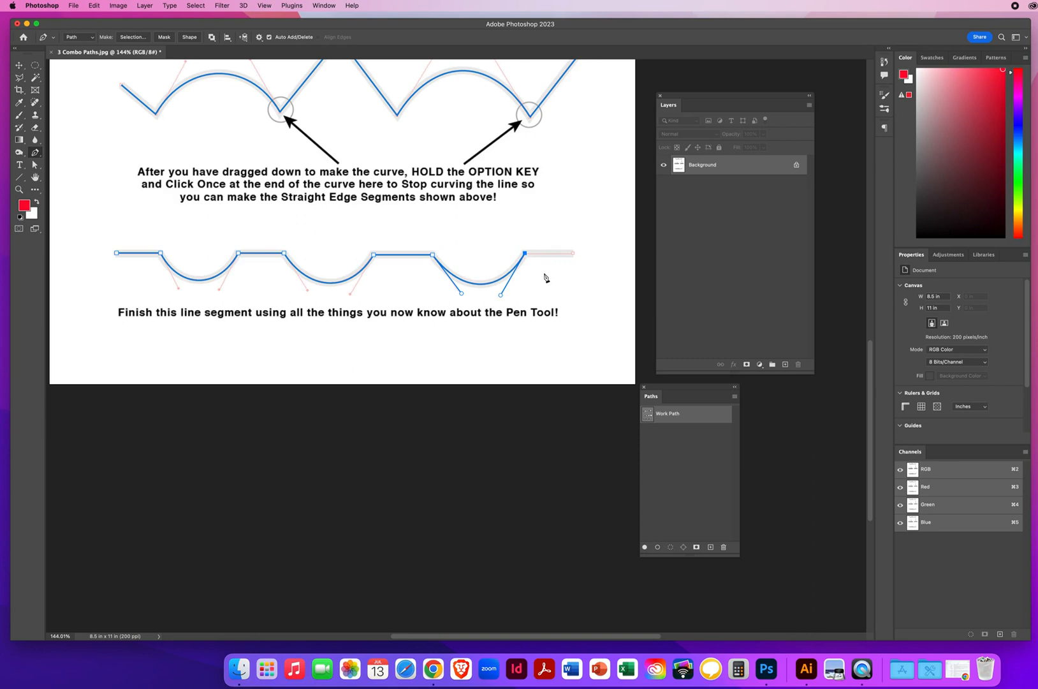
left_click(570, 252)
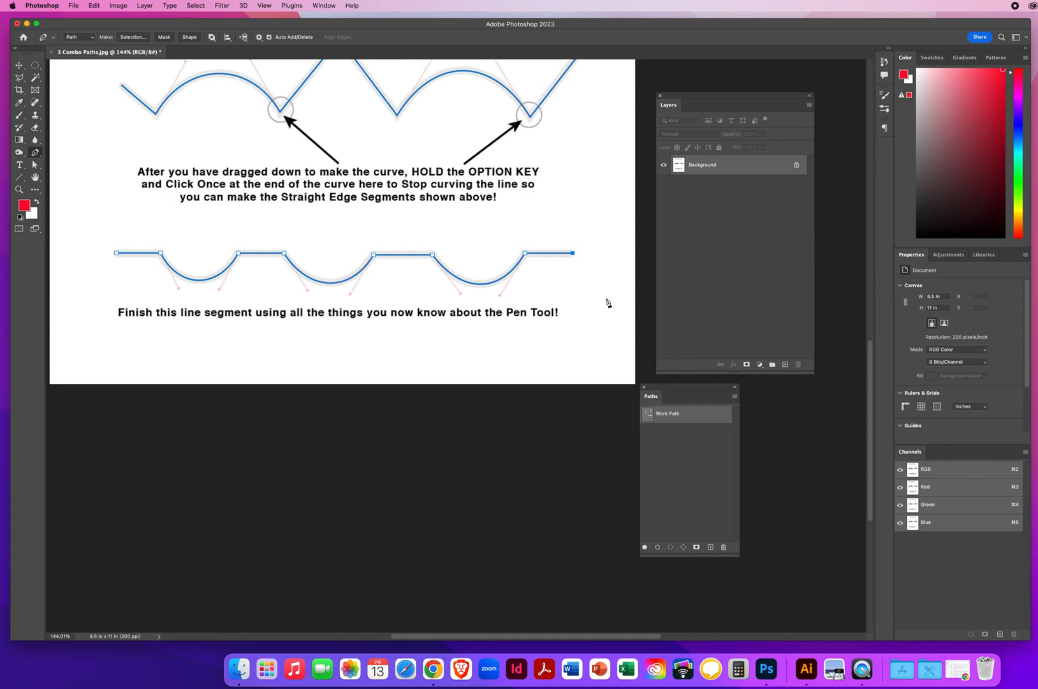
mouse_move(602, 302)
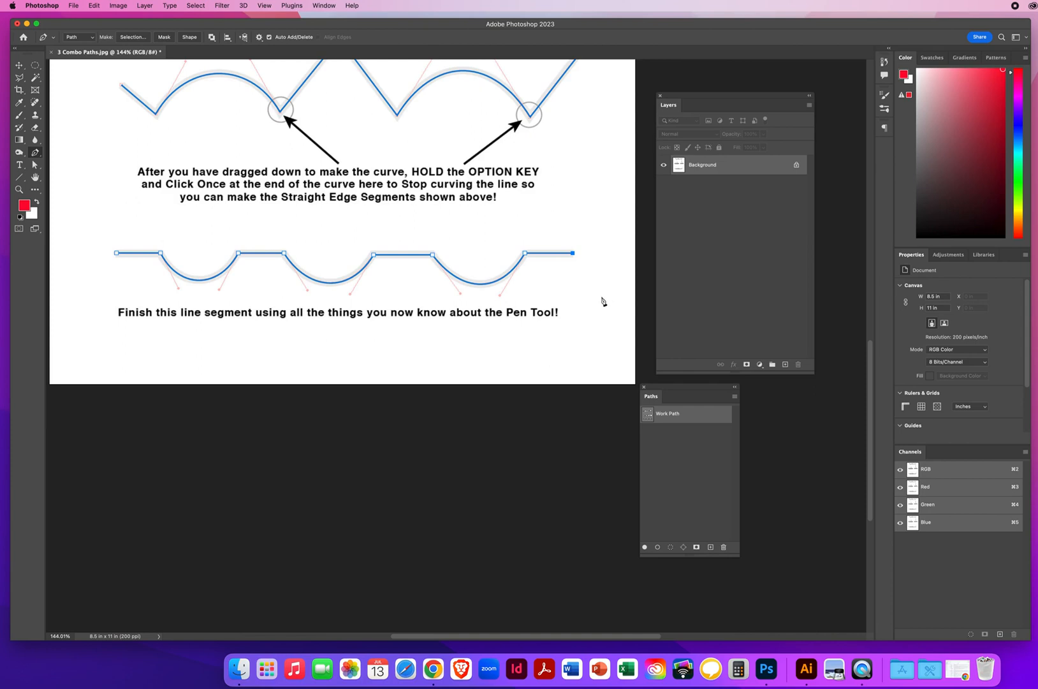
mouse_move(584, 307)
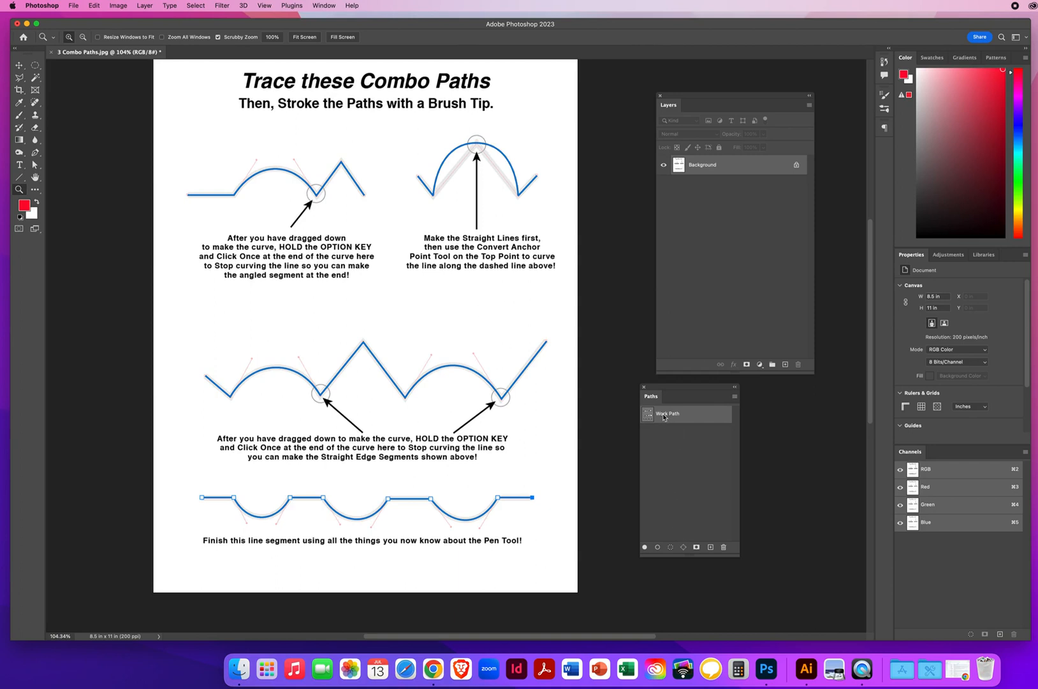
Save the work path as 'Combo Paths' and make it the active path
double_click(667, 413)
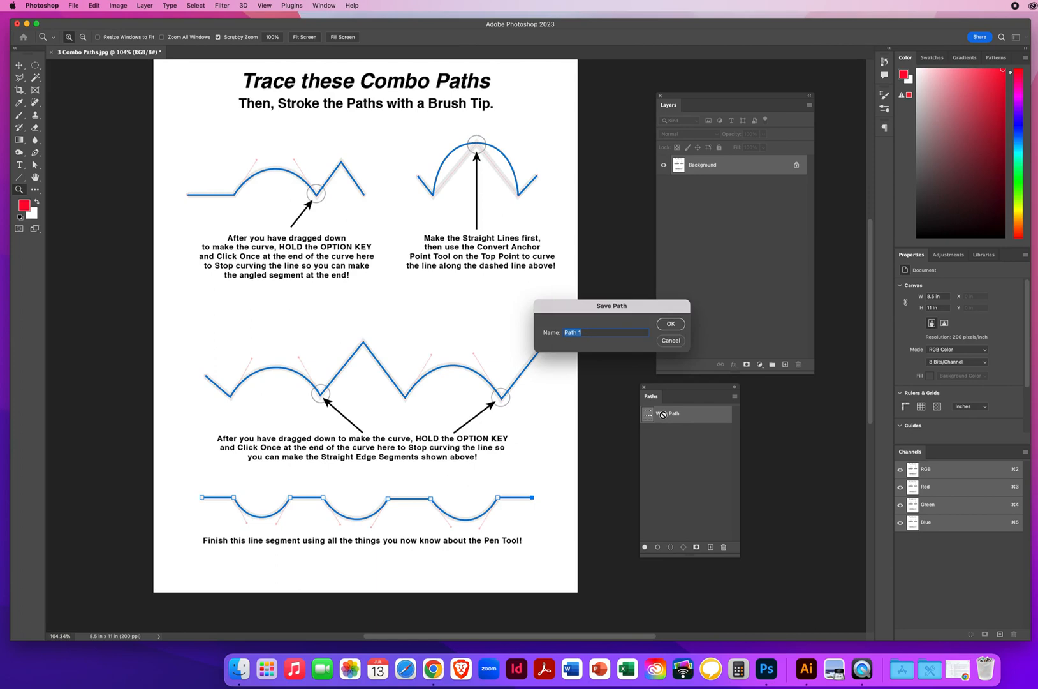
type("Combo")
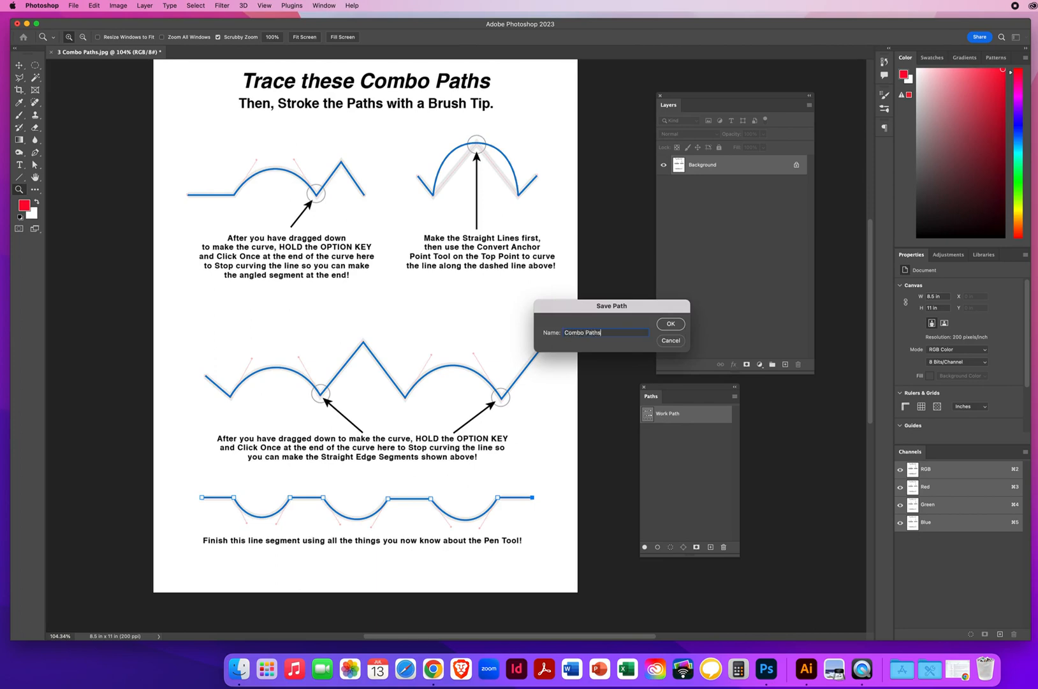
left_click(671, 324)
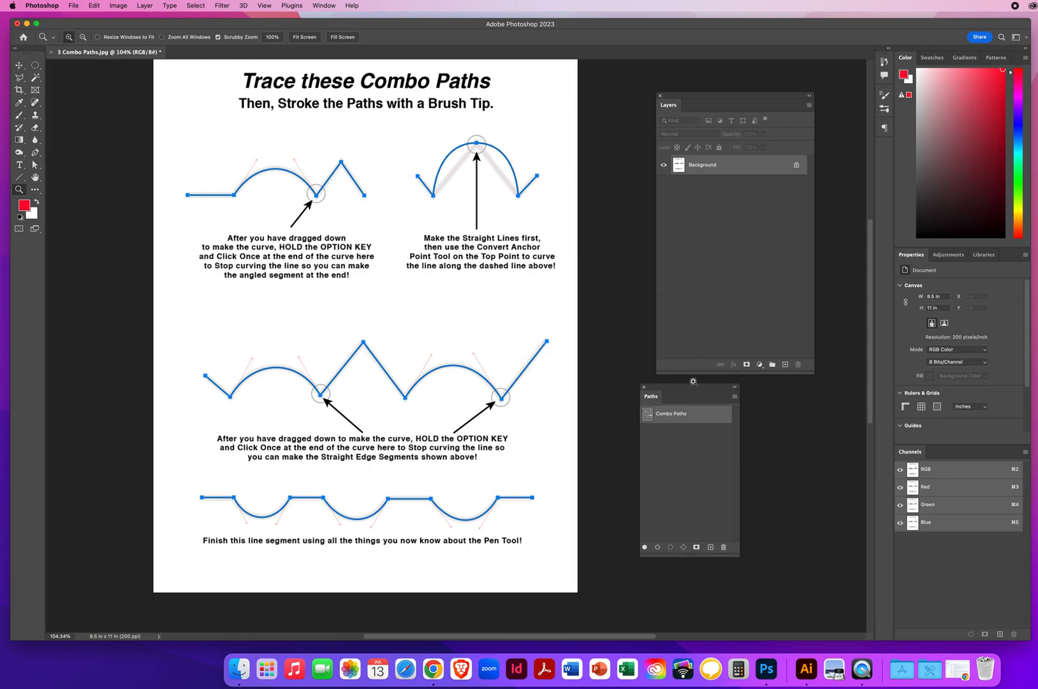
left_click(671, 411)
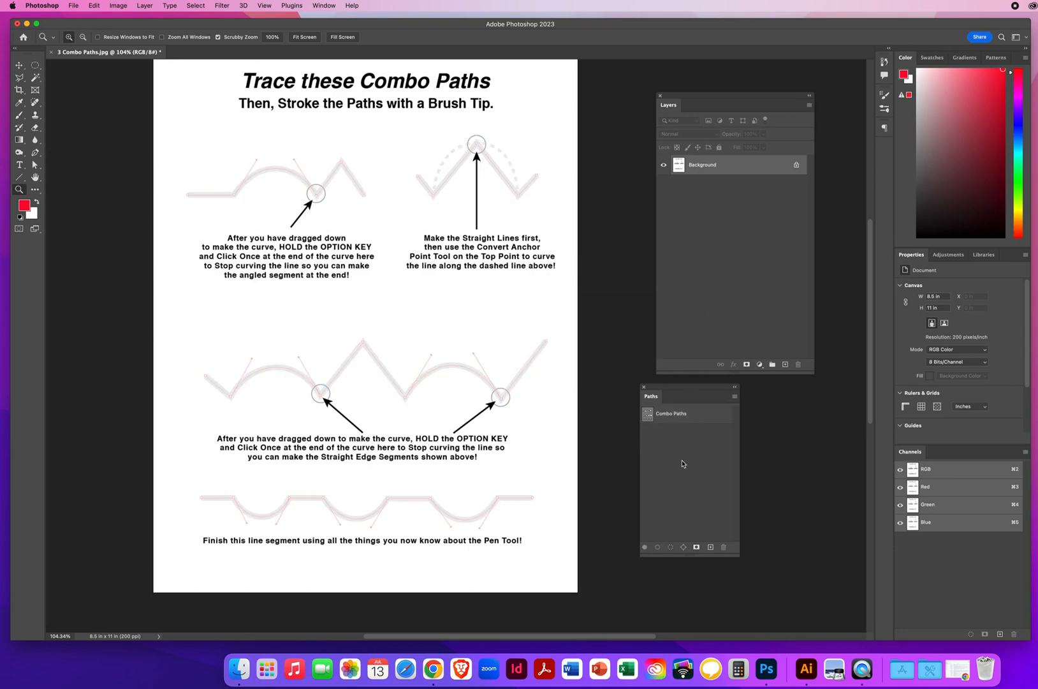
left_click(671, 414)
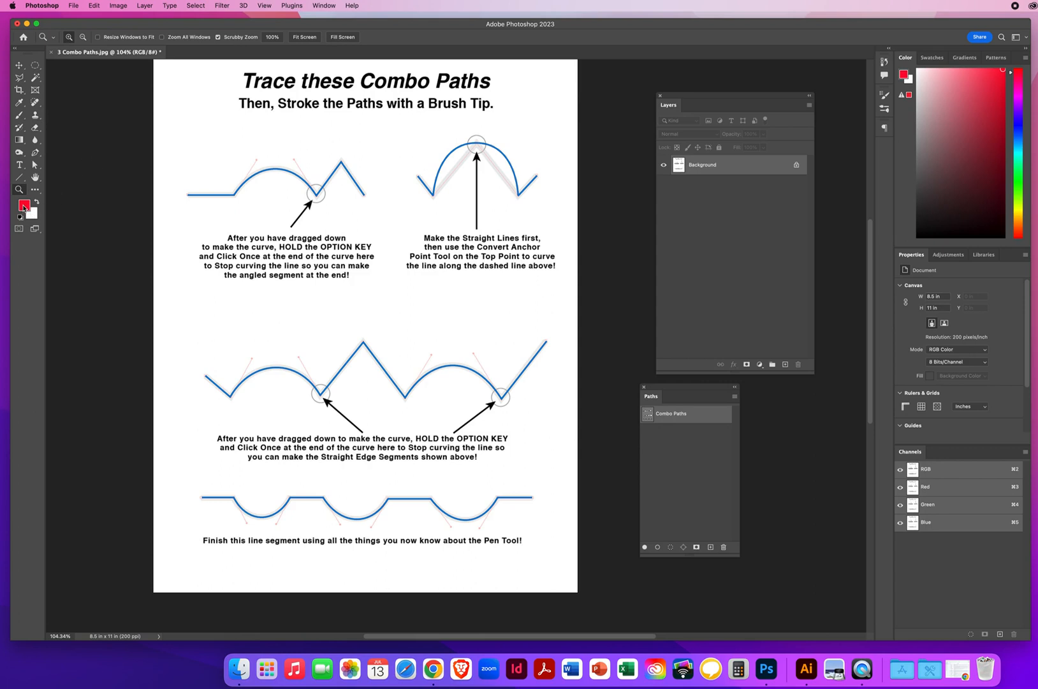
Stroke the Combo Paths with the red Brush, Simulate Pressure off
left_click(19, 115)
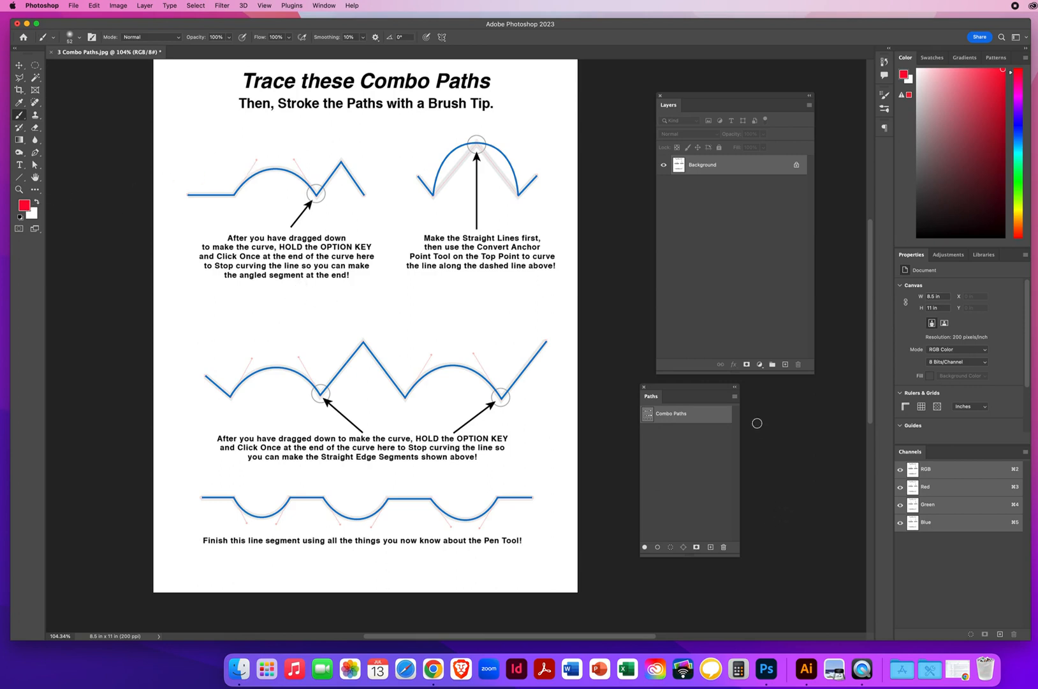
left_click(734, 386)
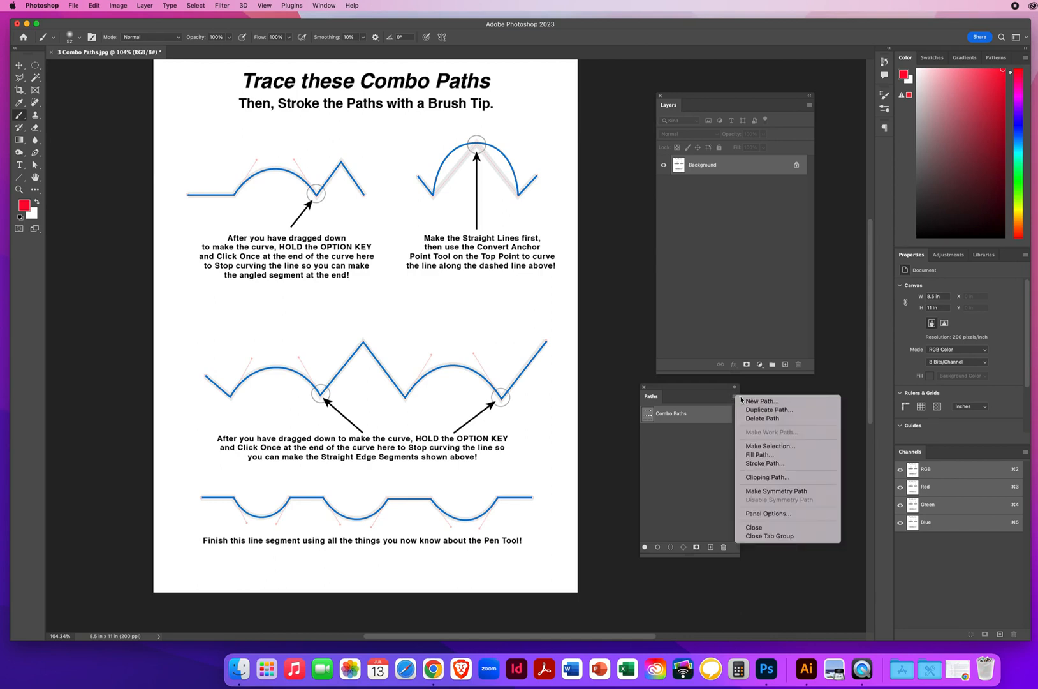
mouse_move(766, 463)
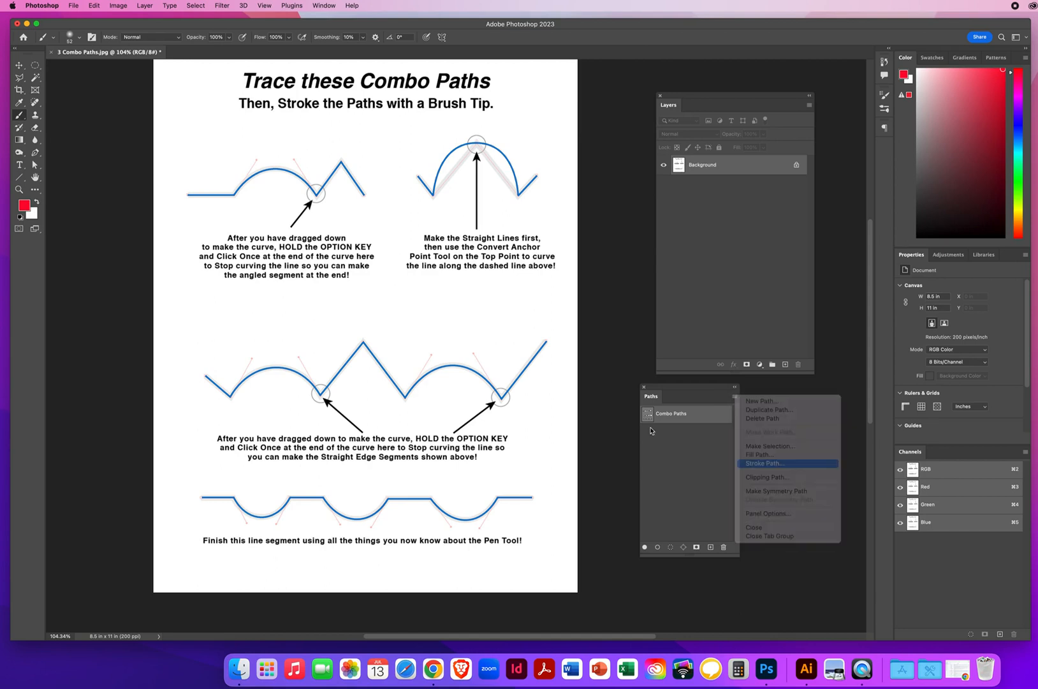
left_click(765, 463)
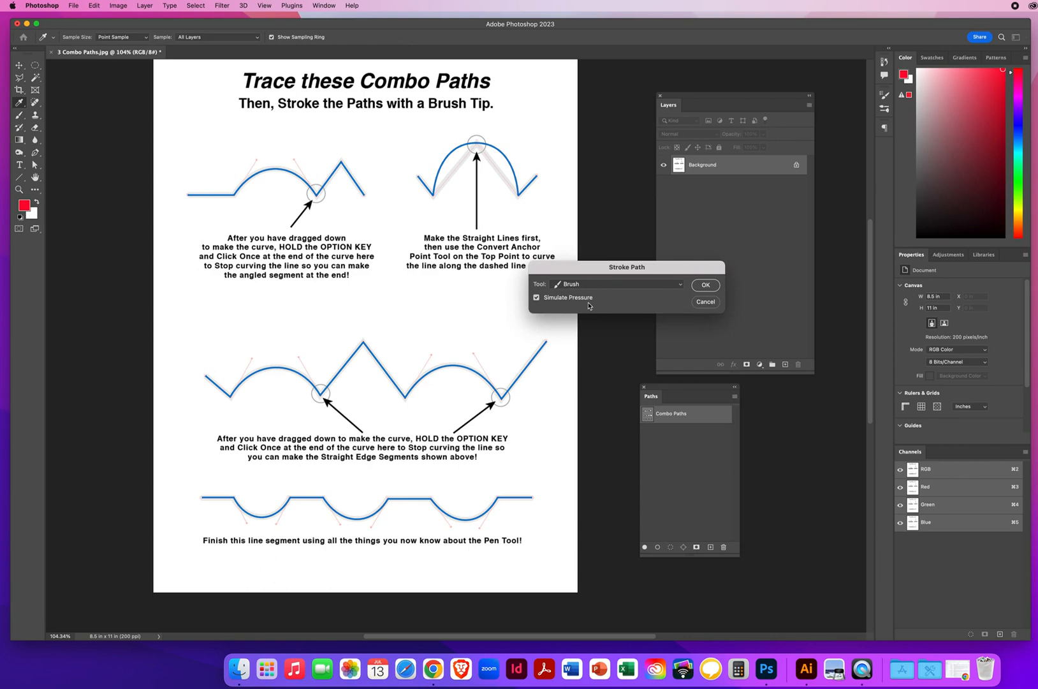
left_click(536, 297)
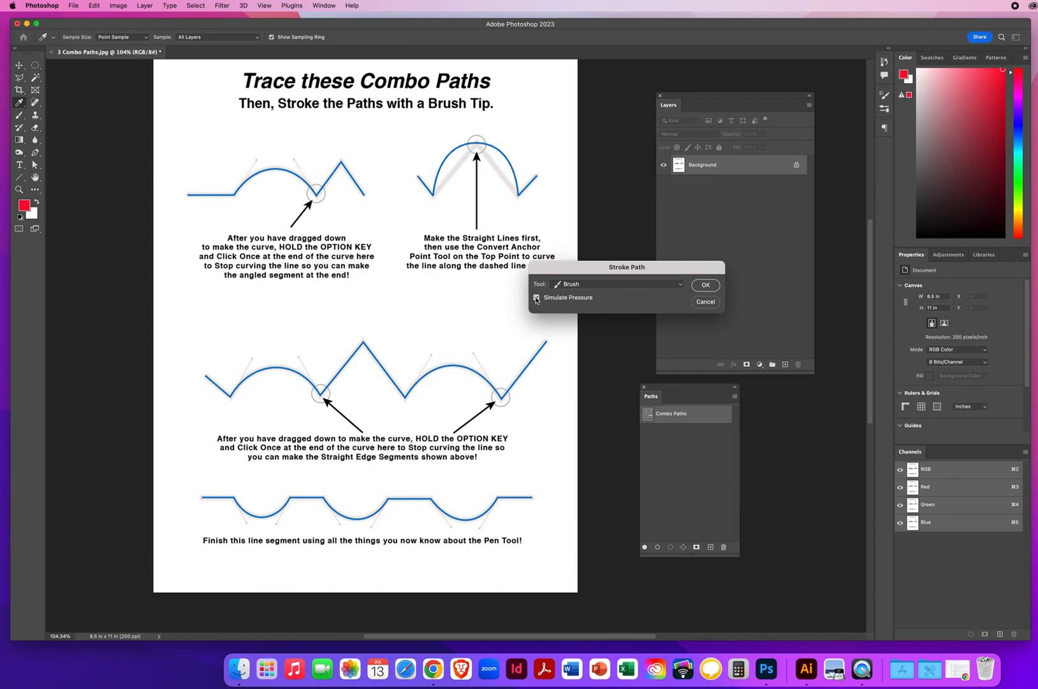
left_click(536, 297)
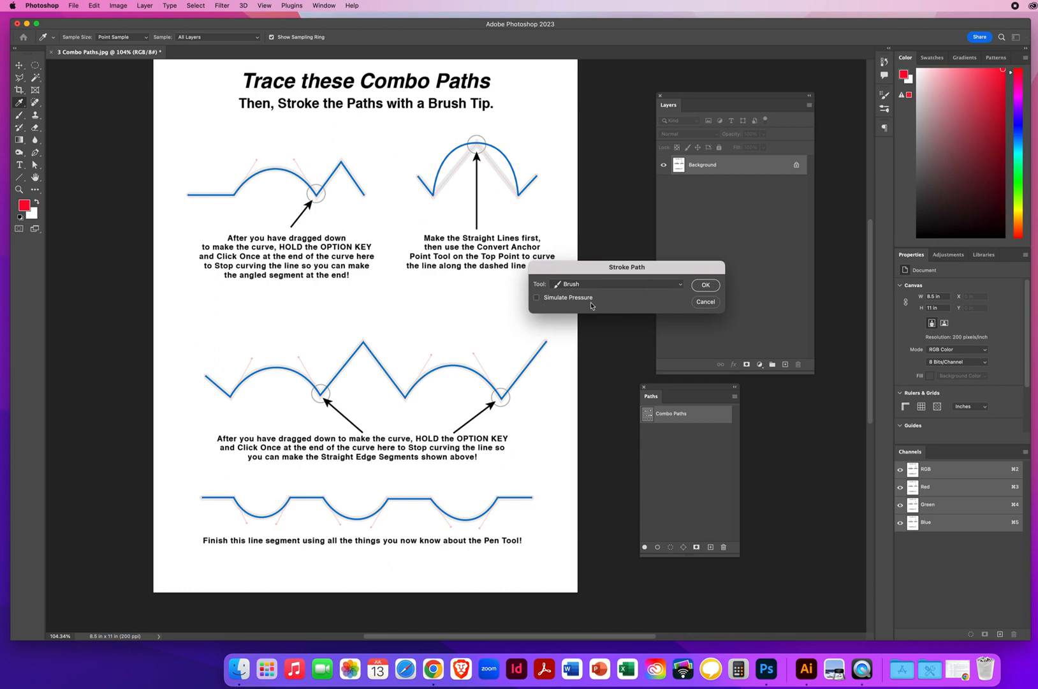
mouse_move(590, 306)
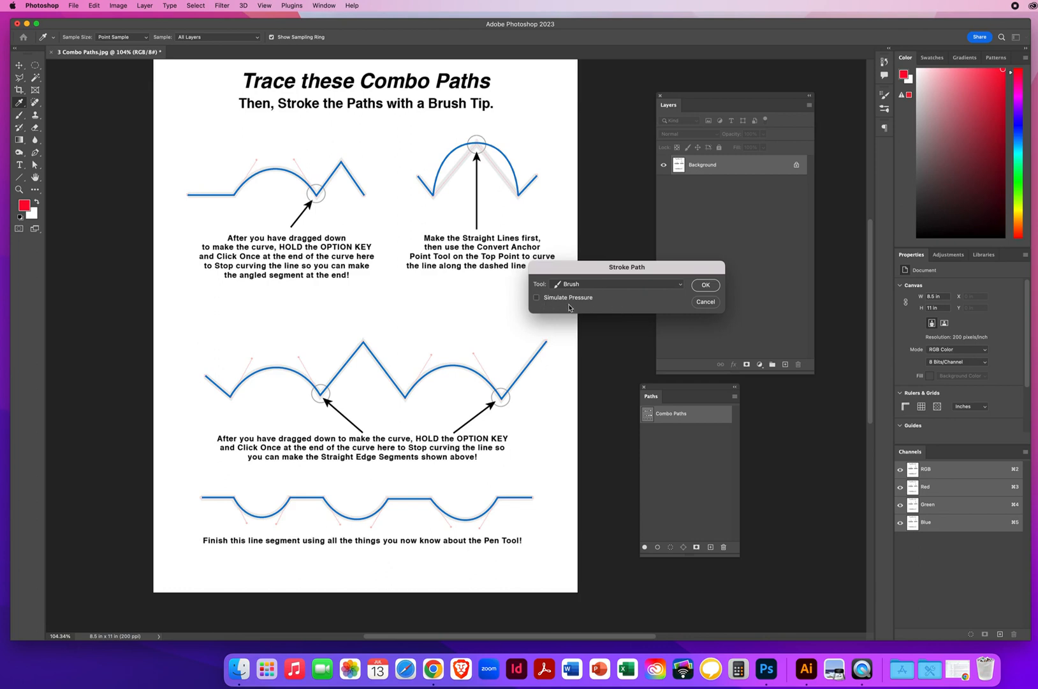
left_click(704, 284)
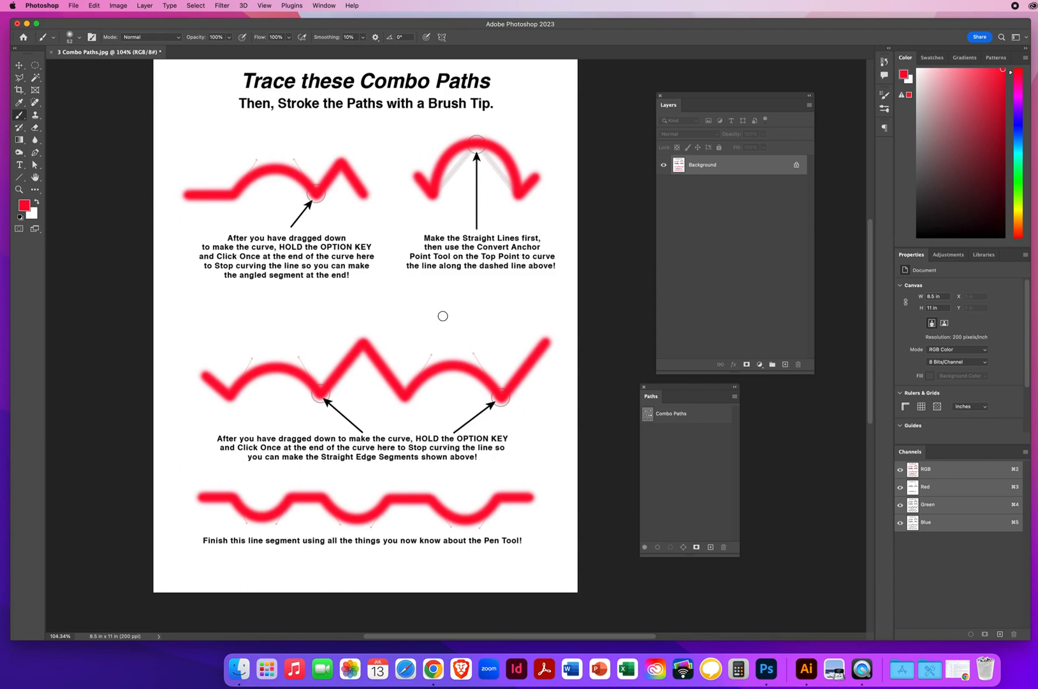
mouse_move(424, 309)
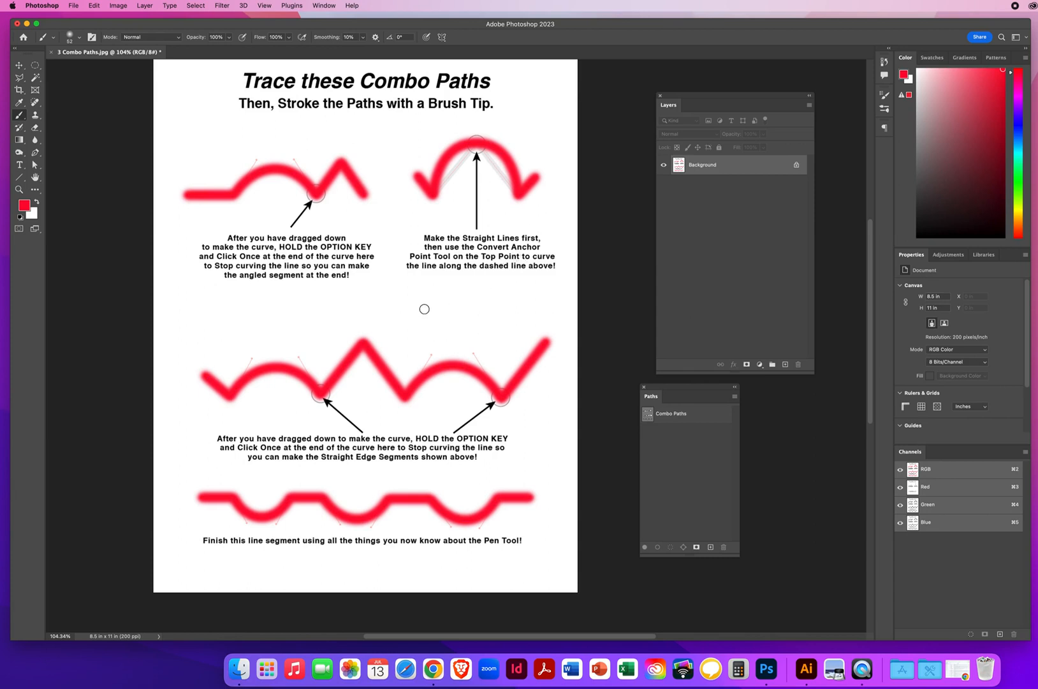
mouse_move(419, 309)
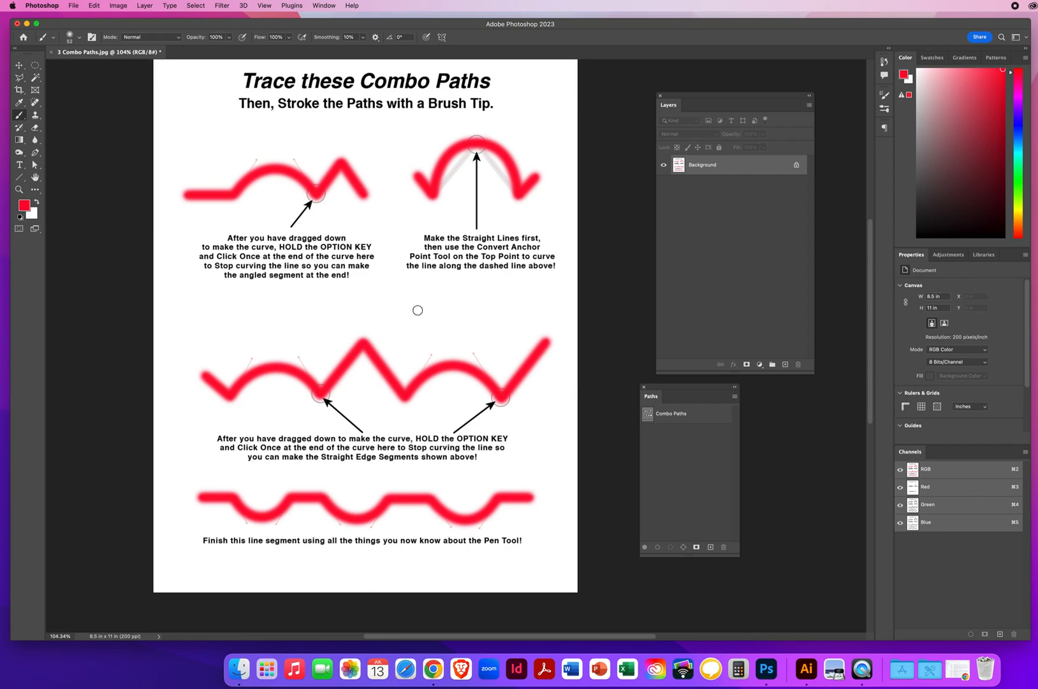
Save a JPEG copy of the stroked Combo Paths sheet to the Desktop, accepting default JPEG quality
left_click(74, 5)
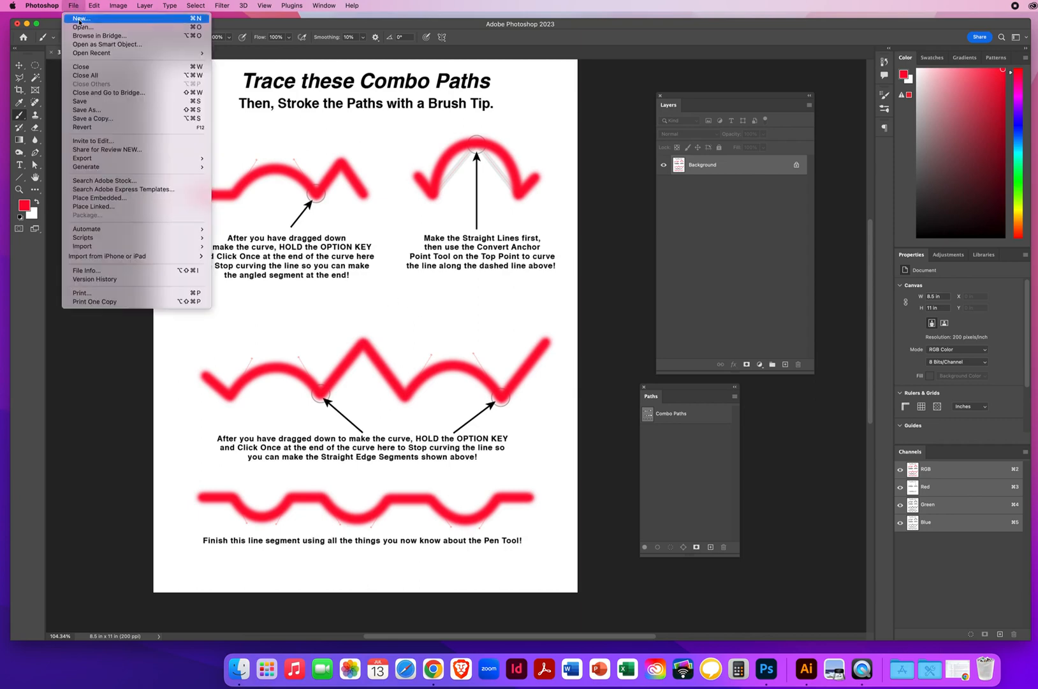
left_click(111, 126)
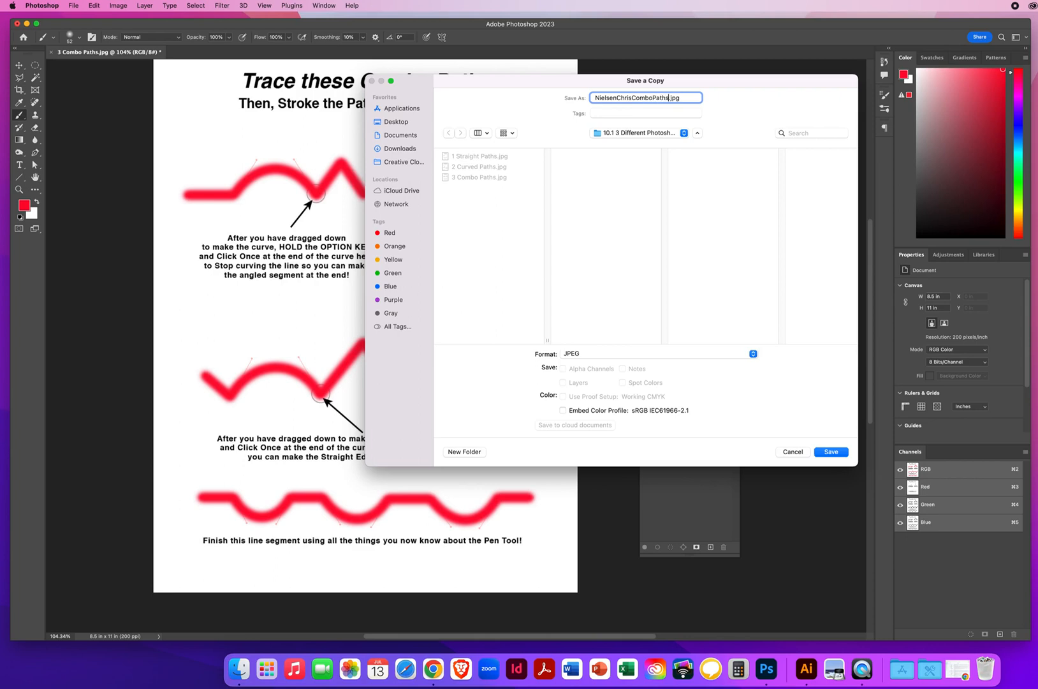
left_click(395, 123)
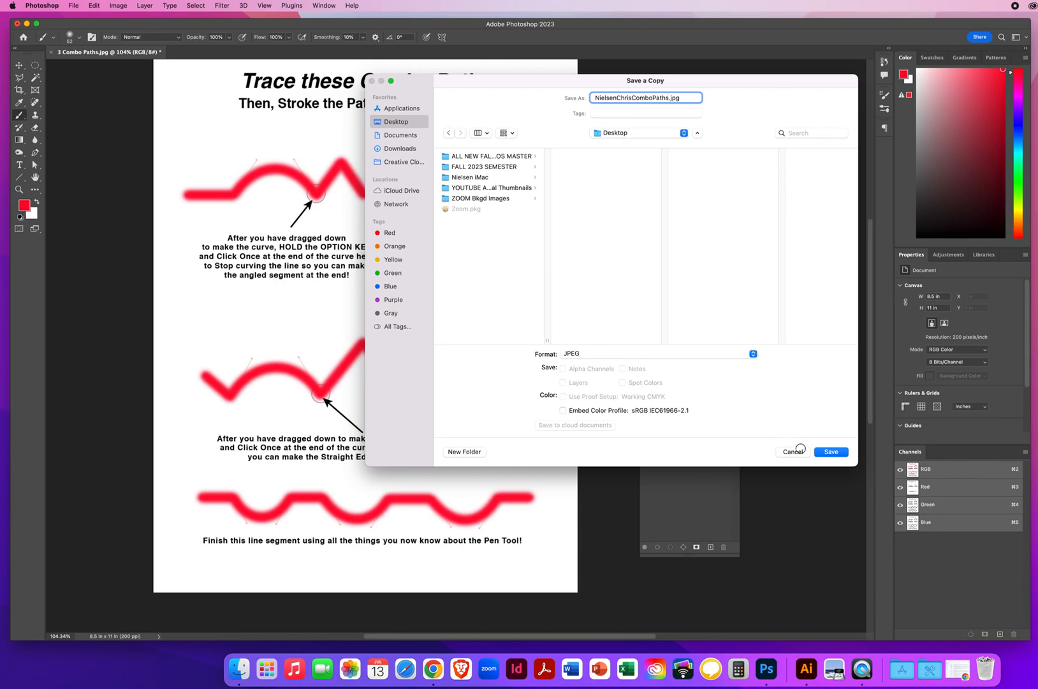
left_click(830, 452)
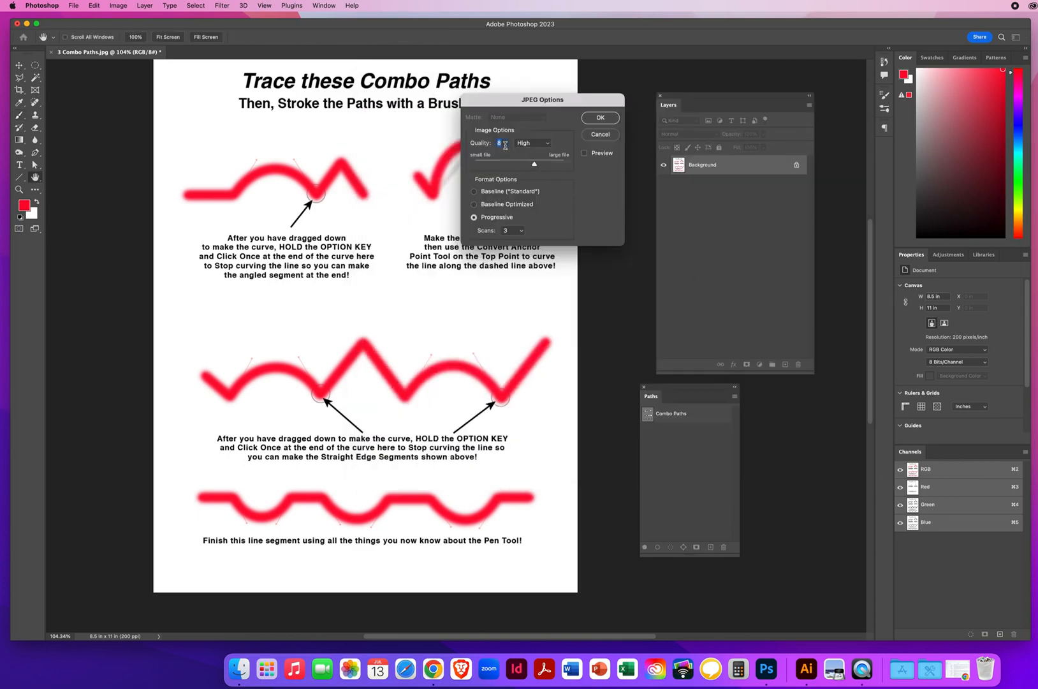
left_click(599, 117)
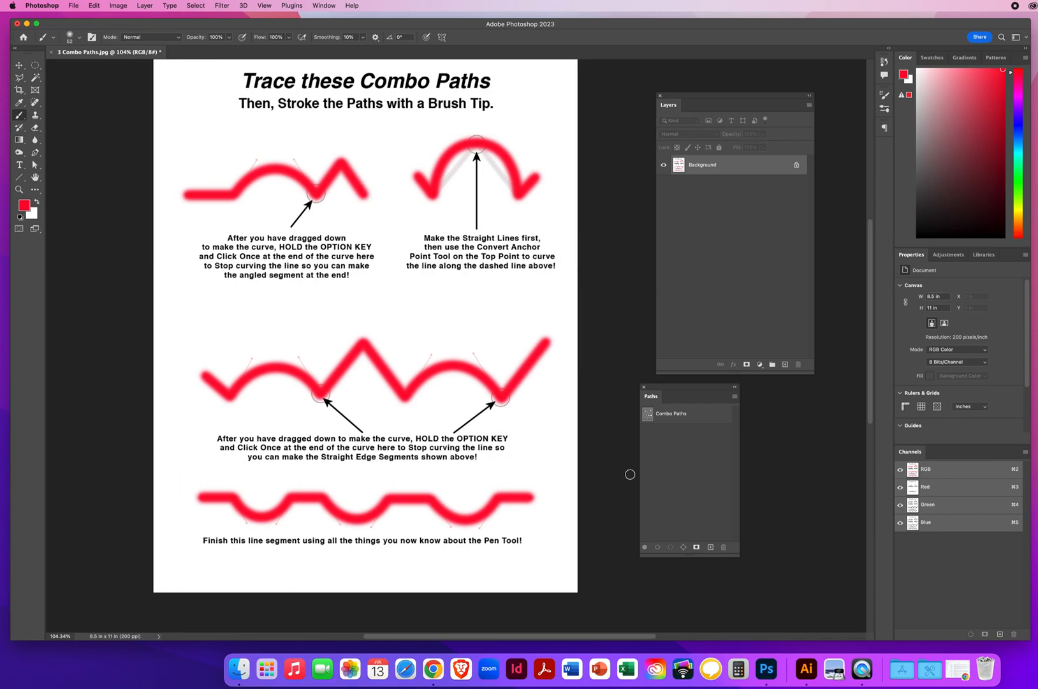
mouse_move(607, 315)
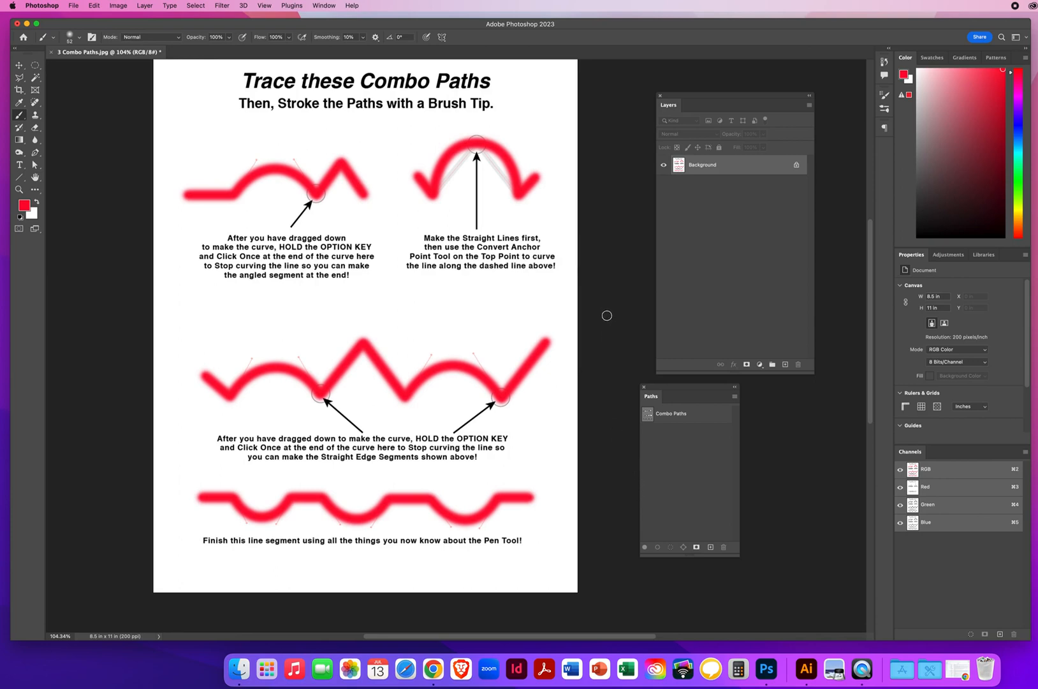
mouse_move(206, 178)
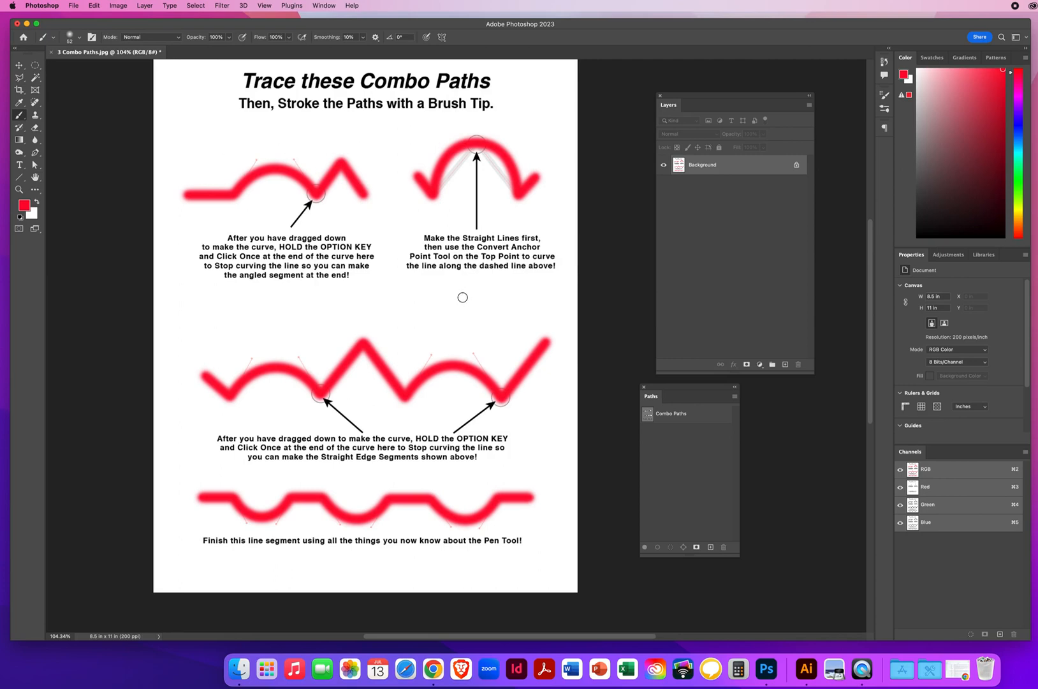
mouse_move(609, 302)
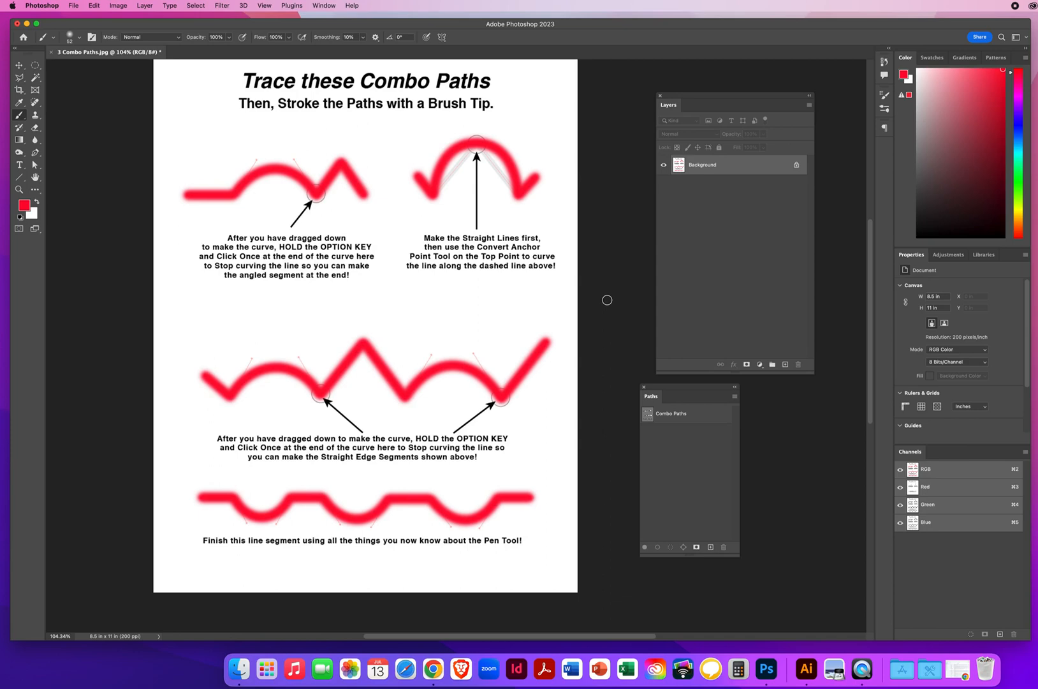
mouse_move(523, 306)
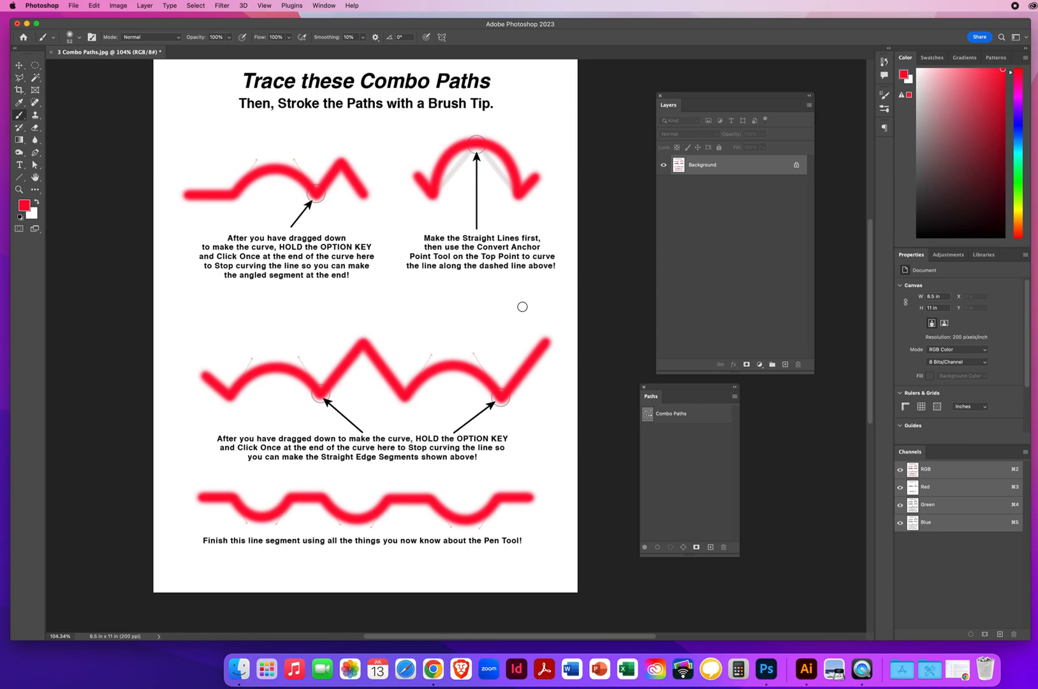
mouse_move(552, 297)
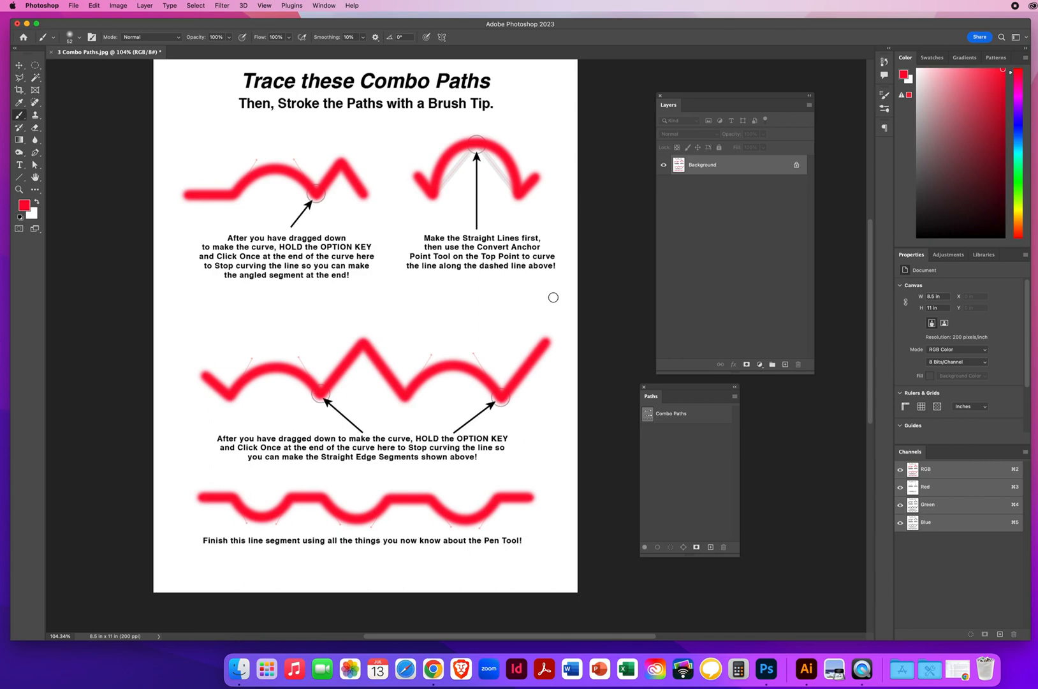
mouse_move(518, 277)
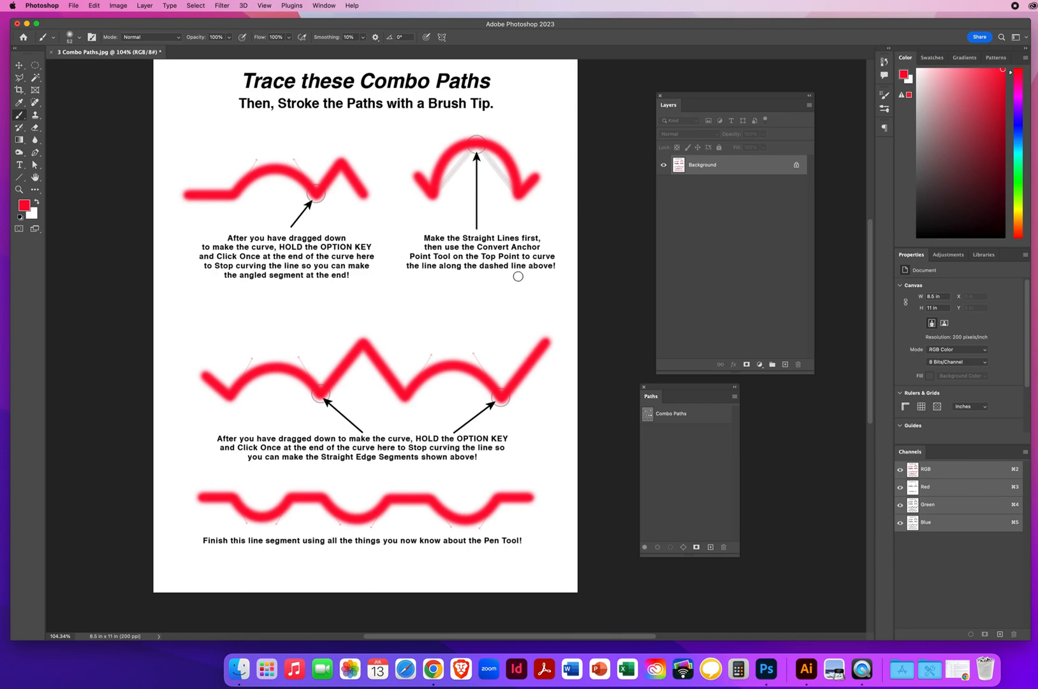
mouse_move(568, 300)
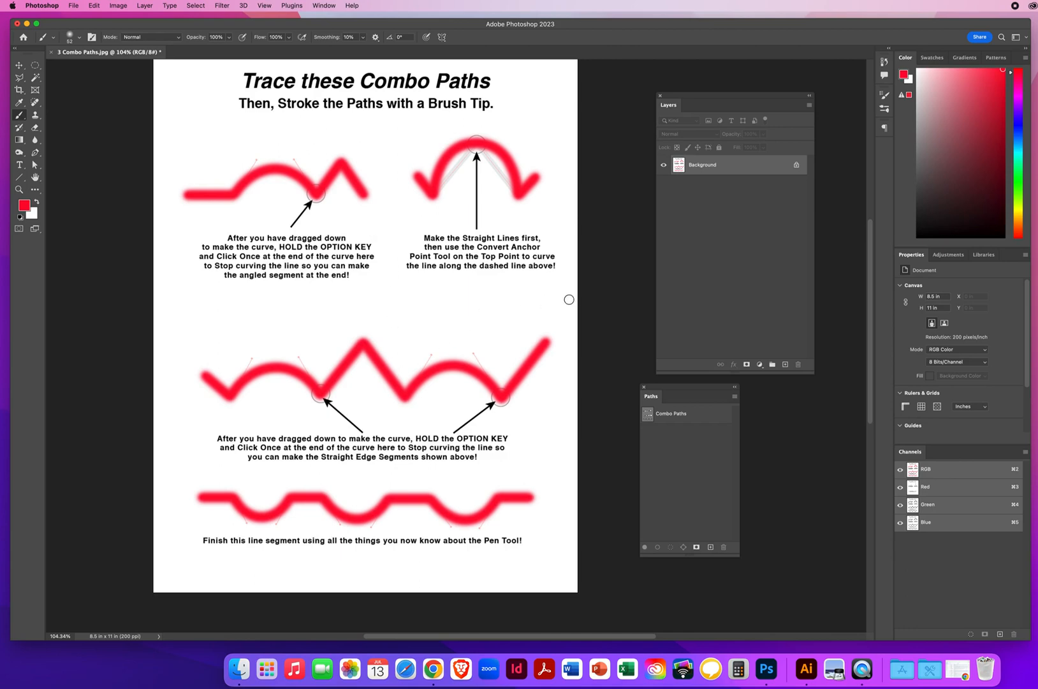
mouse_move(563, 302)
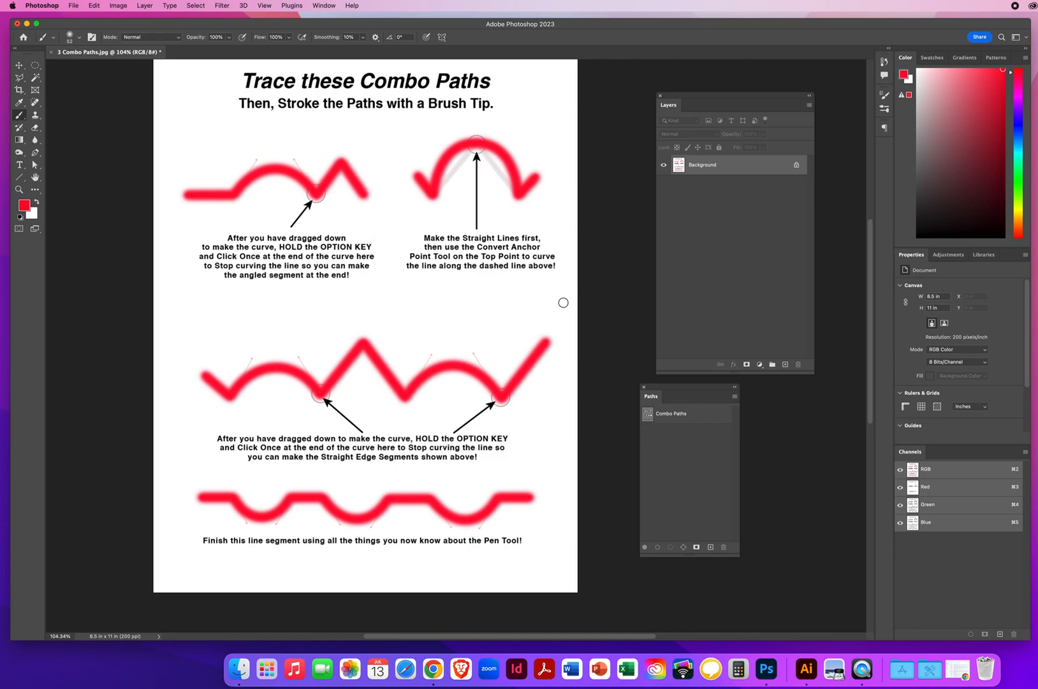